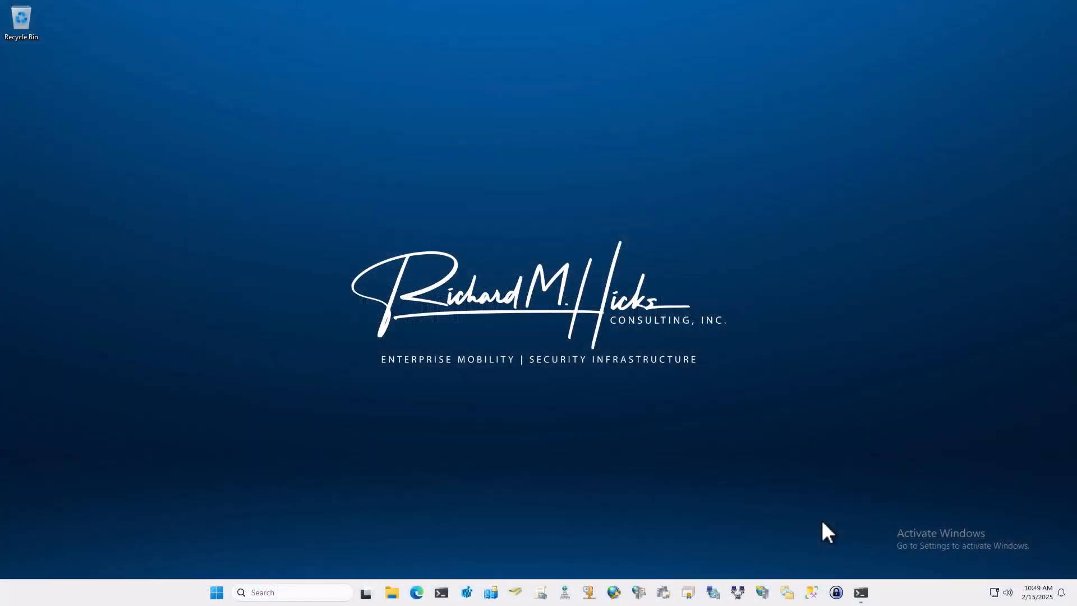
- Launch an administrator PowerShell terminal from the taskbar
left_click(861, 592)
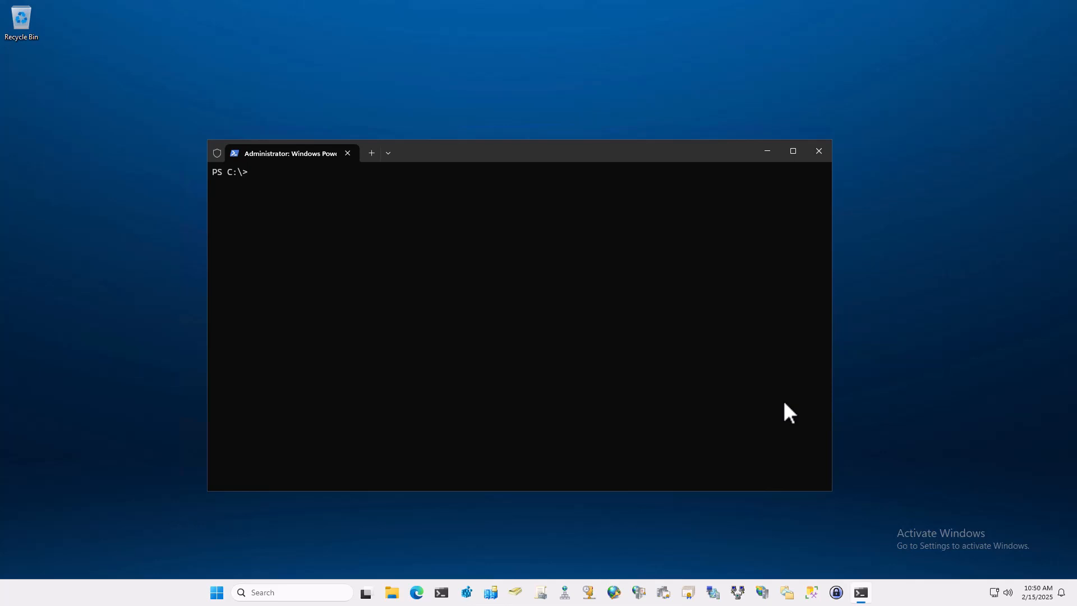
- Run nmap.exe -n -p 1433 sql1 --script ssl-cert to reveal the SSL_Self_Signed_Fallback certificate
type("nmap.exe -n -p 1433 sql1 --script")
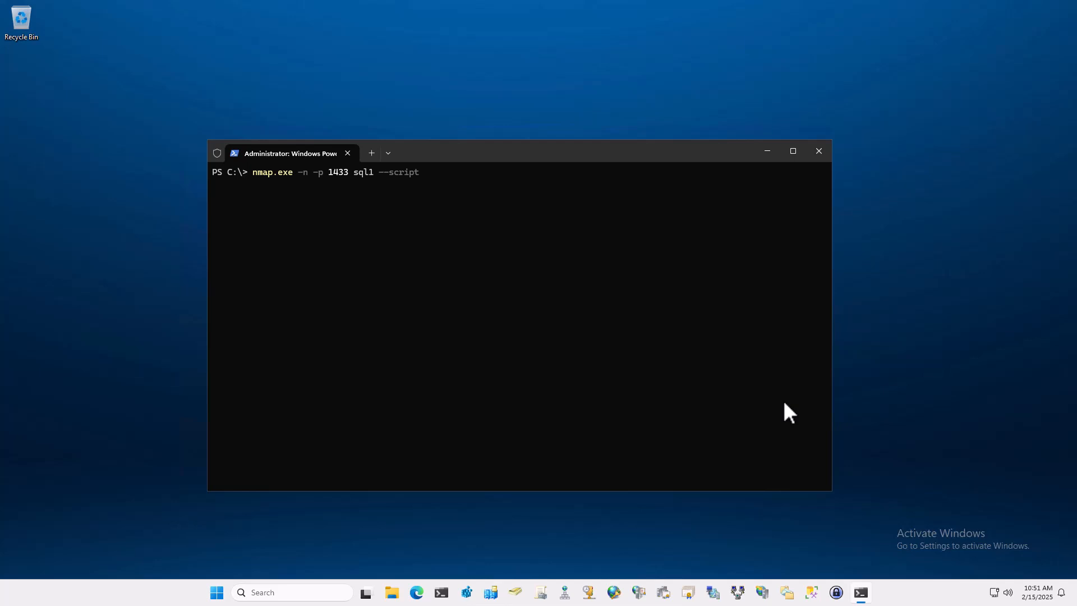
type("ssl-cert")
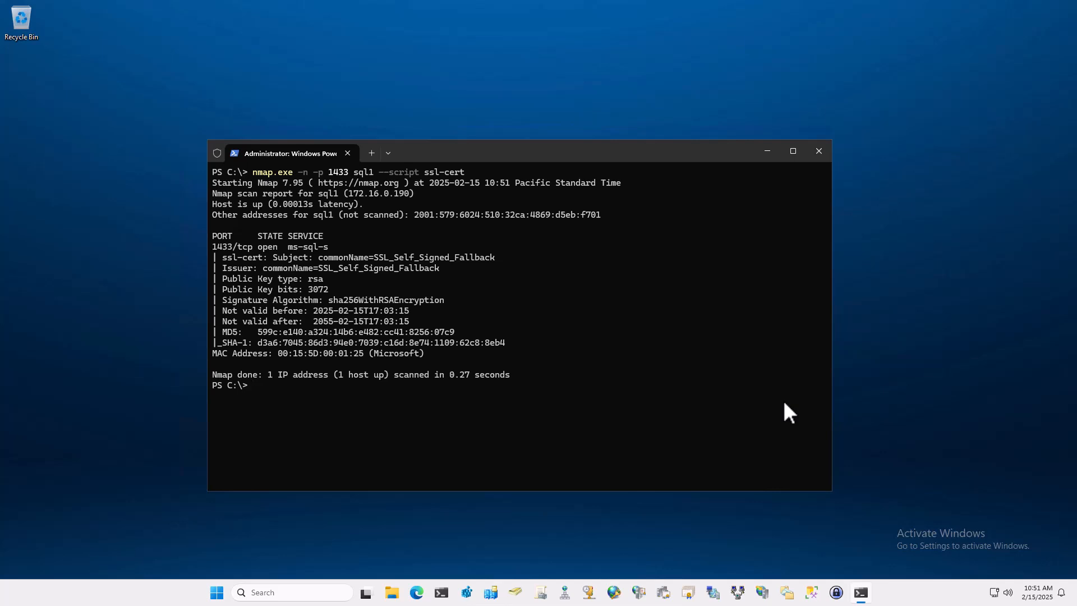
mouse_move(1051, 224)
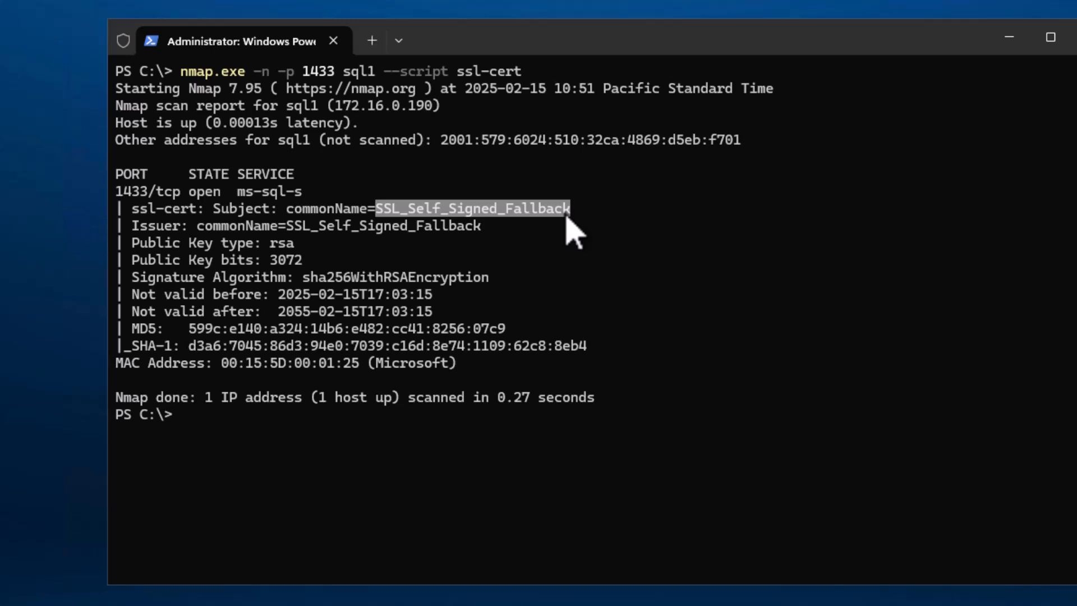
mouse_move(305, 330)
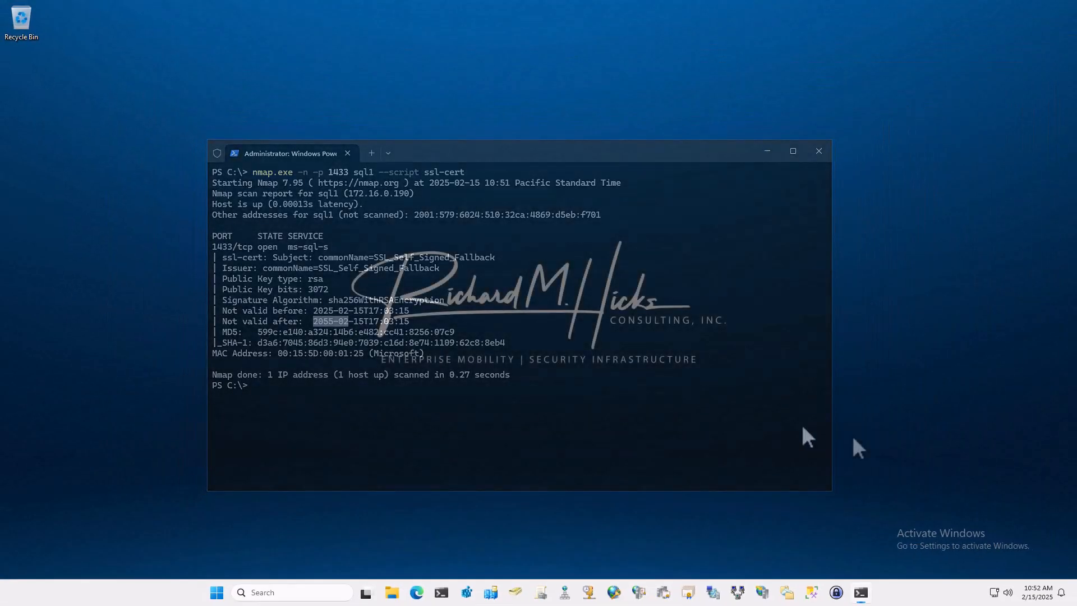
- Close the PowerShell terminal showing the scan results
left_click(818, 151)
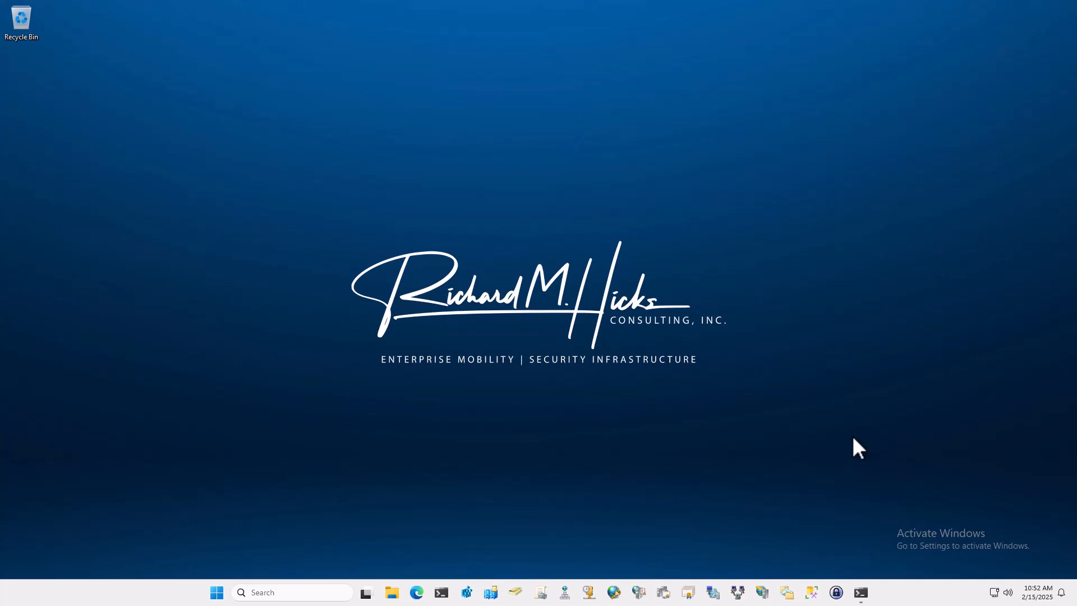
mouse_move(835, 487)
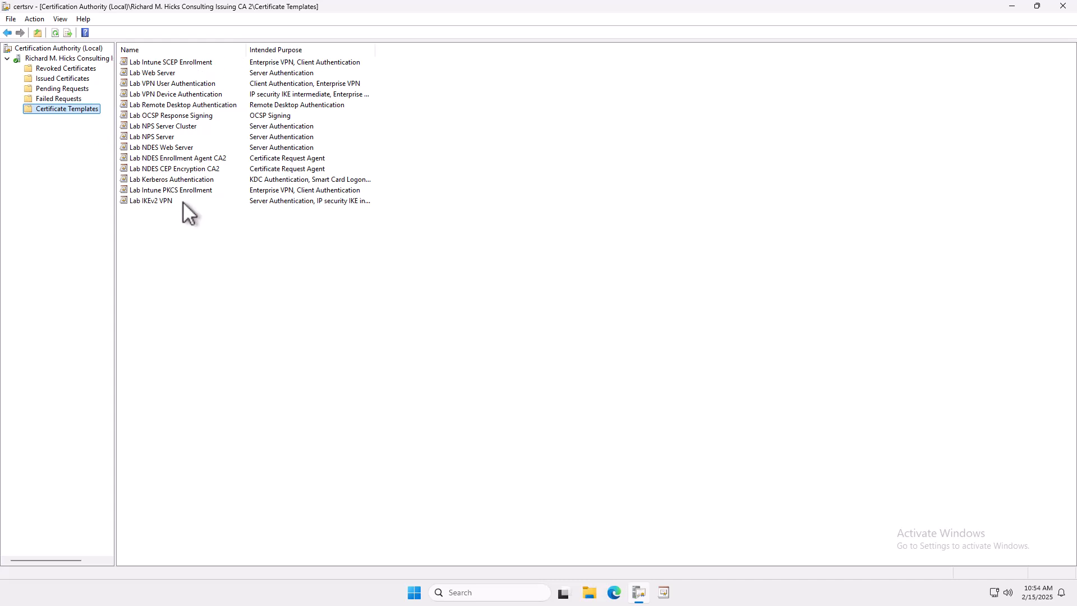
- Manage the CA's certificate templates and bring up actions for the Web Server template
left_click(66, 109)
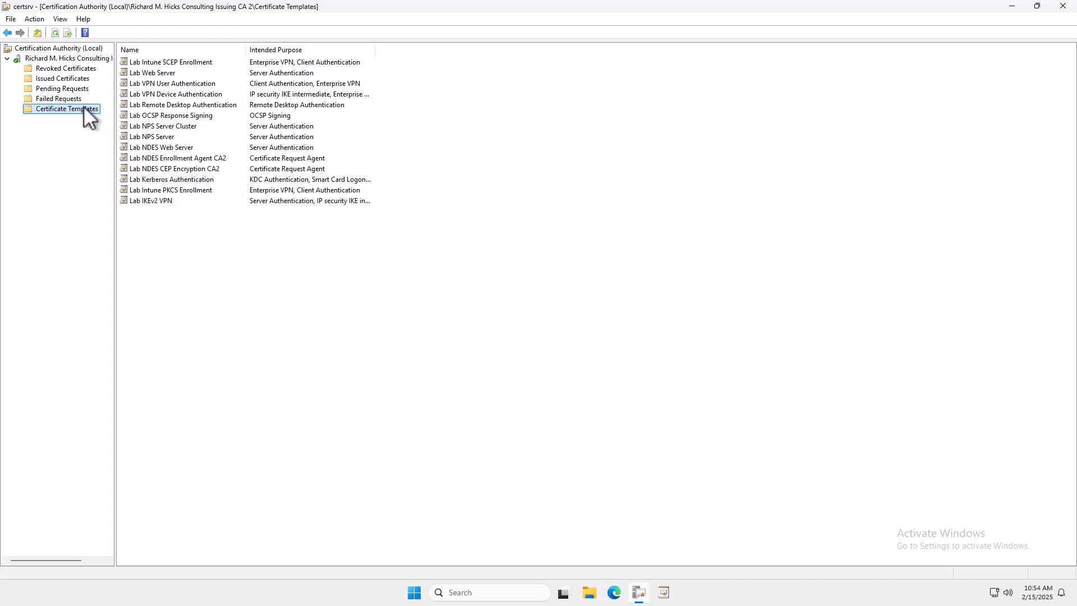
right_click(62, 109)
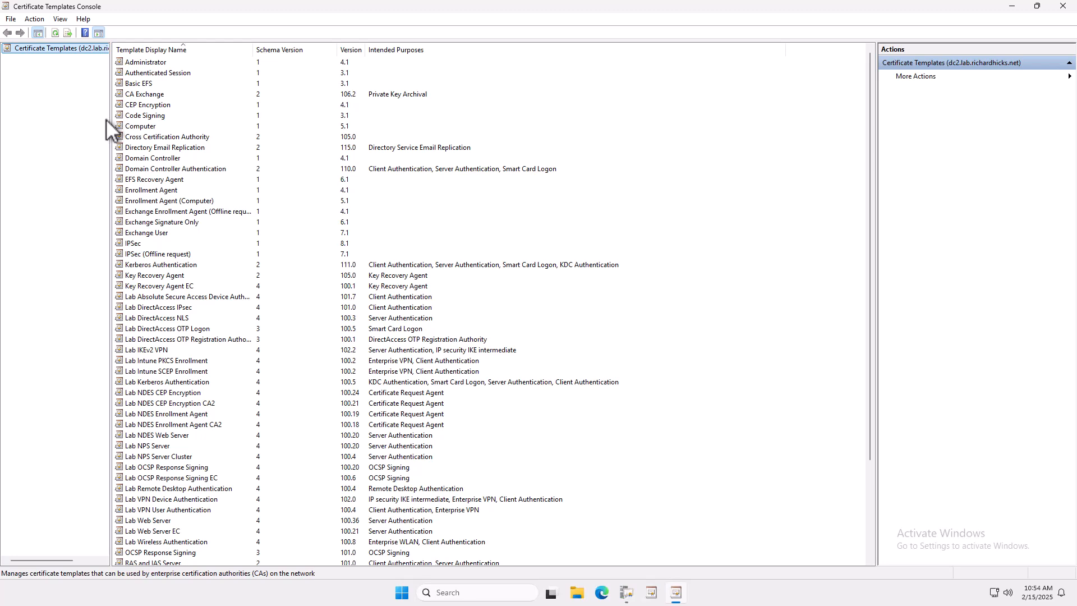
mouse_move(313, 433)
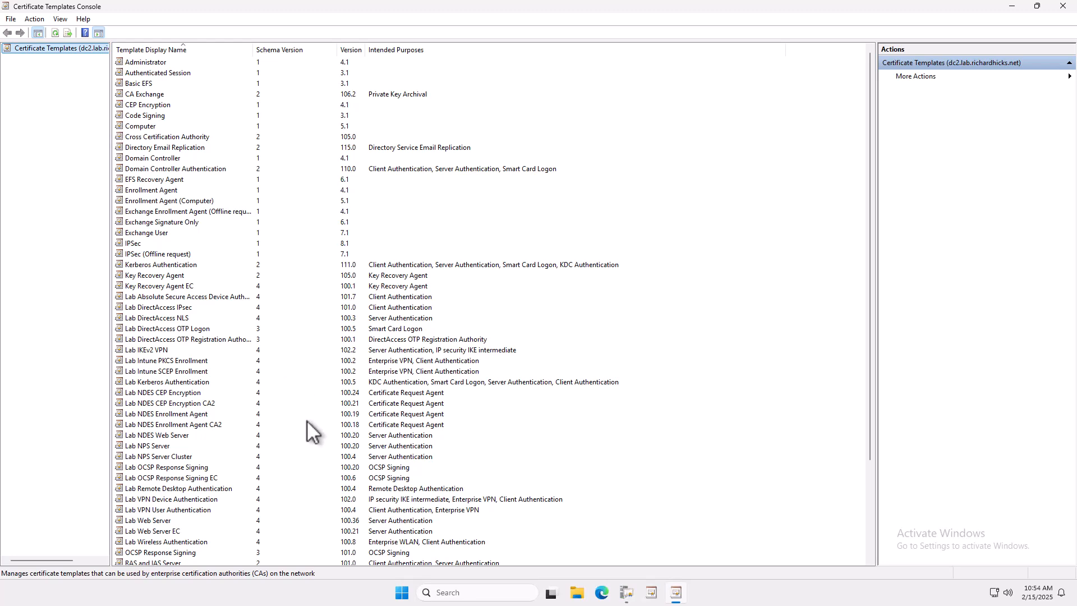
left_click(142, 542)
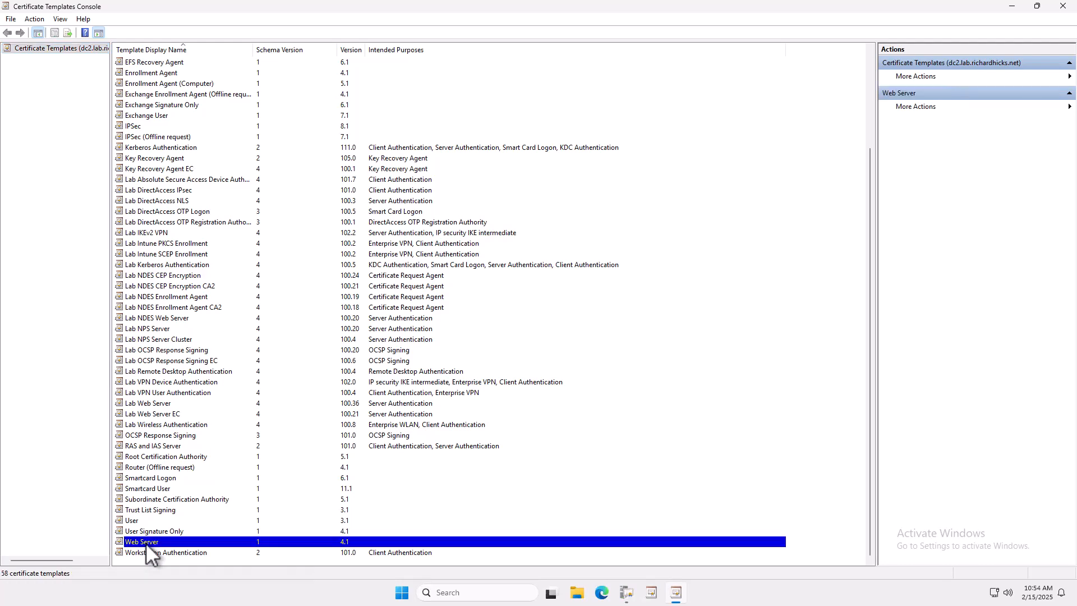
right_click(141, 542)
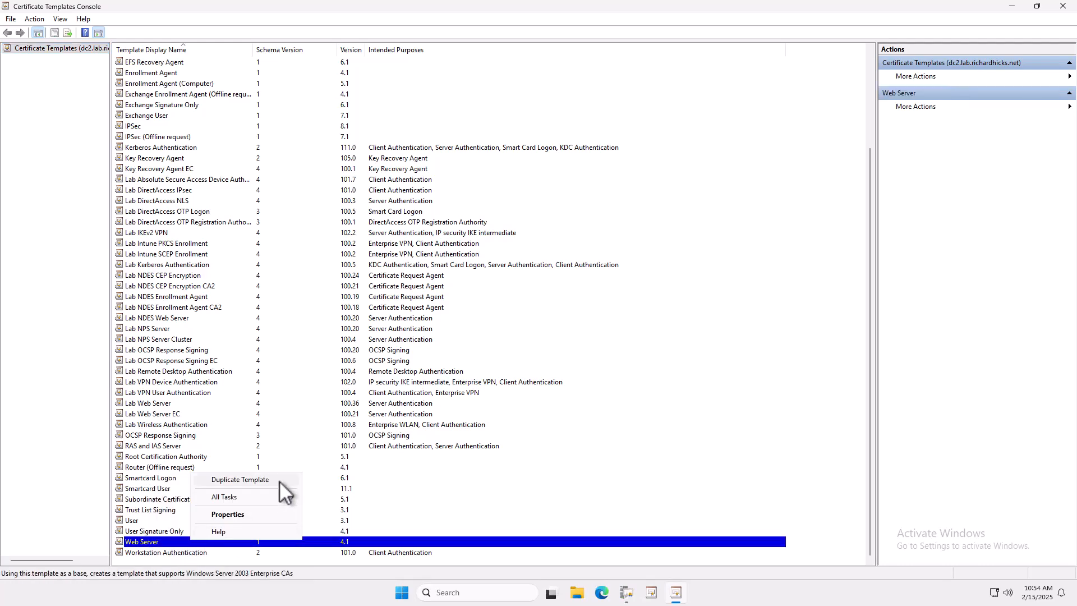
- Duplicate Web Server with CA compatibility Windows Server 2016 and recipients Windows 10 / Server 2016
left_click(240, 479)
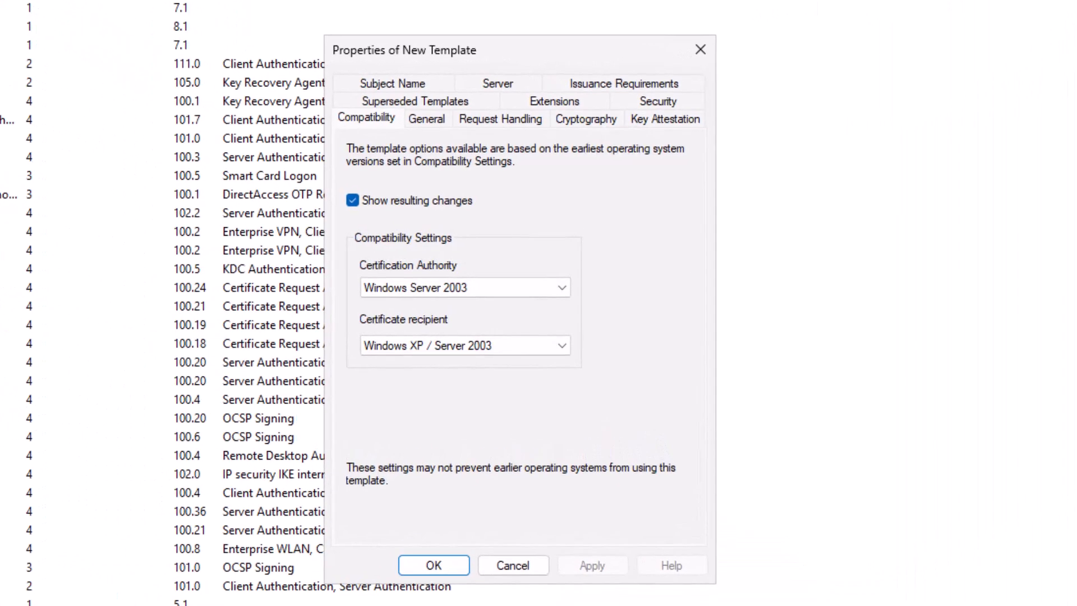
mouse_move(392, 220)
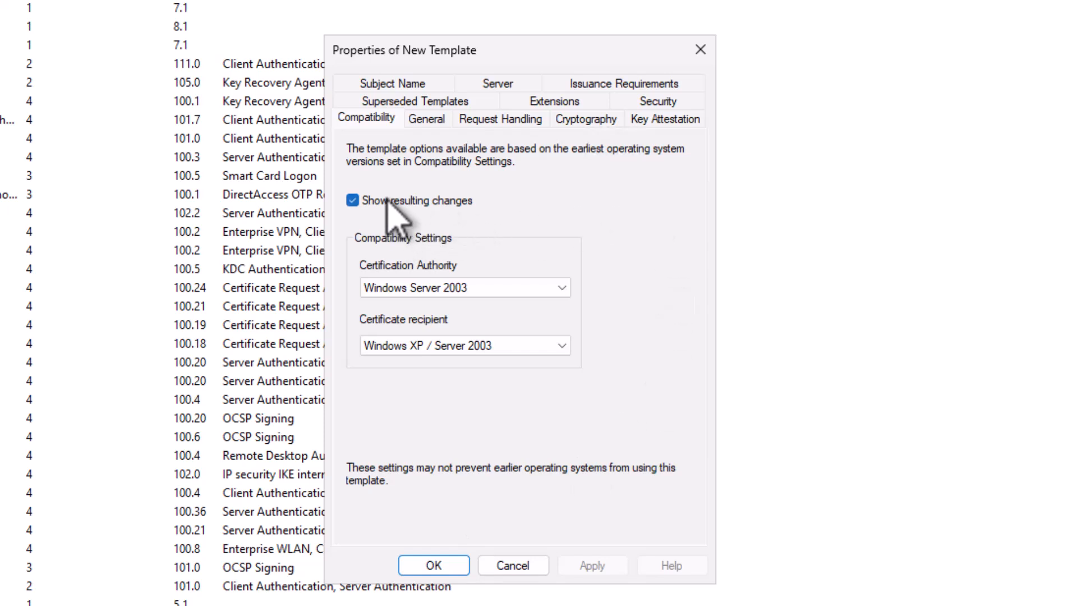
left_click(352, 200)
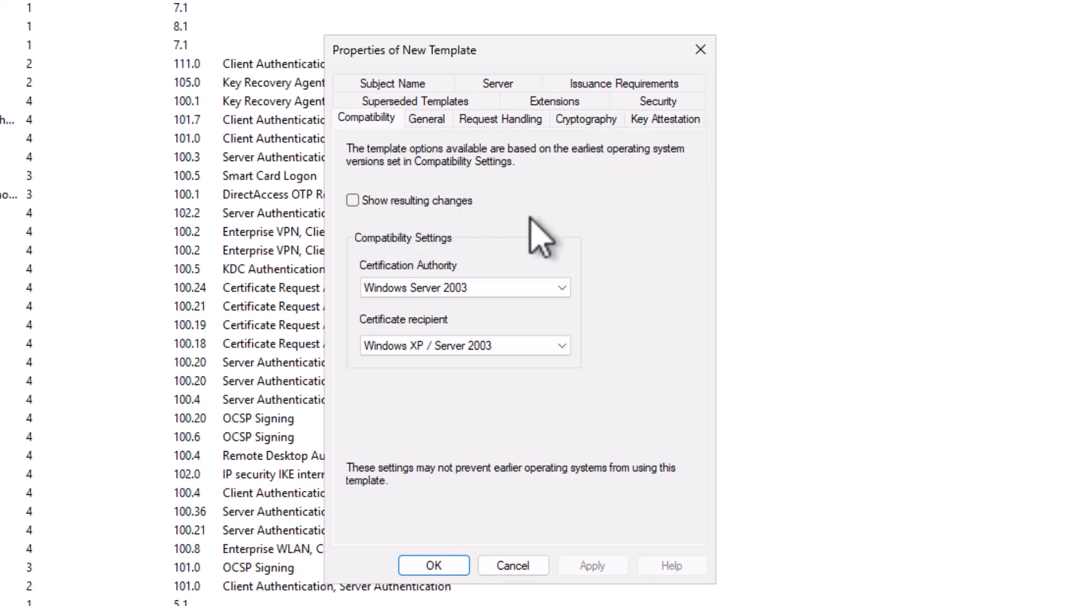
left_click(465, 287)
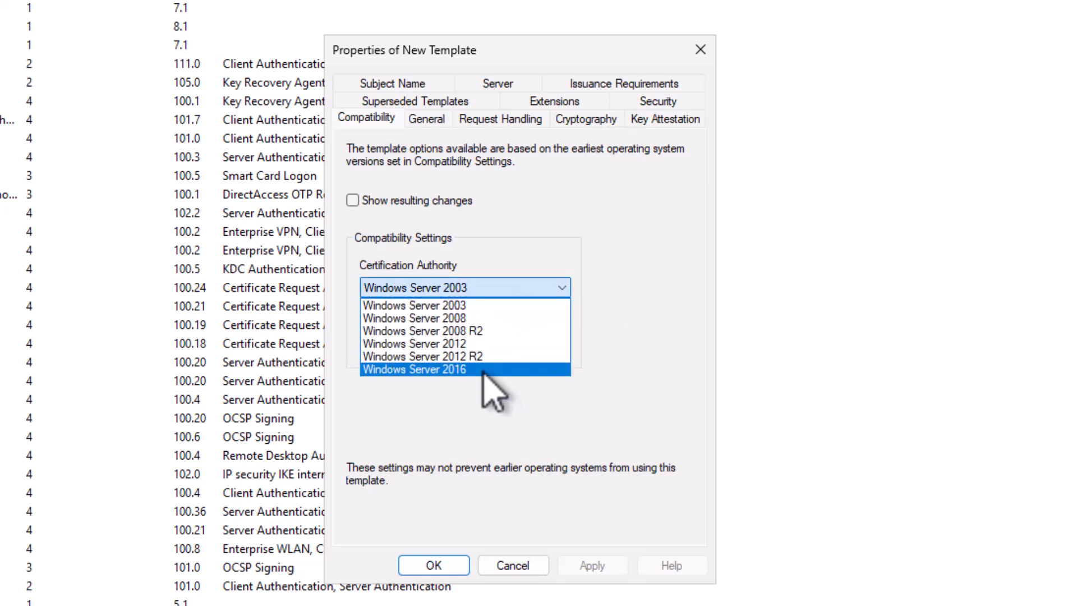
left_click(414, 369)
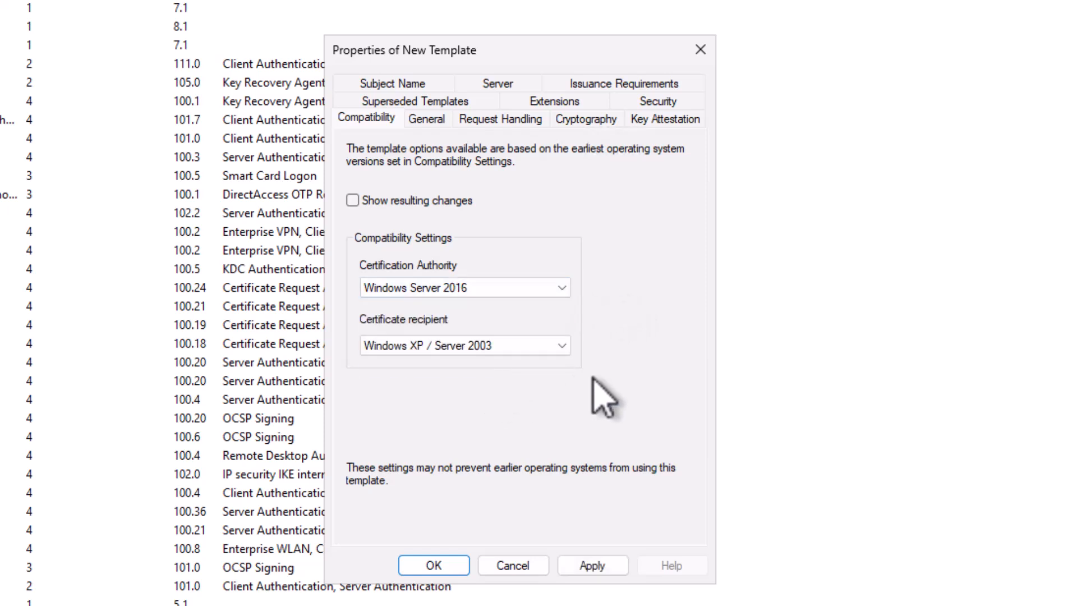
mouse_move(537, 329)
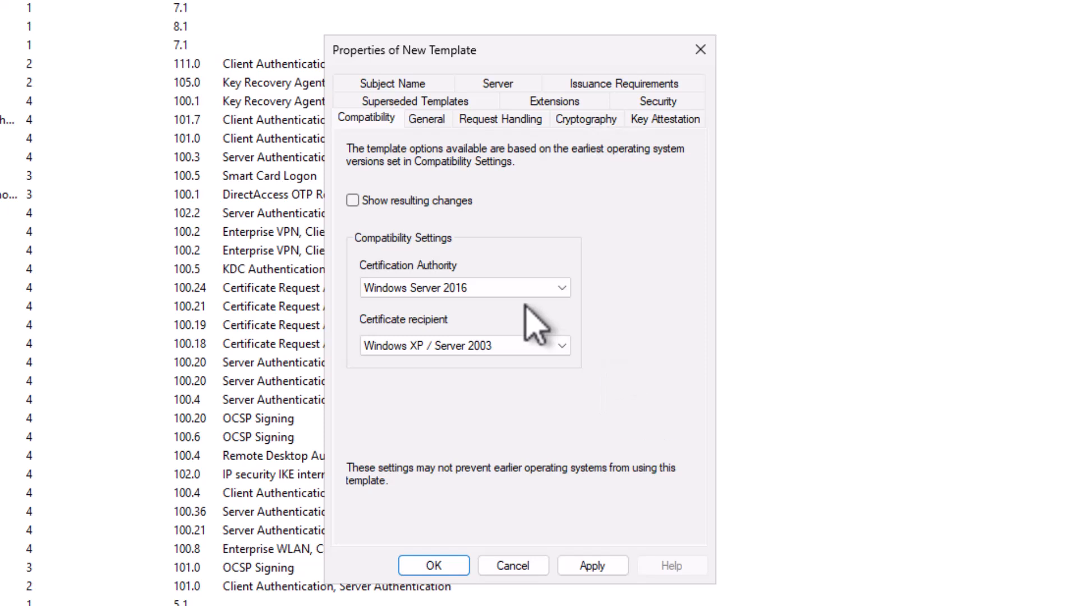
mouse_move(521, 388)
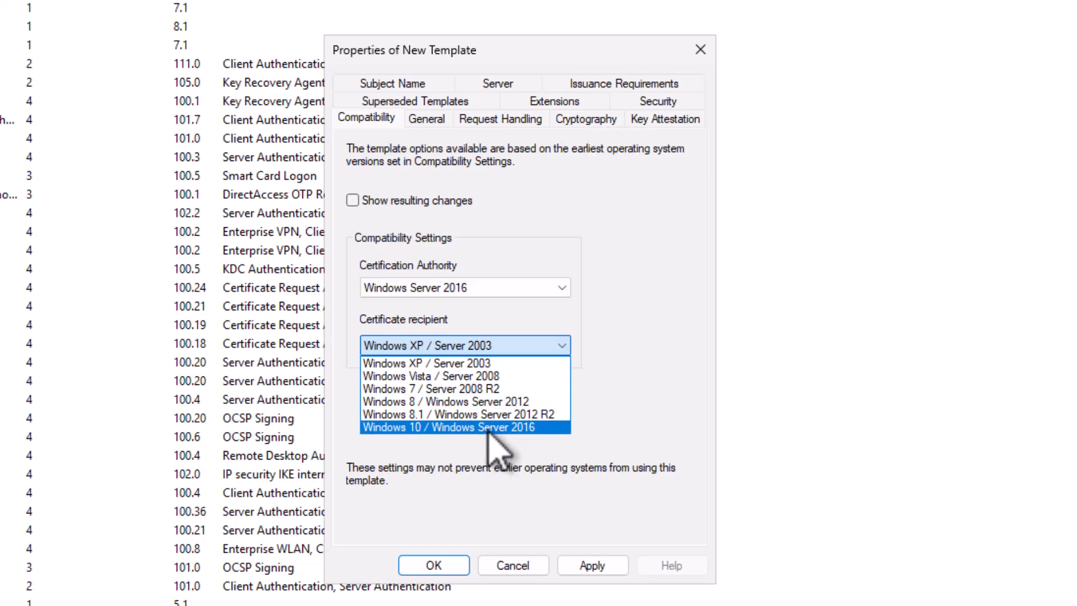
left_click(449, 427)
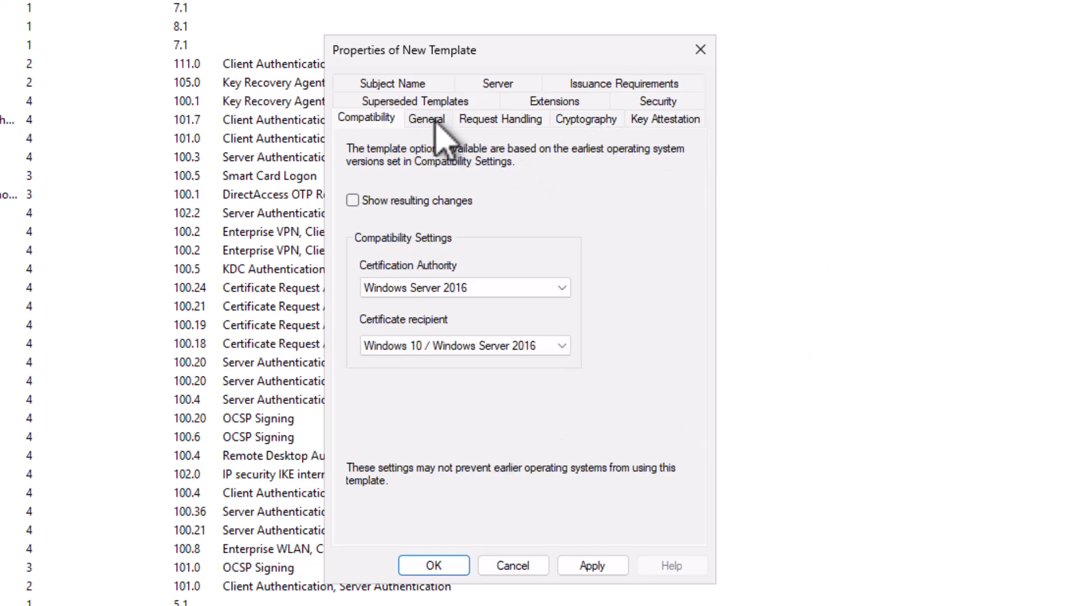
- Name the template Lab SQL Server with a 1-year validity period on the General tab
left_click(426, 118)
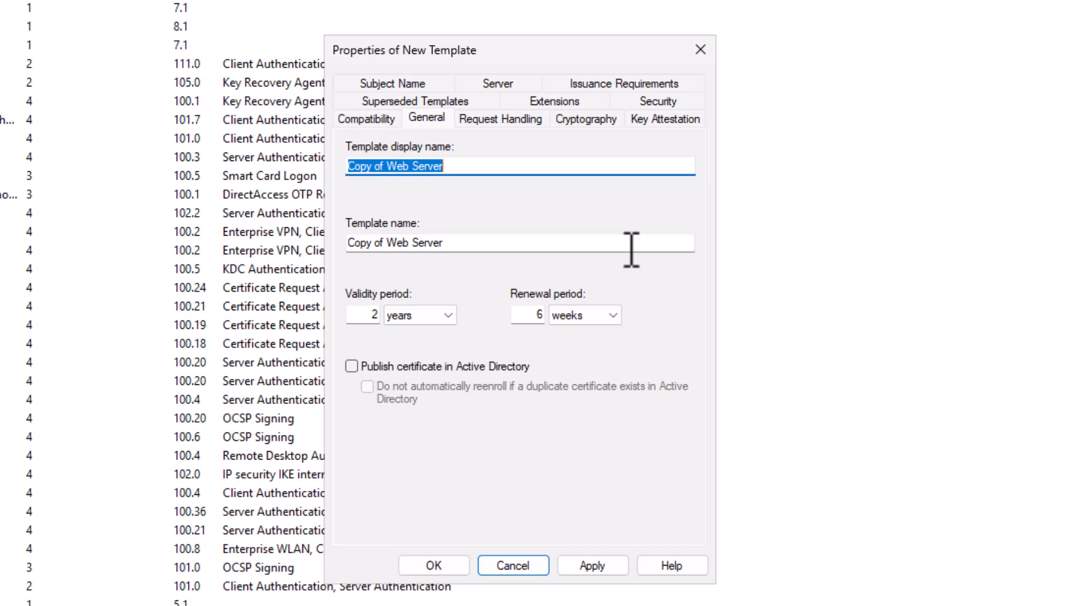
type("Lab SQ")
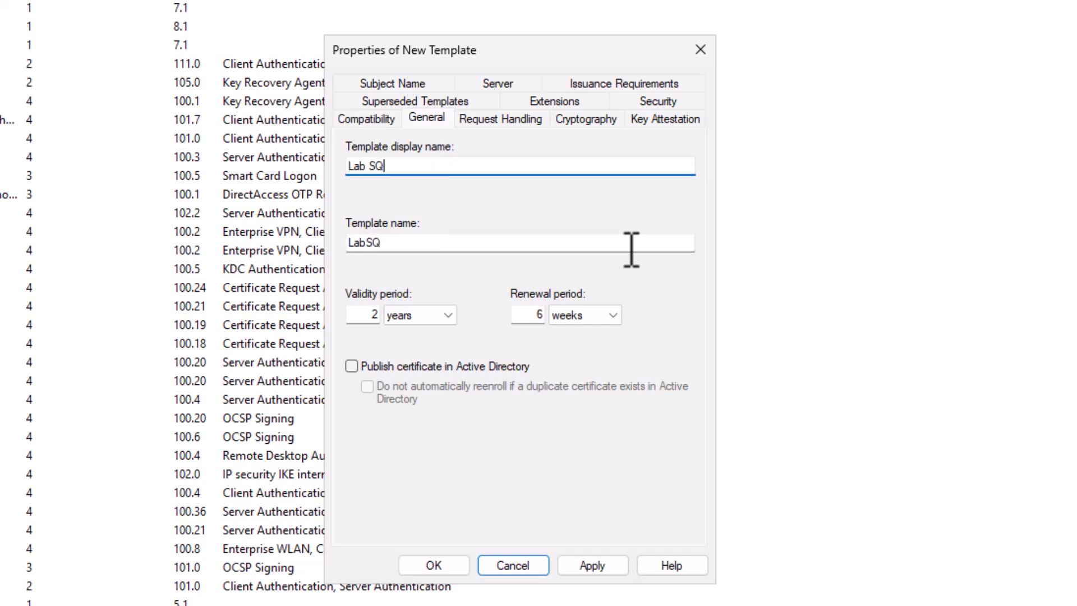
type("L Server")
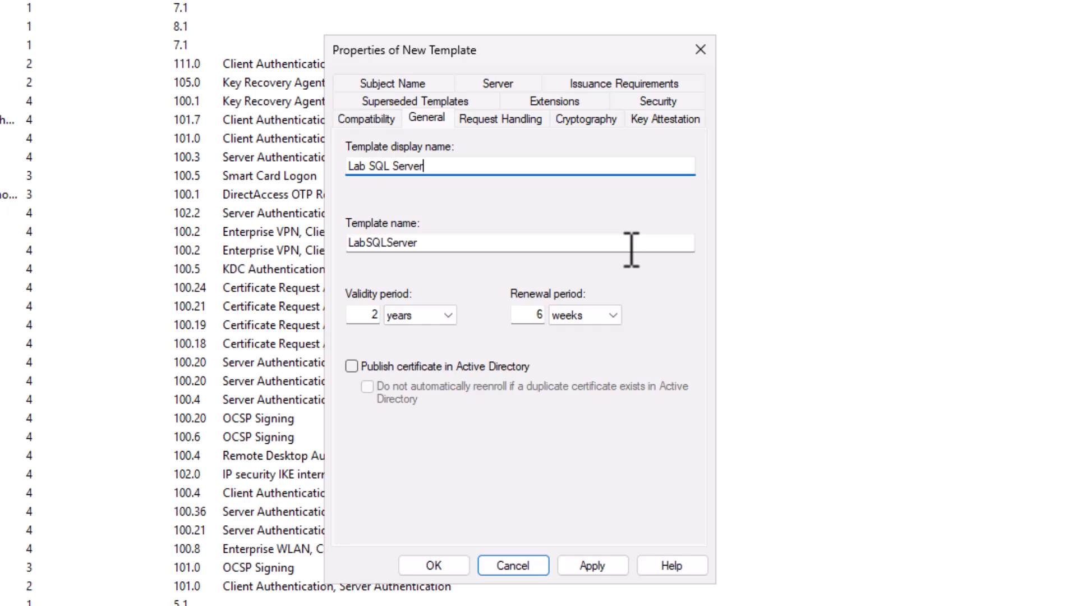
mouse_move(357, 330)
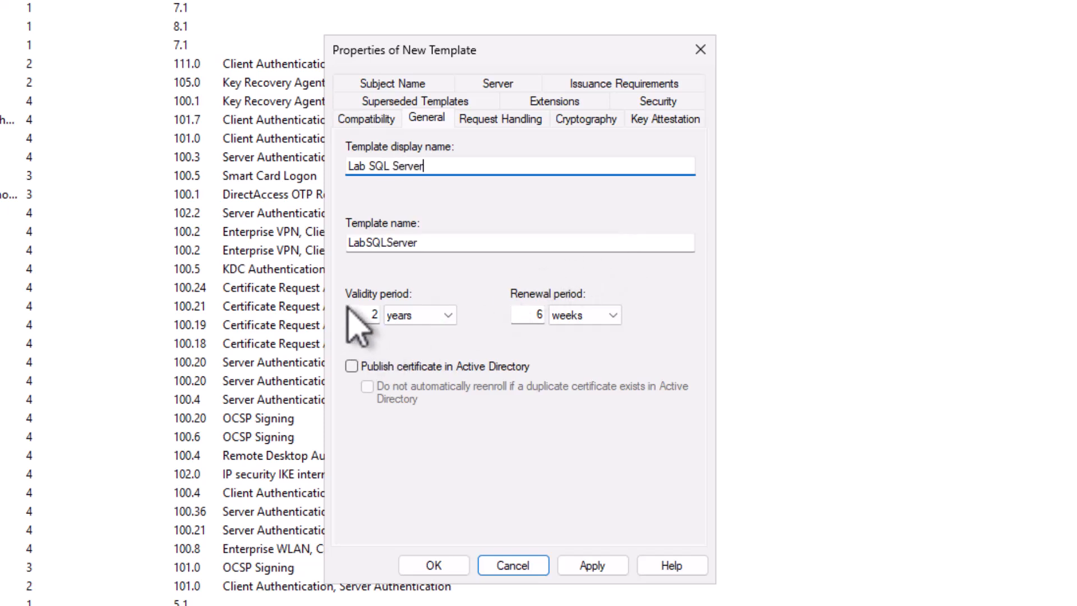
type("1")
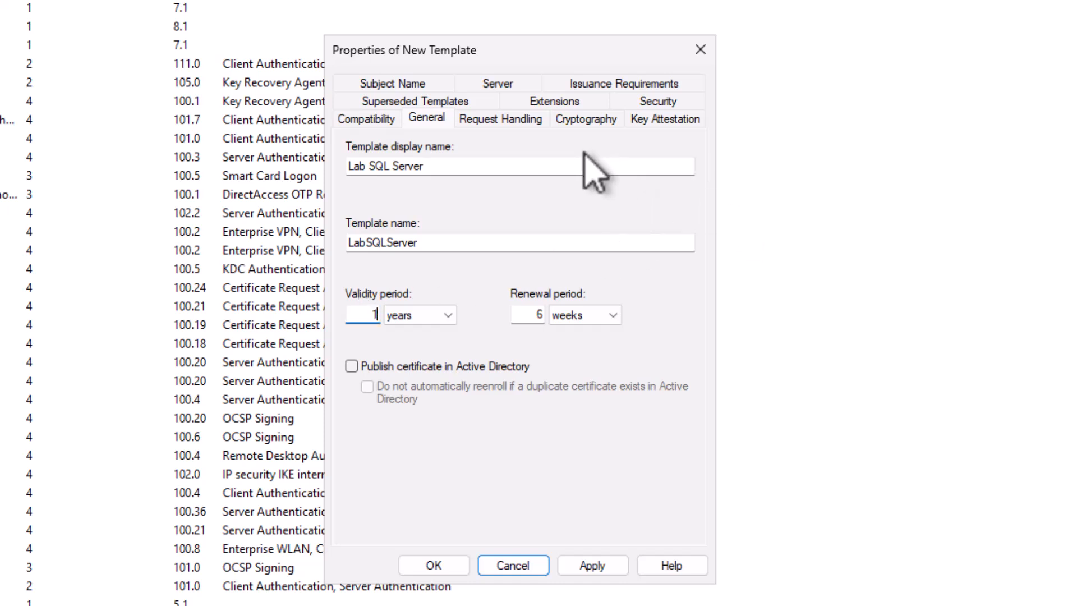
left_click(586, 118)
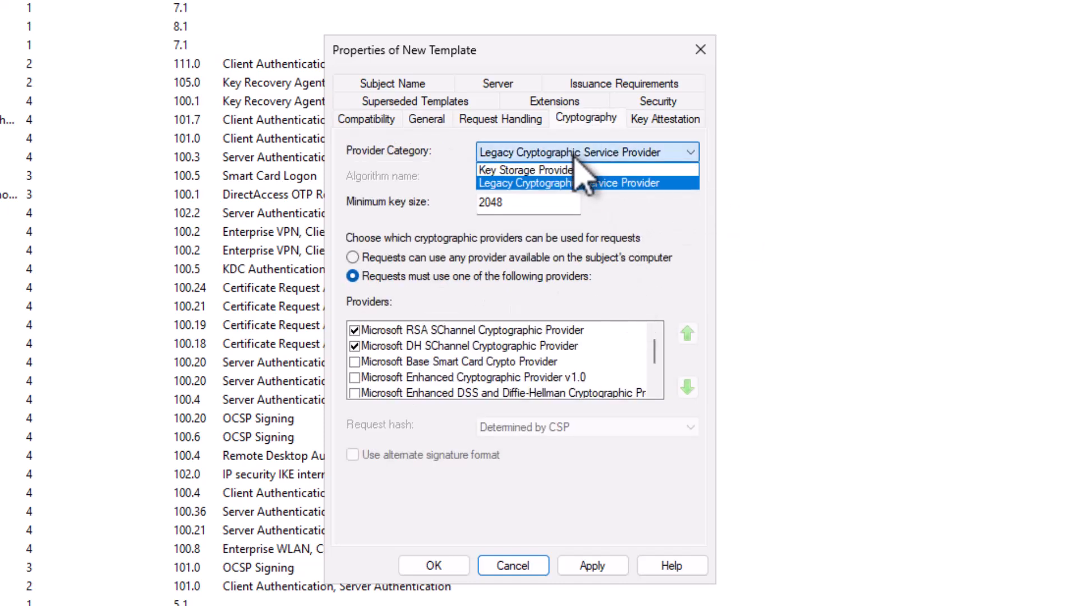
- Use Key Storage Provider with RSA and a minimum key size of 2048 for the template
left_click(525, 170)
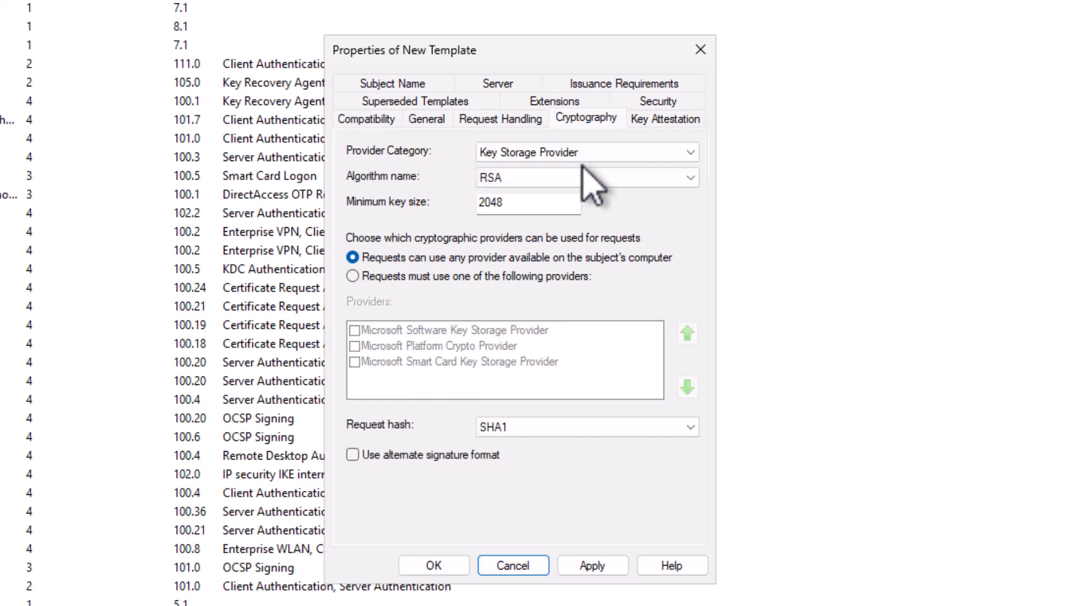
left_click(584, 178)
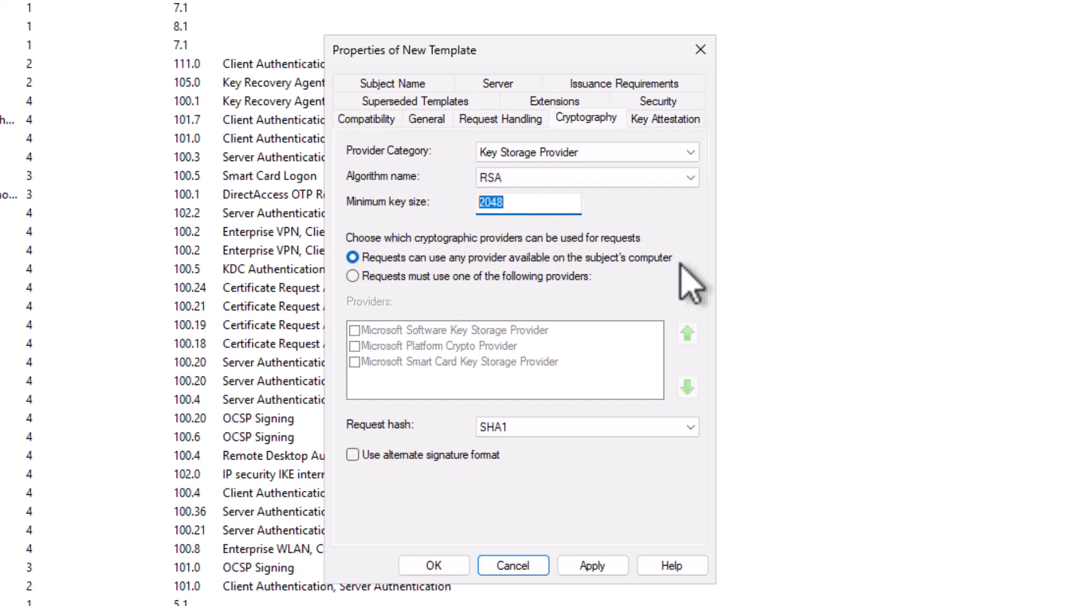
left_click(527, 202)
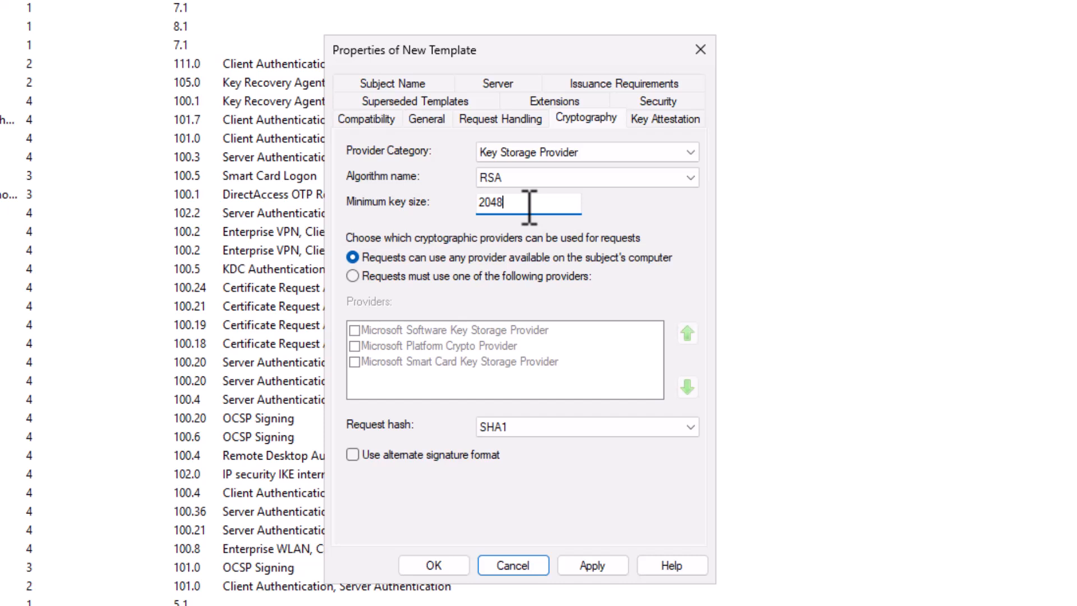
mouse_move(635, 258)
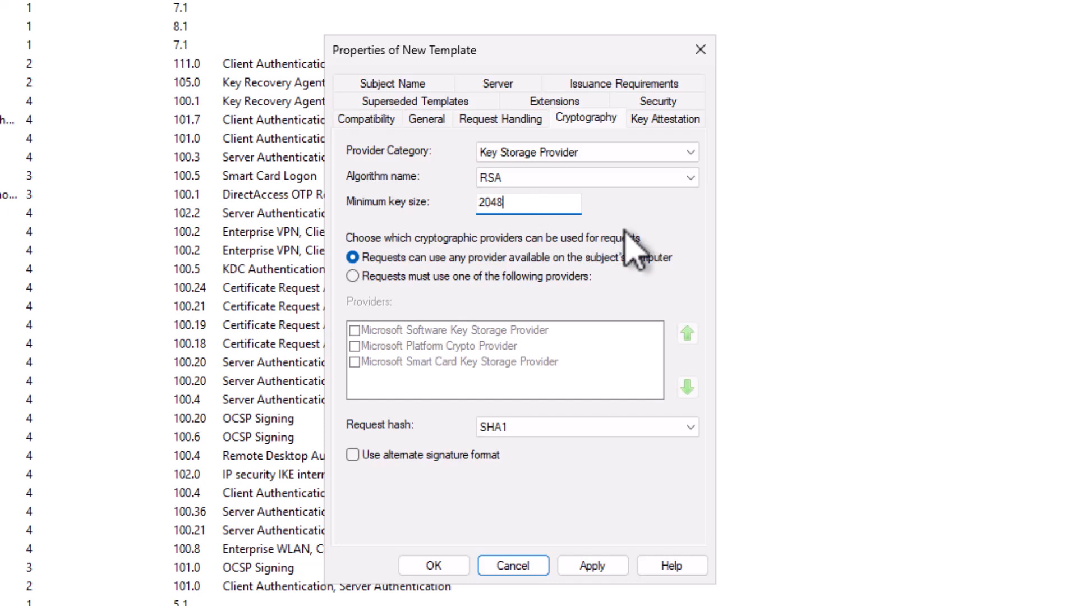
mouse_move(557, 447)
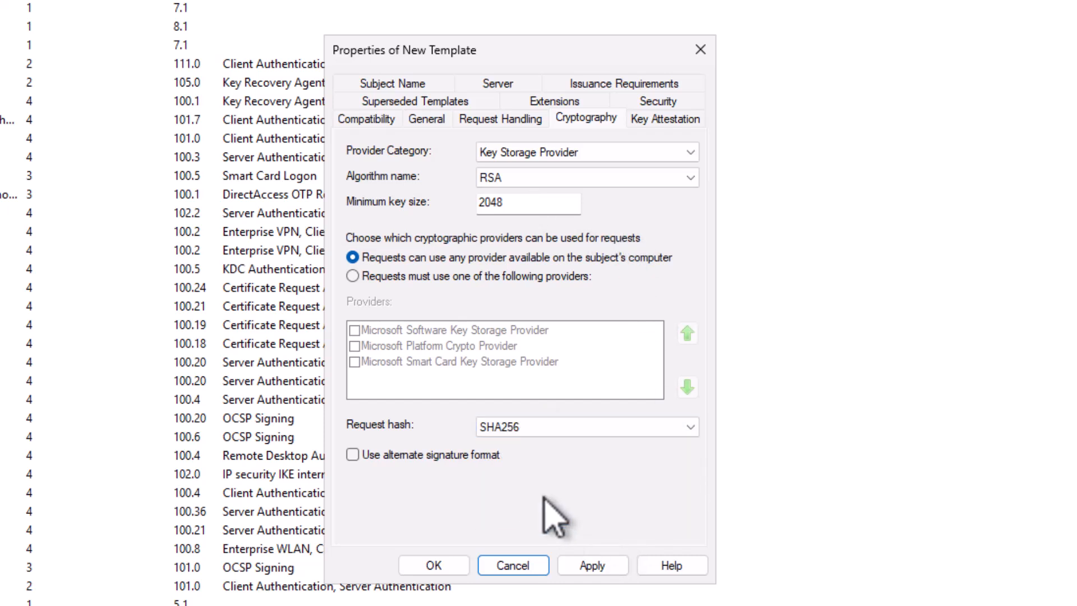
mouse_move(430, 79)
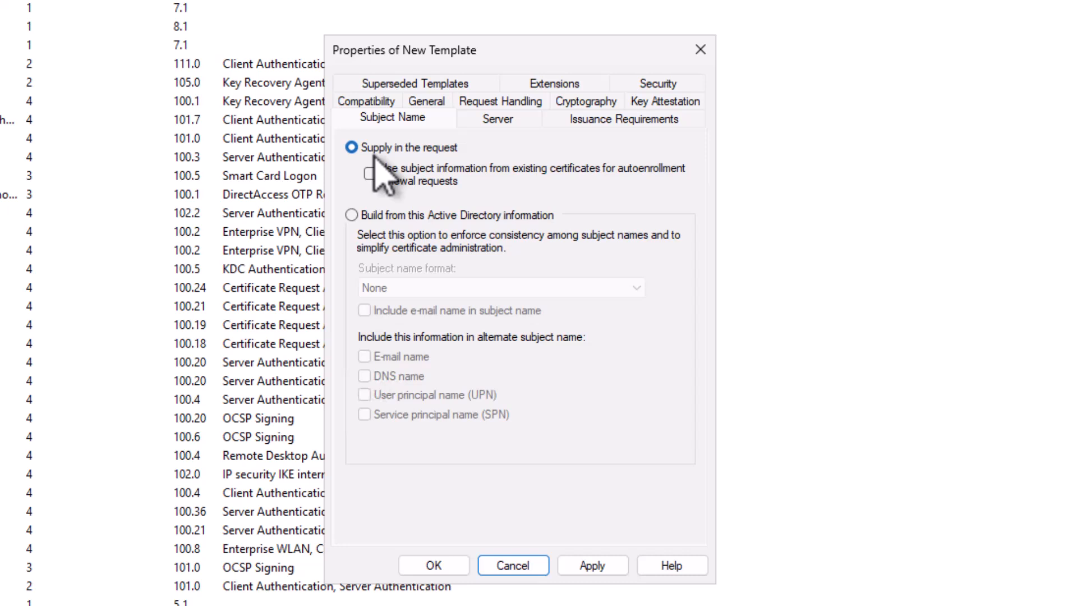
mouse_move(574, 96)
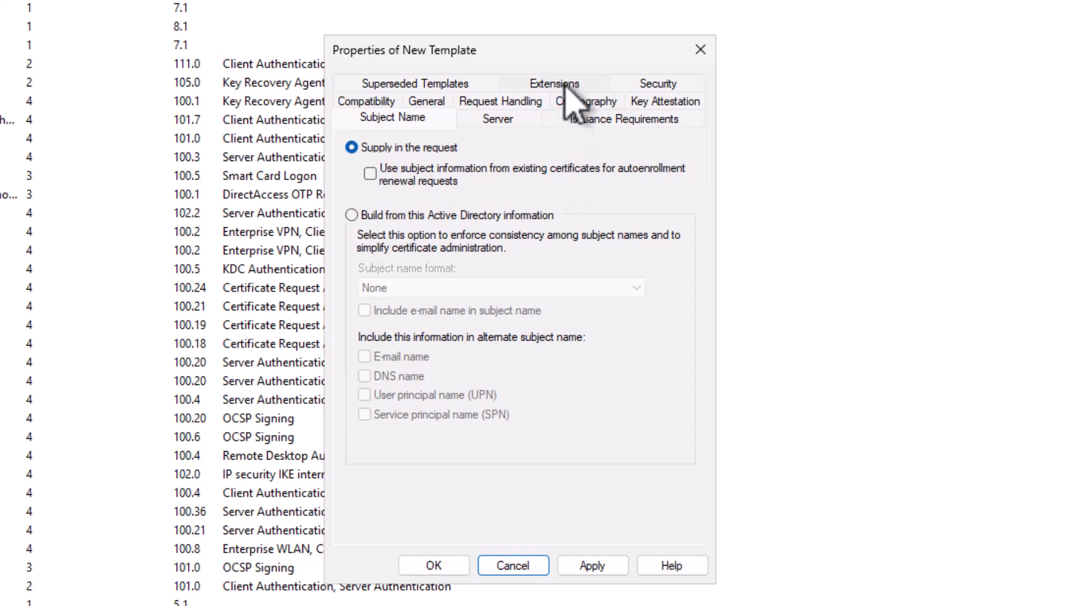
- Confirm the Extensions show the Server Authentication application policy, then move to issuance requirements
left_click(553, 83)
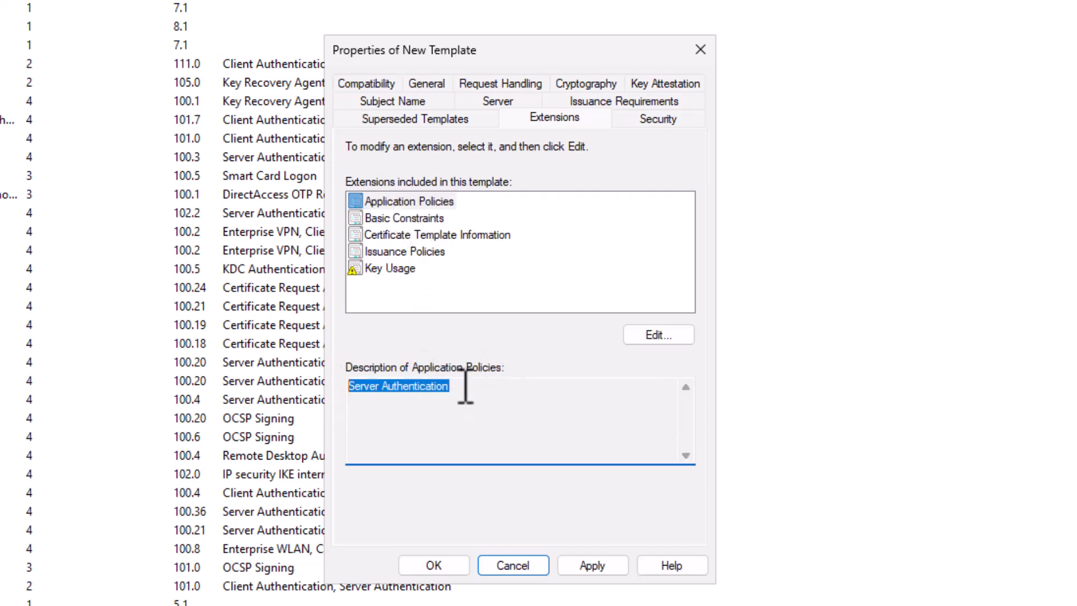
left_click(447, 385)
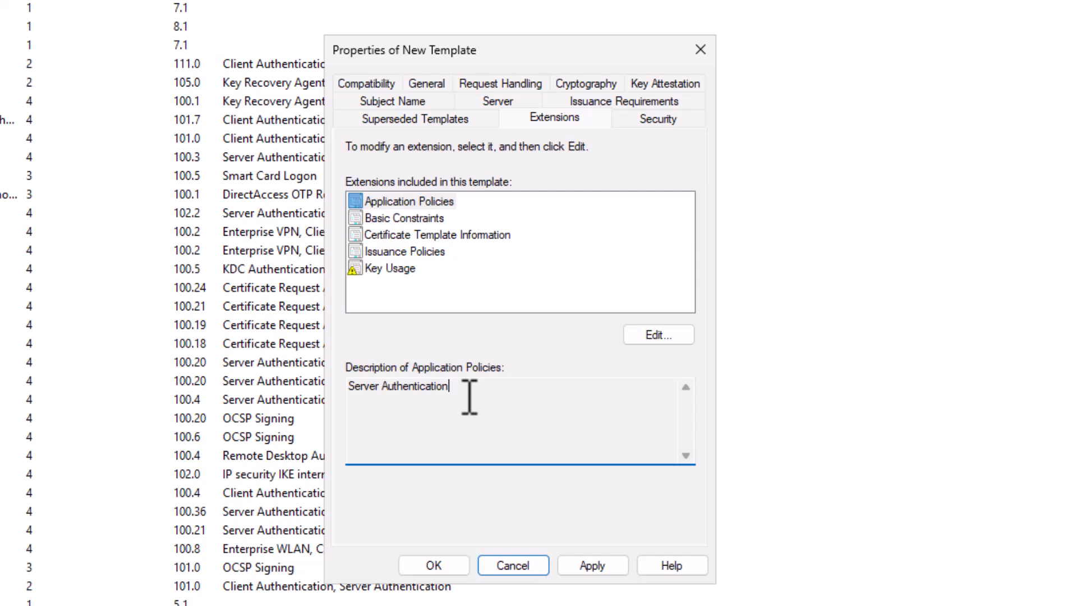
mouse_move(527, 281)
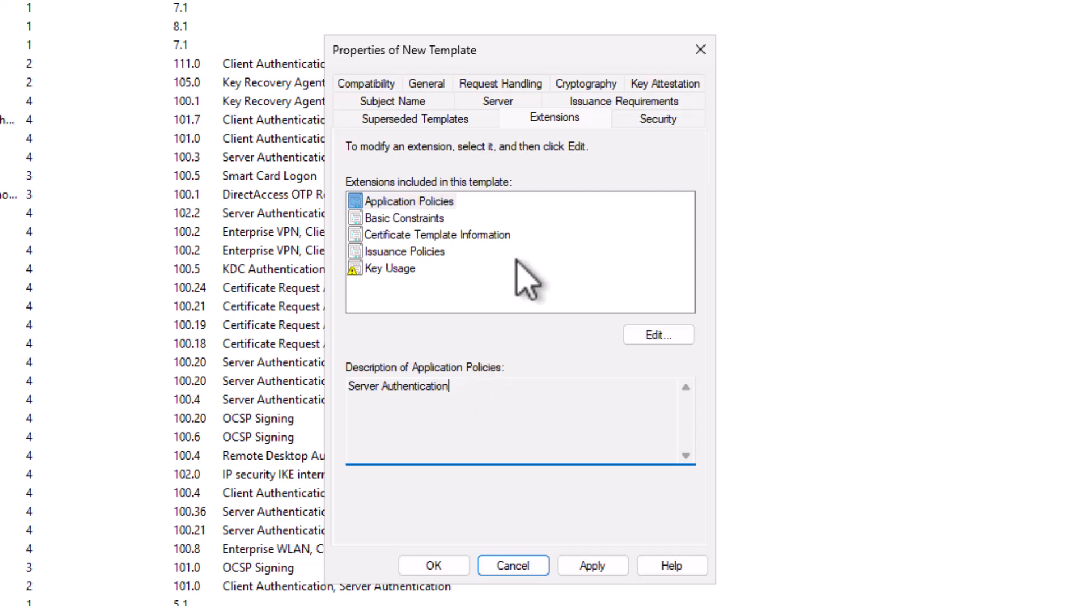
left_click(624, 117)
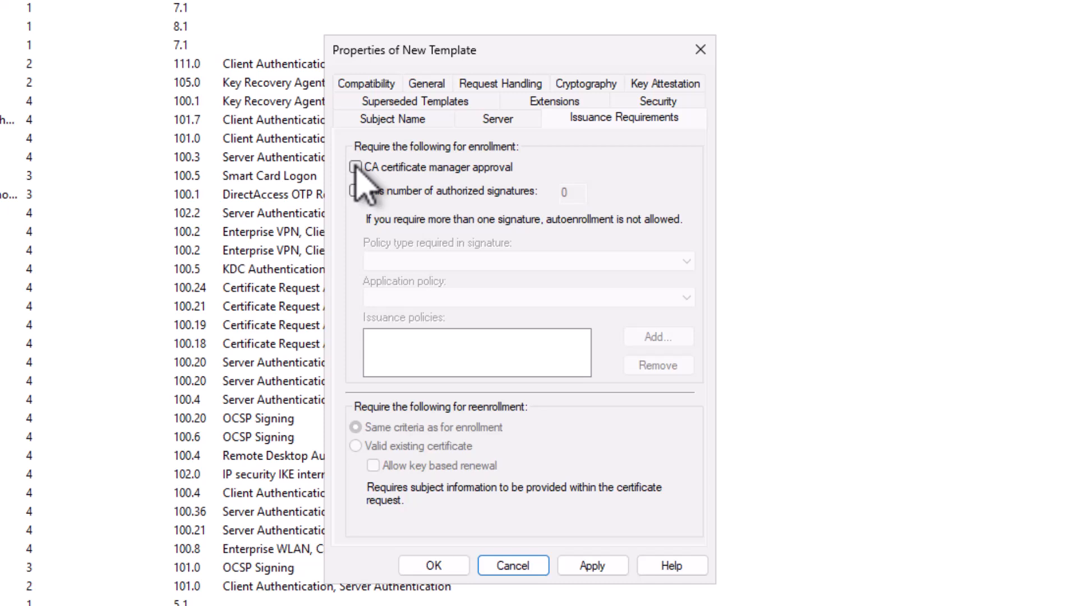
- Require CA certificate manager approval for enrollment and bring up the Security permissions
left_click(356, 167)
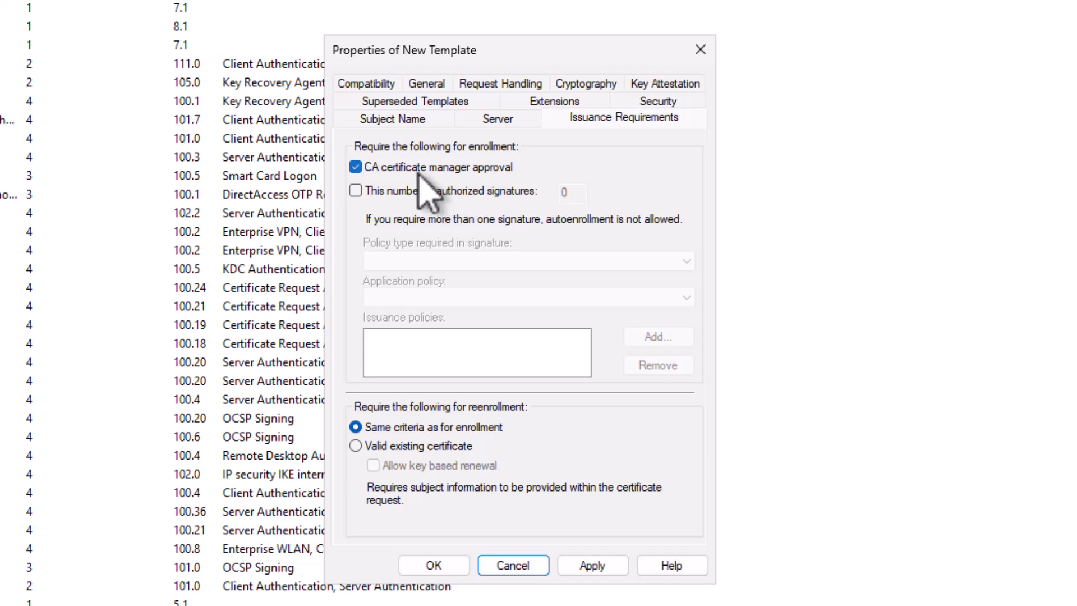
left_click(657, 118)
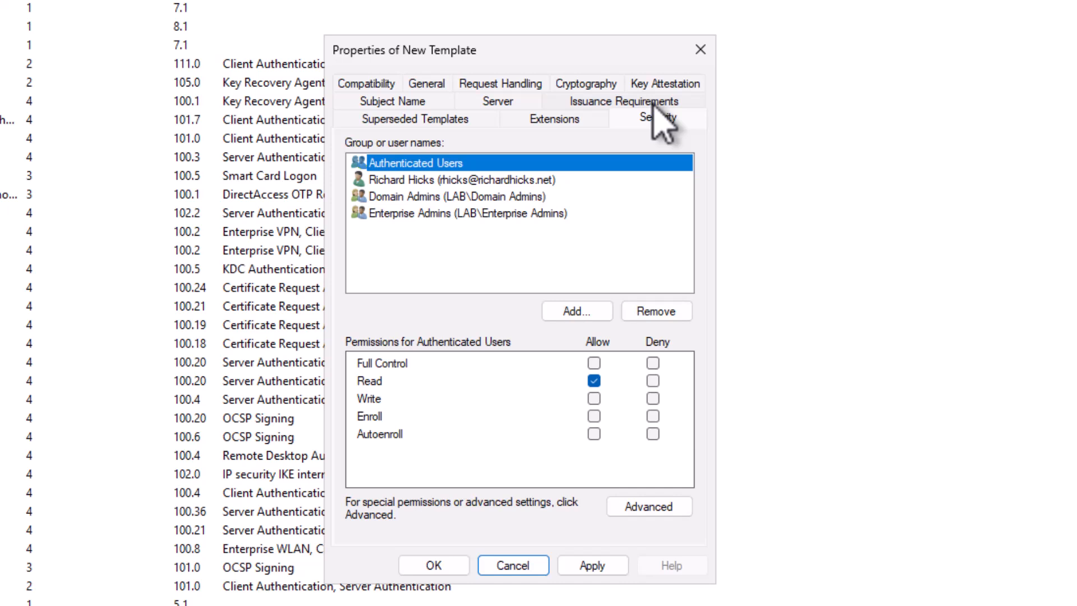
mouse_move(674, 131)
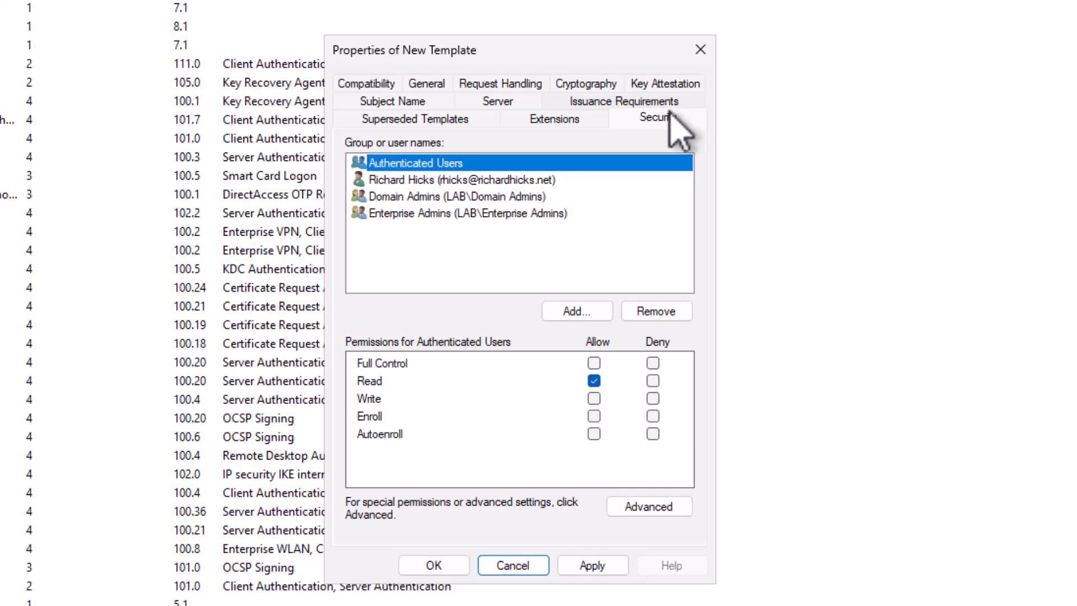
mouse_move(674, 134)
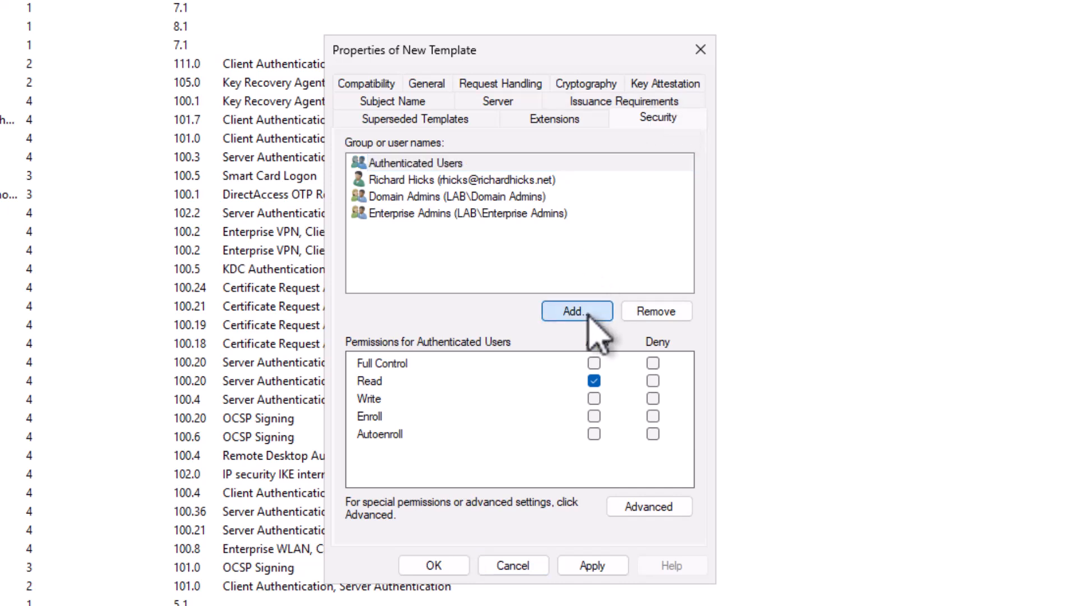
- Add the SQL1 computer account to the template's permissions list
left_click(576, 311)
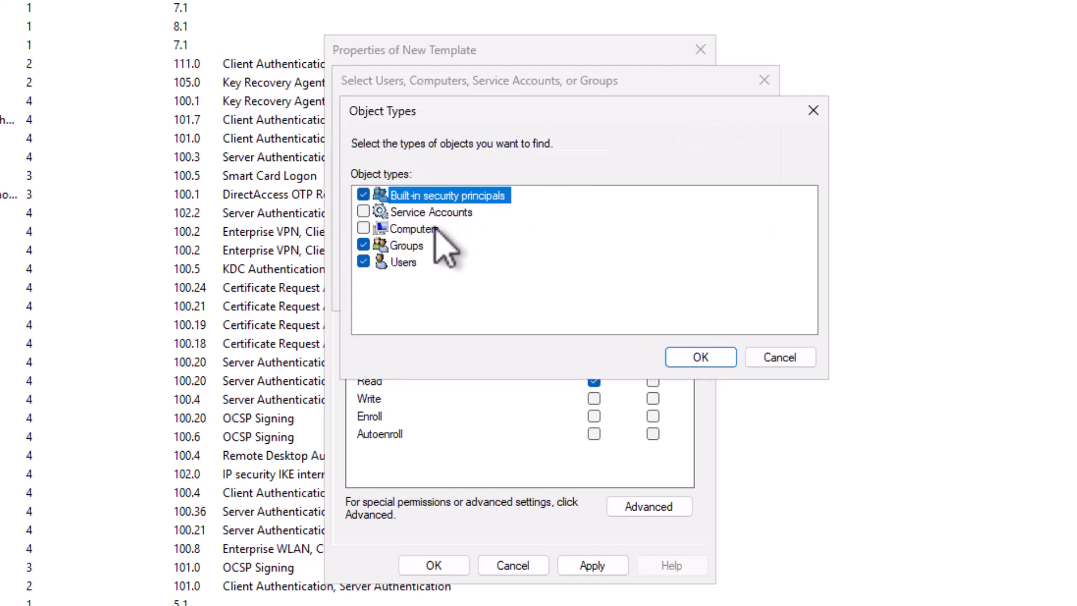
left_click(700, 357)
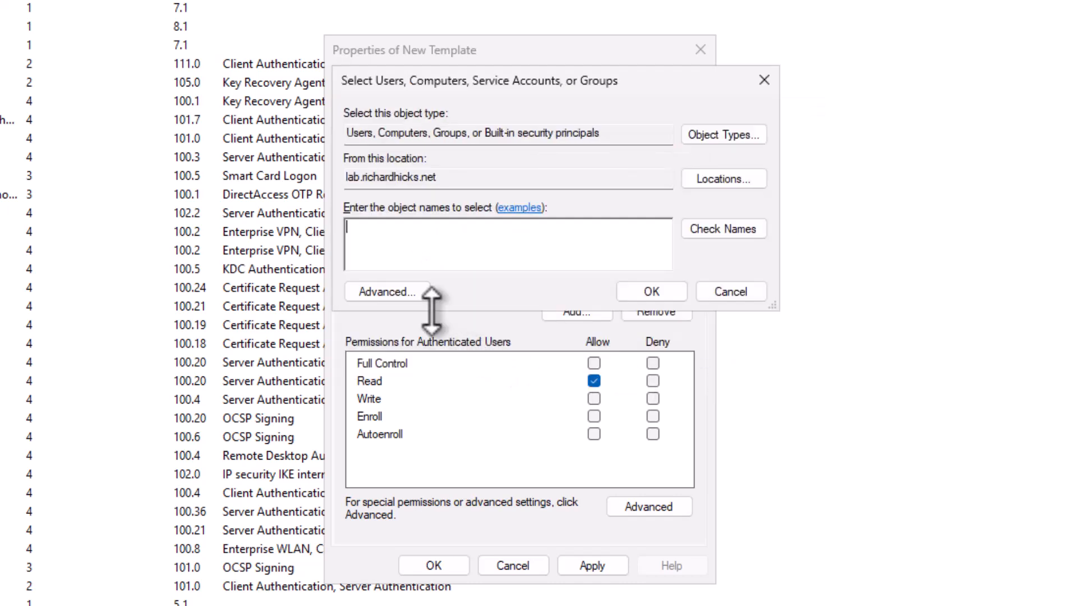
type("sql1")
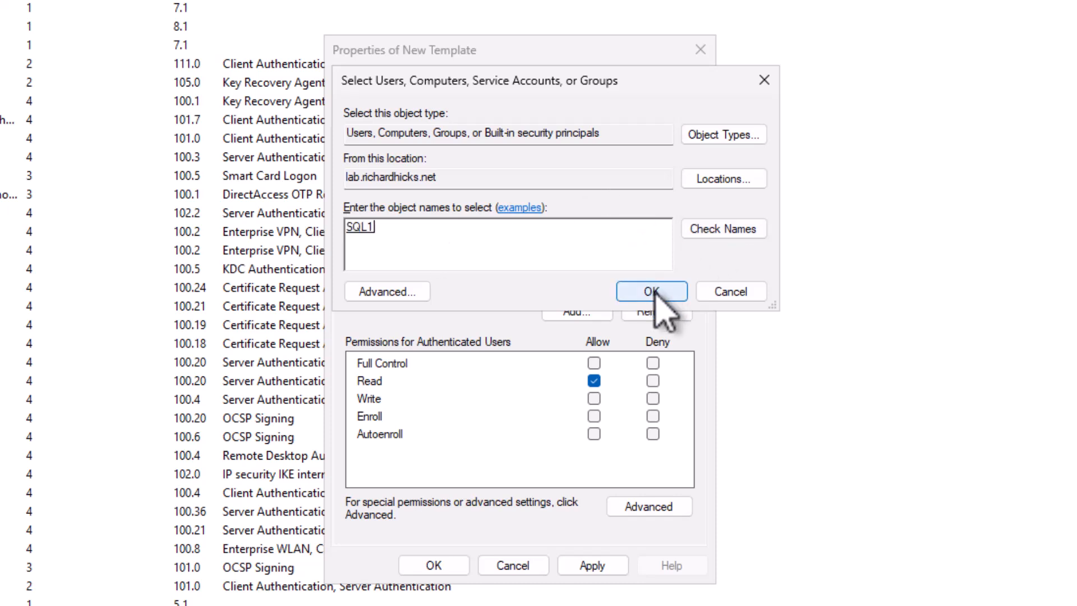
left_click(650, 291)
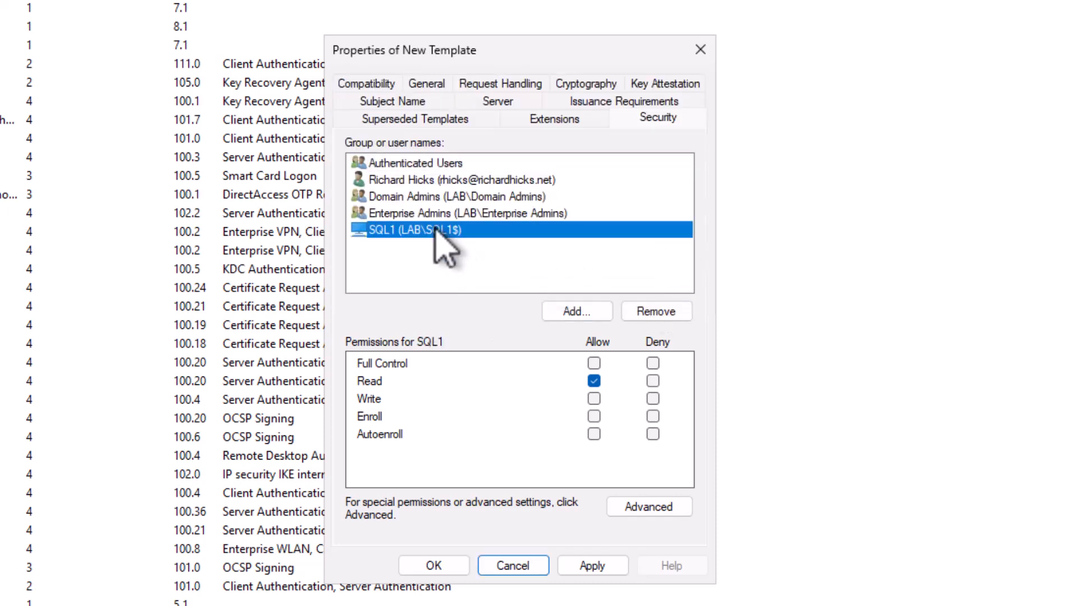
mouse_move(567, 454)
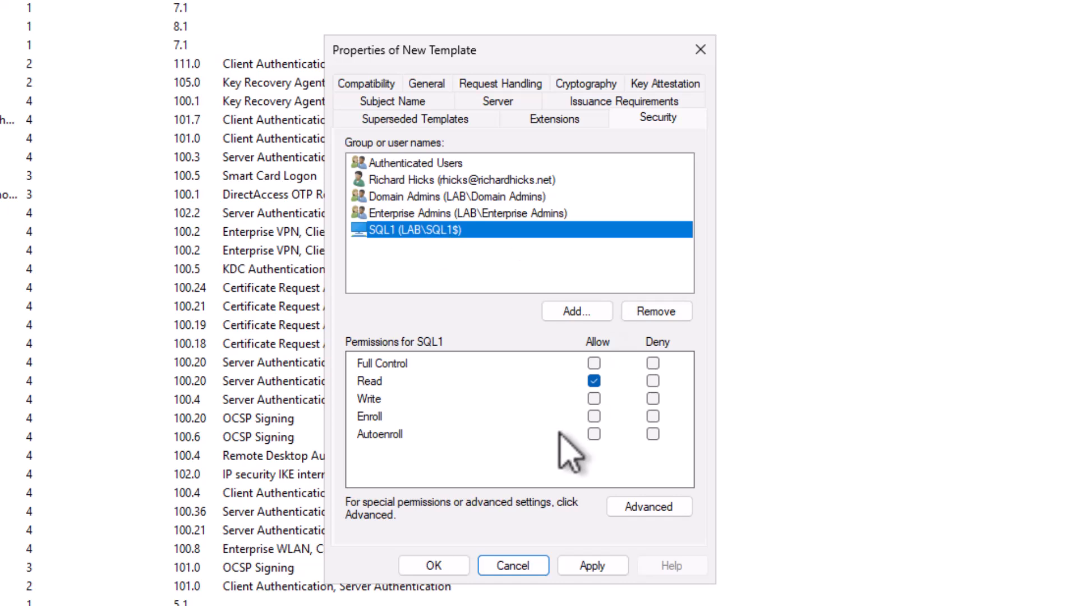
- Allow Enroll for SQL1 and review the other accounts' permissions
left_click(594, 416)
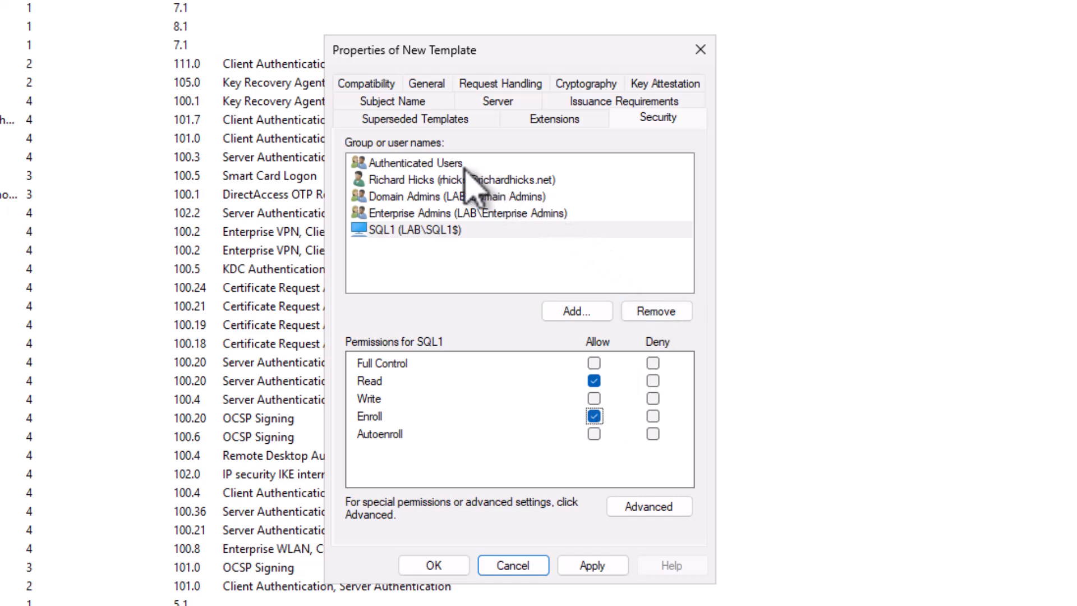
left_click(454, 179)
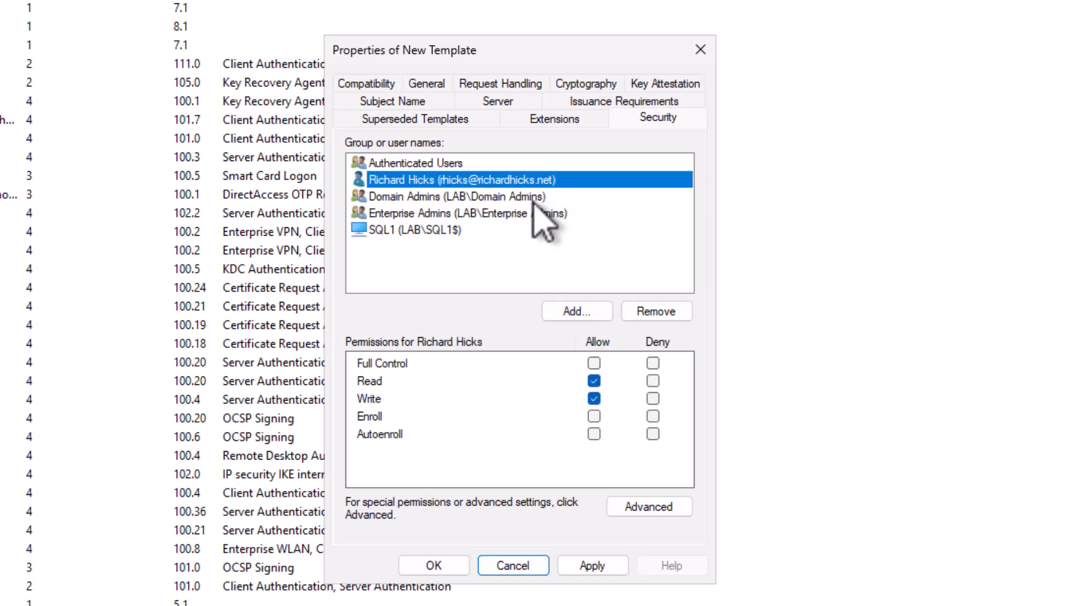
left_click(456, 196)
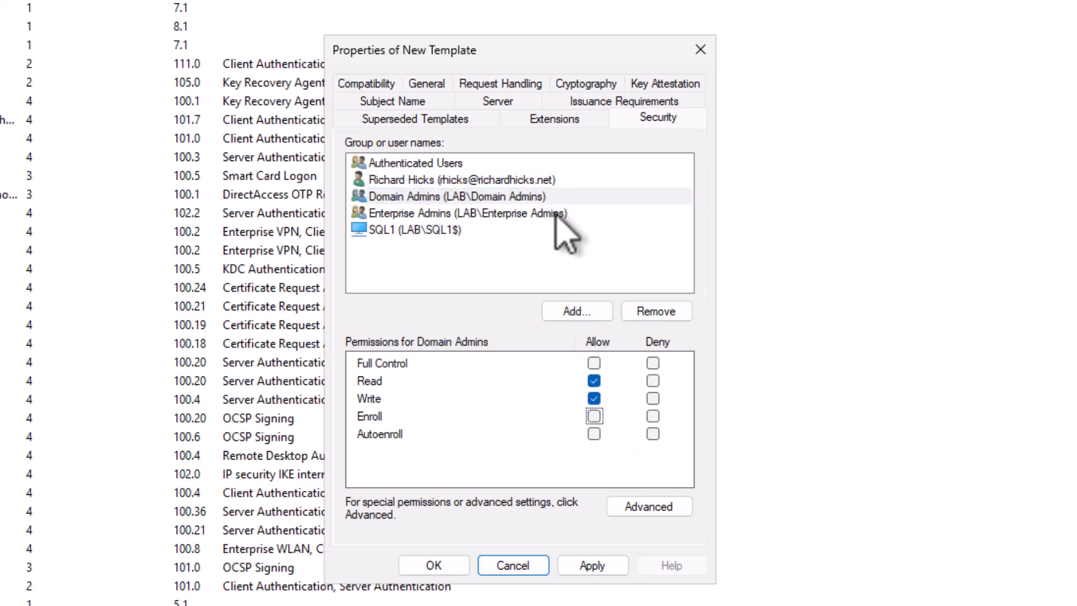
left_click(466, 213)
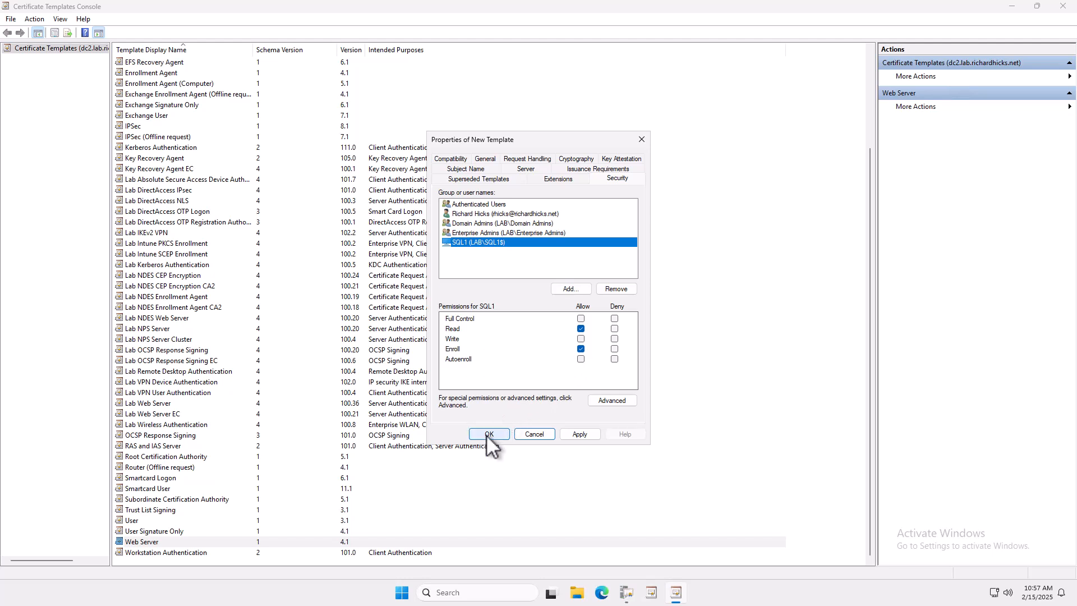
- Save the new template, then start enabling a certificate template for issuance on the CA
left_click(488, 434)
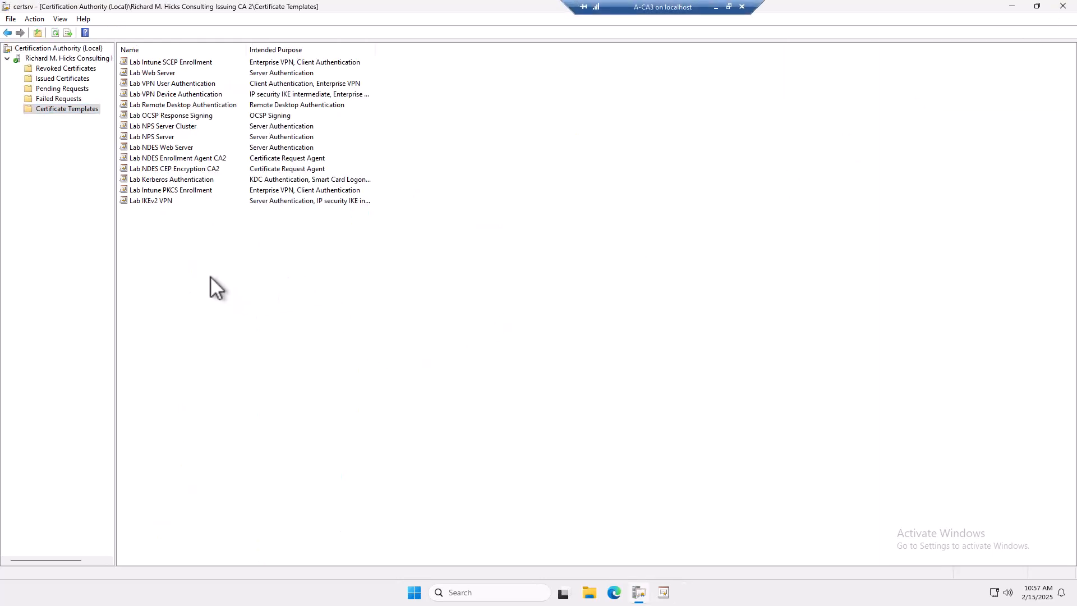
right_click(216, 287)
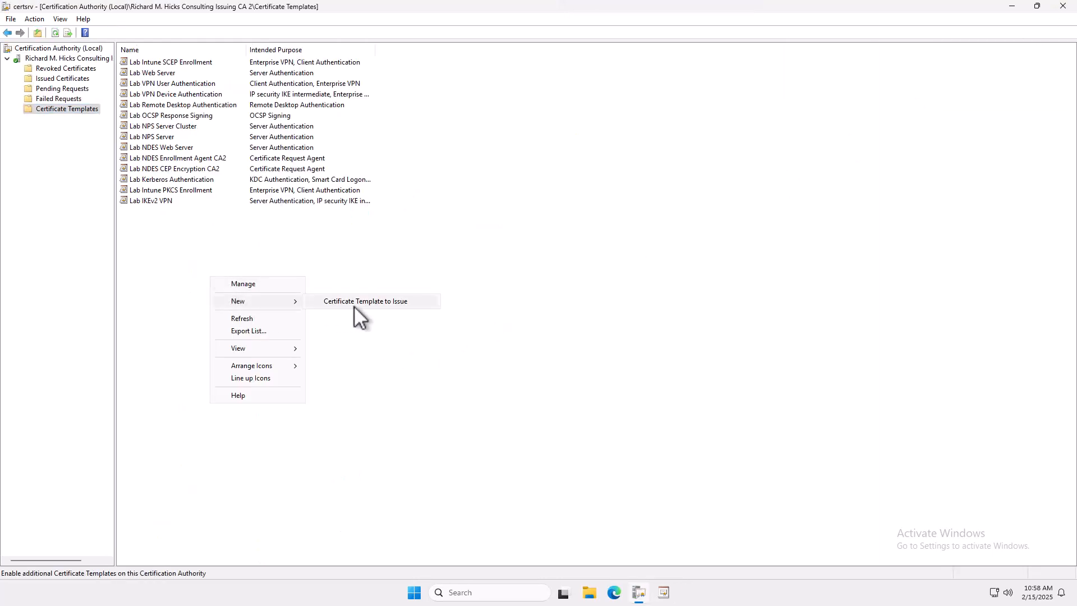
left_click(365, 301)
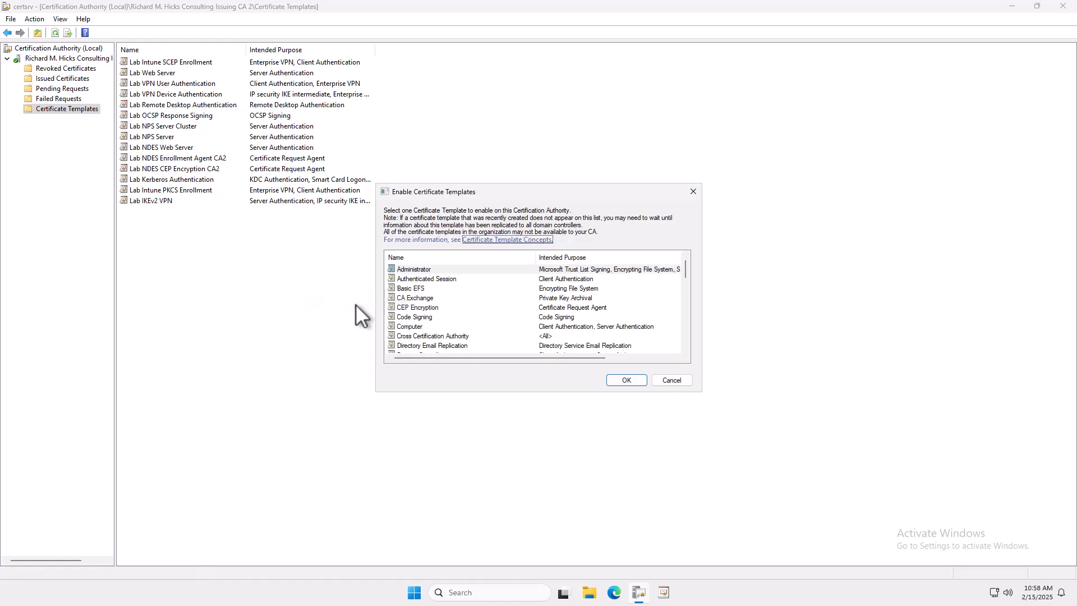
left_click(415, 297)
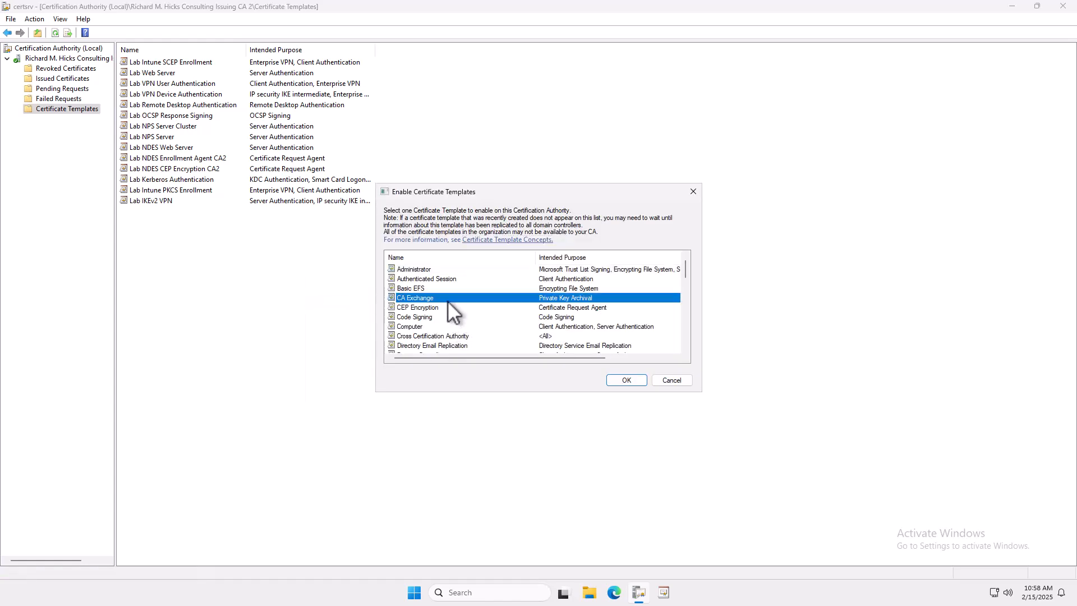
scroll("down", 3)
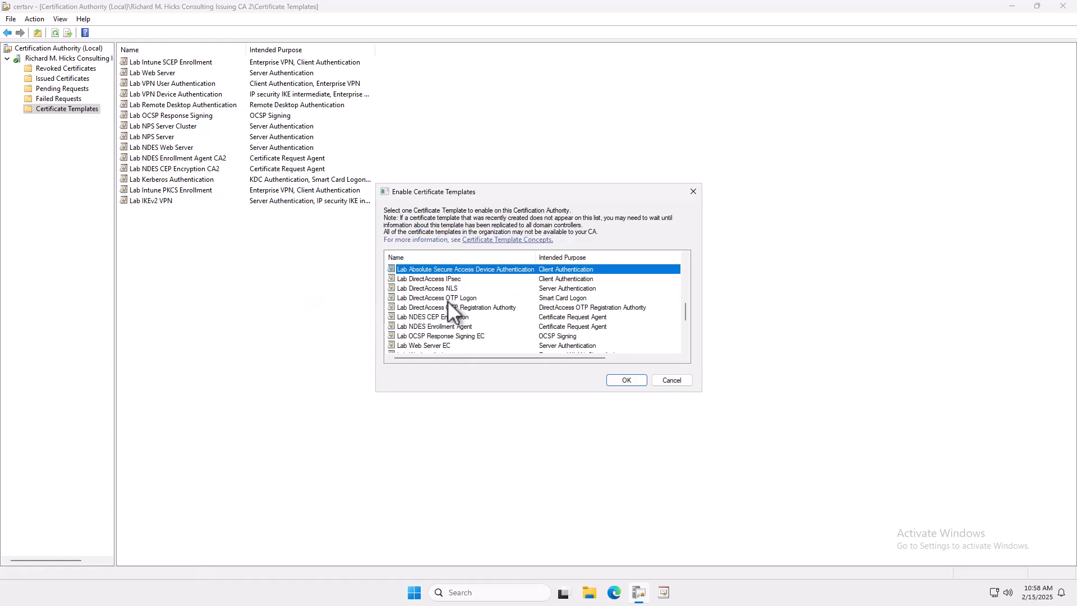
mouse_move(450, 324)
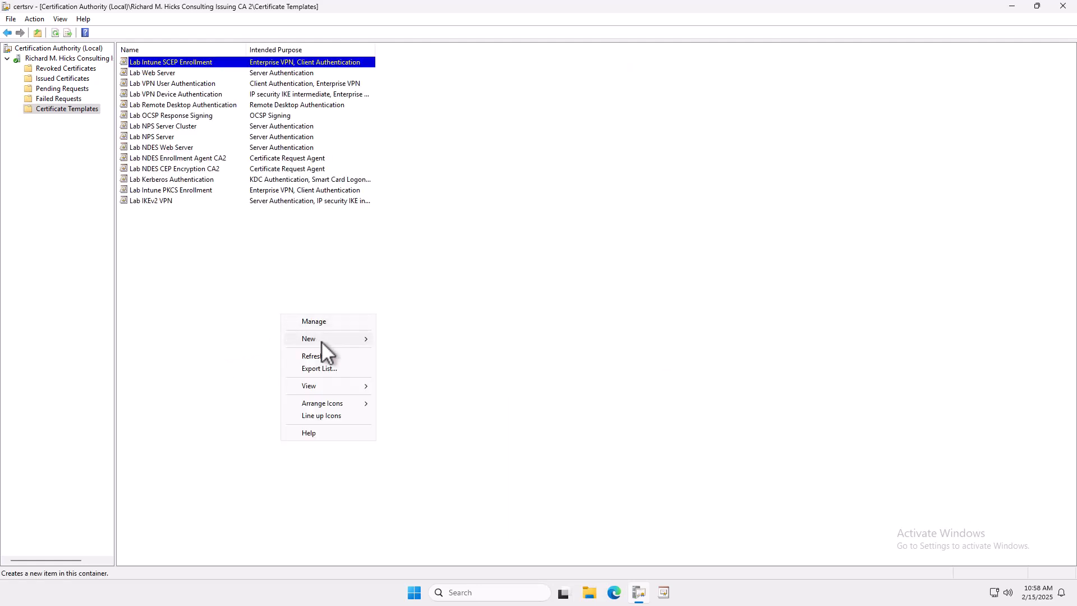
- Enable the Lab SQL Server template so this CA can issue it
left_click(309, 338)
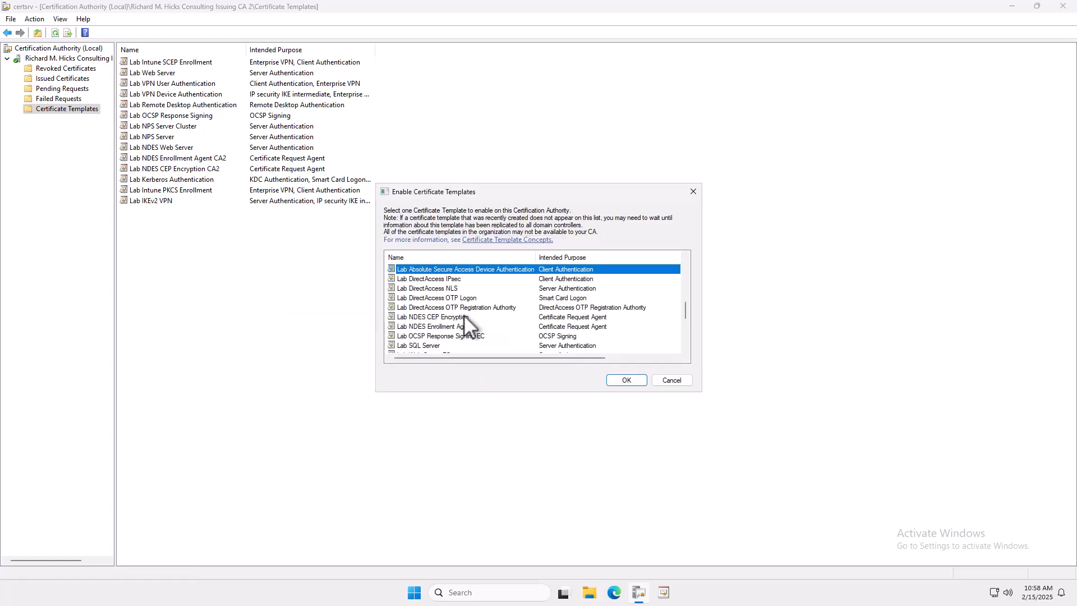
left_click(418, 344)
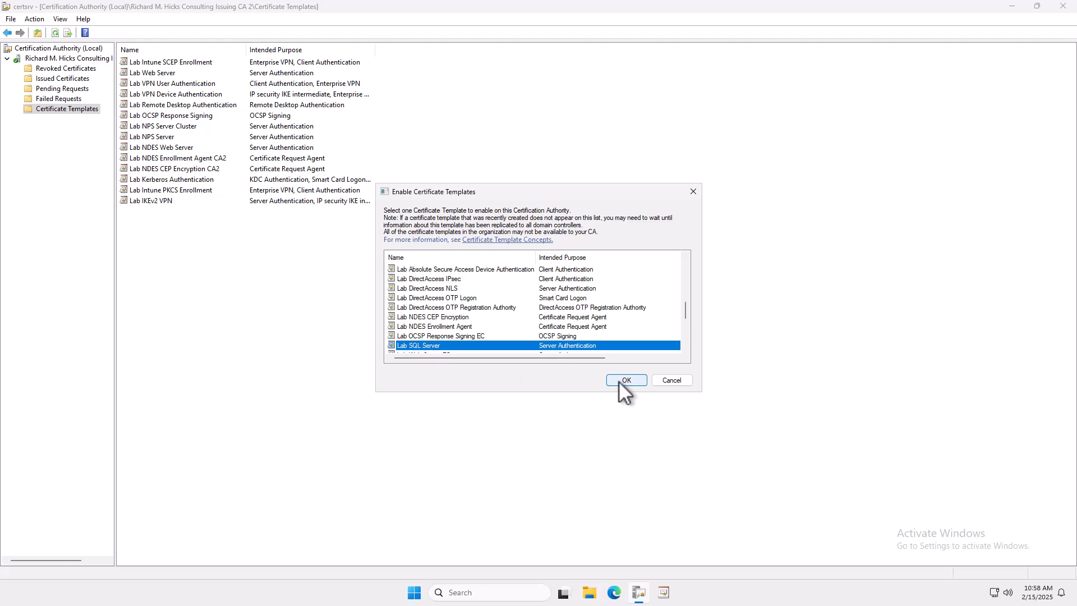
left_click(625, 380)
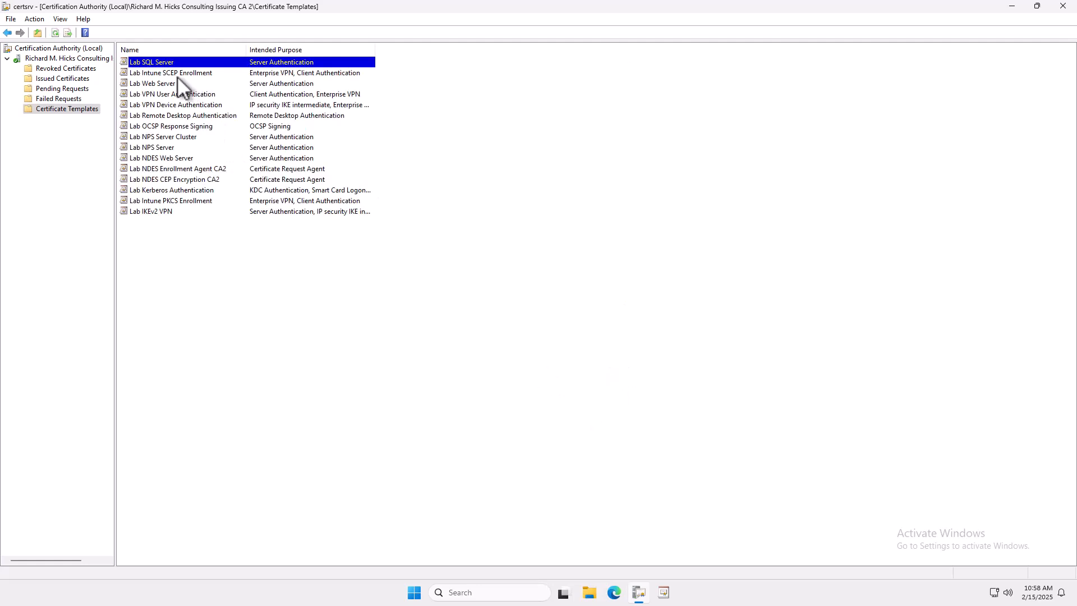
mouse_move(178, 69)
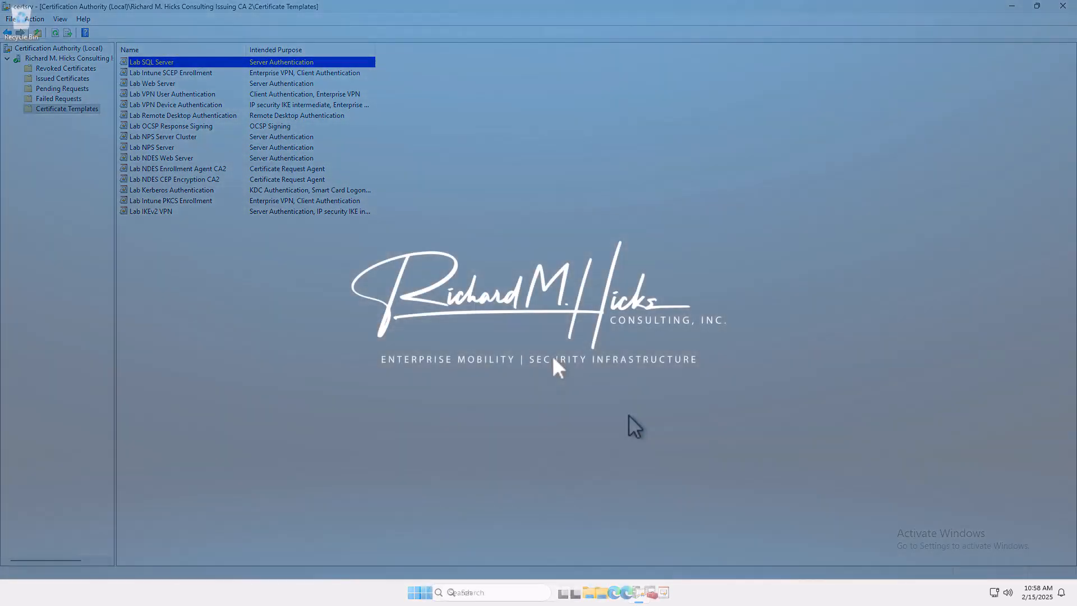
- Close certsrv and launch certlm.msc from Start
left_click(1067, 7)
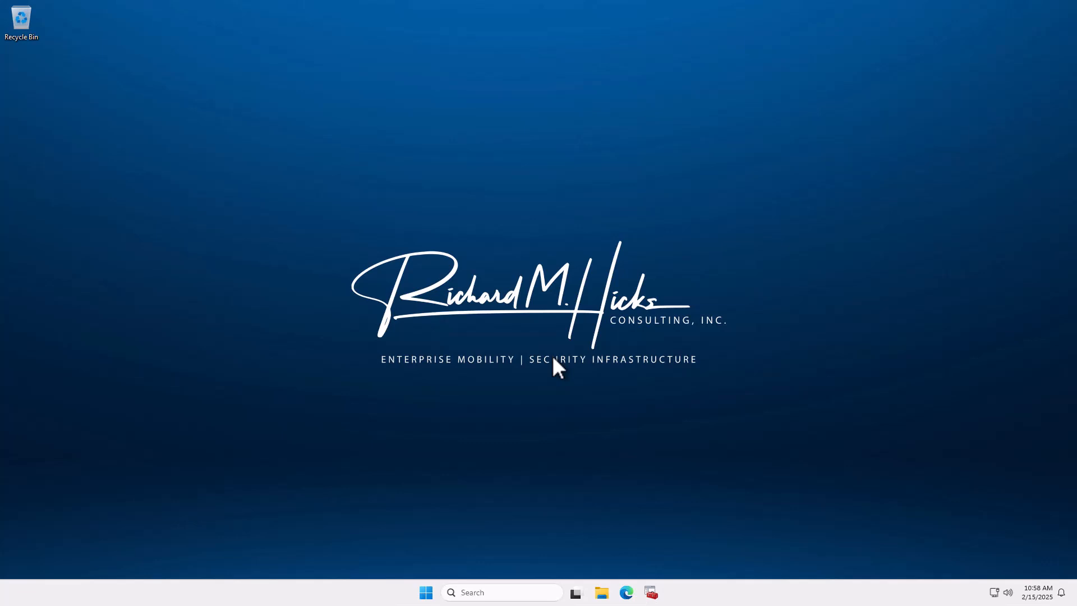
mouse_move(486, 482)
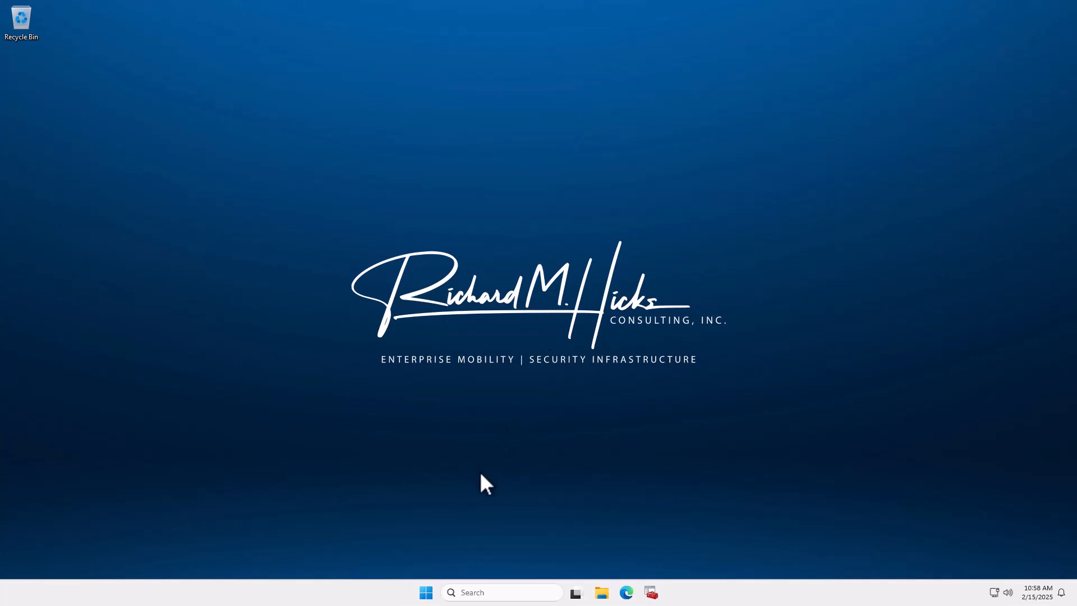
mouse_move(439, 569)
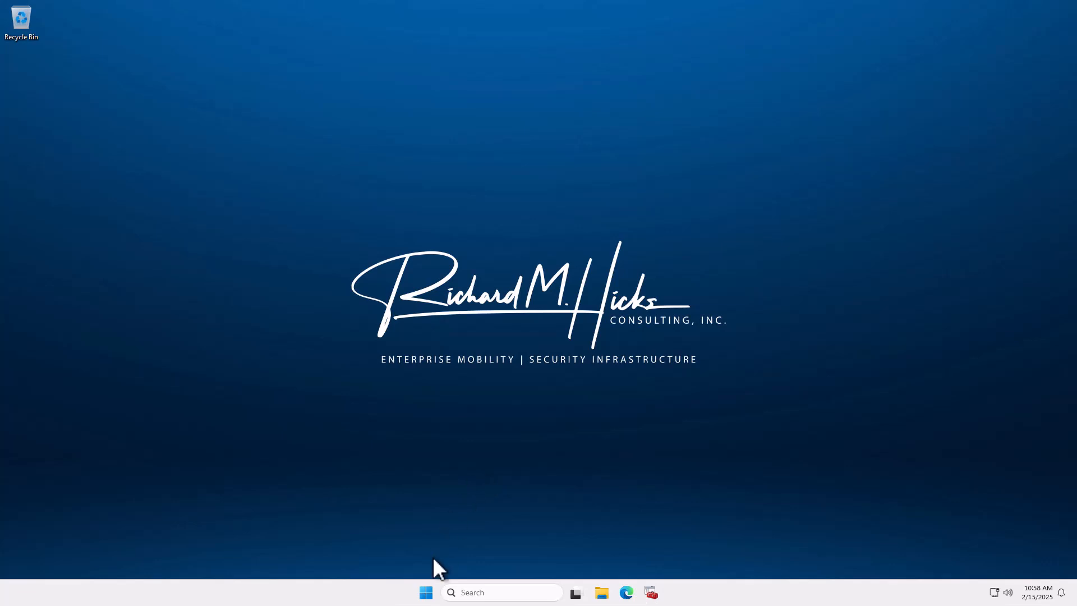
left_click(425, 593)
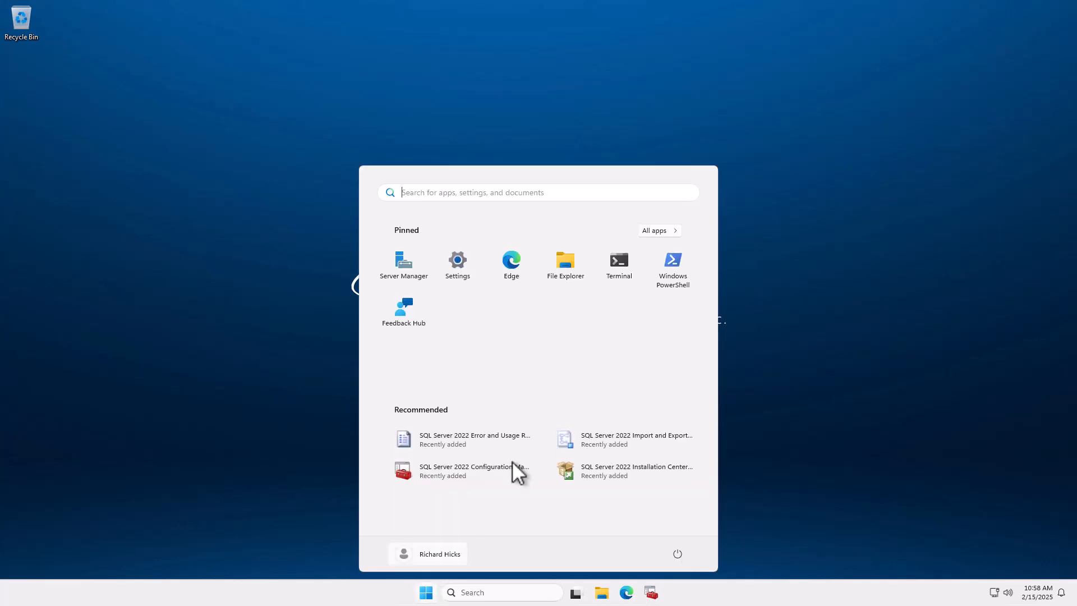
type("certlm.m")
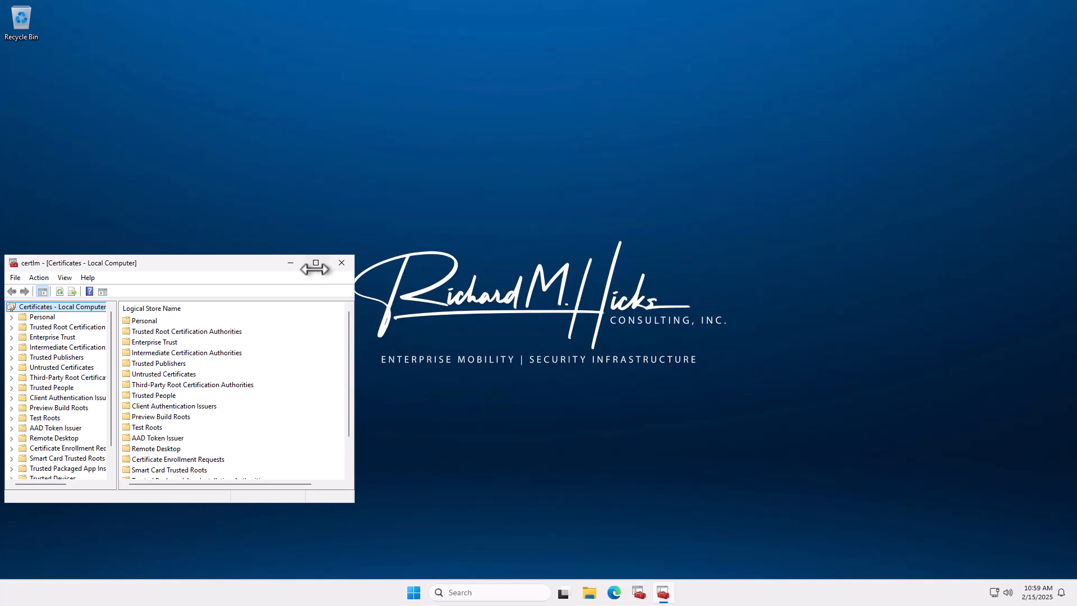
- Maximize Certificates - Local Computer and bring up actions on the Personal certificates store
left_click(314, 263)
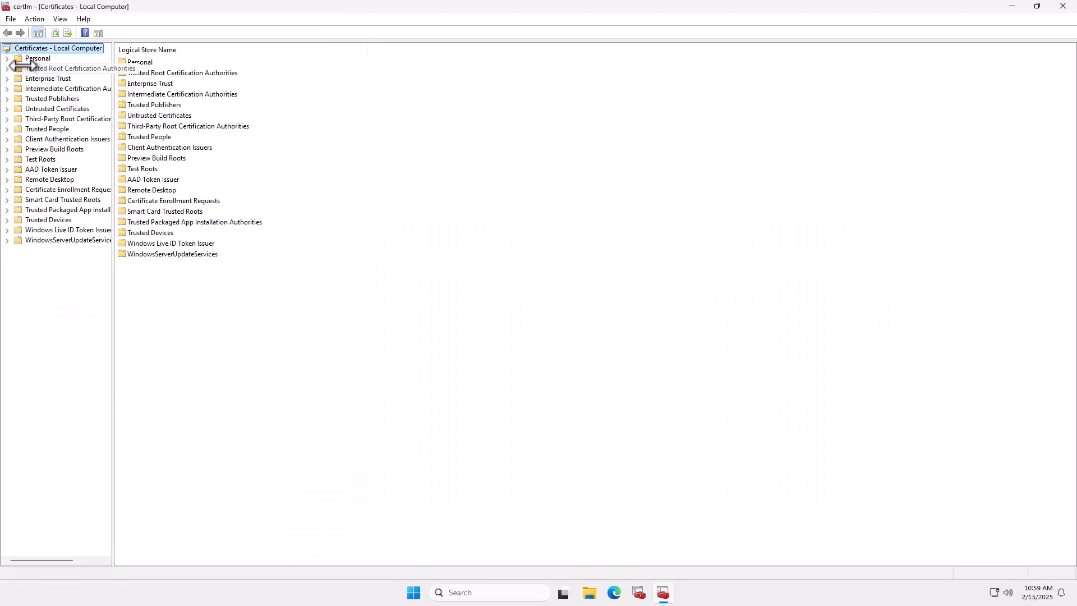
left_click(7, 57)
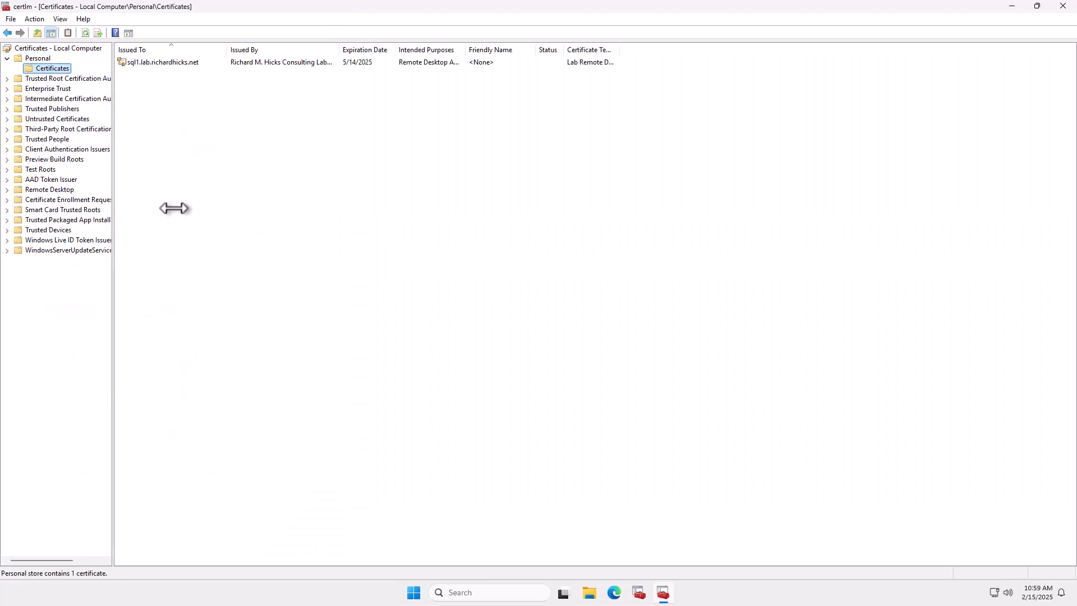
right_click(207, 210)
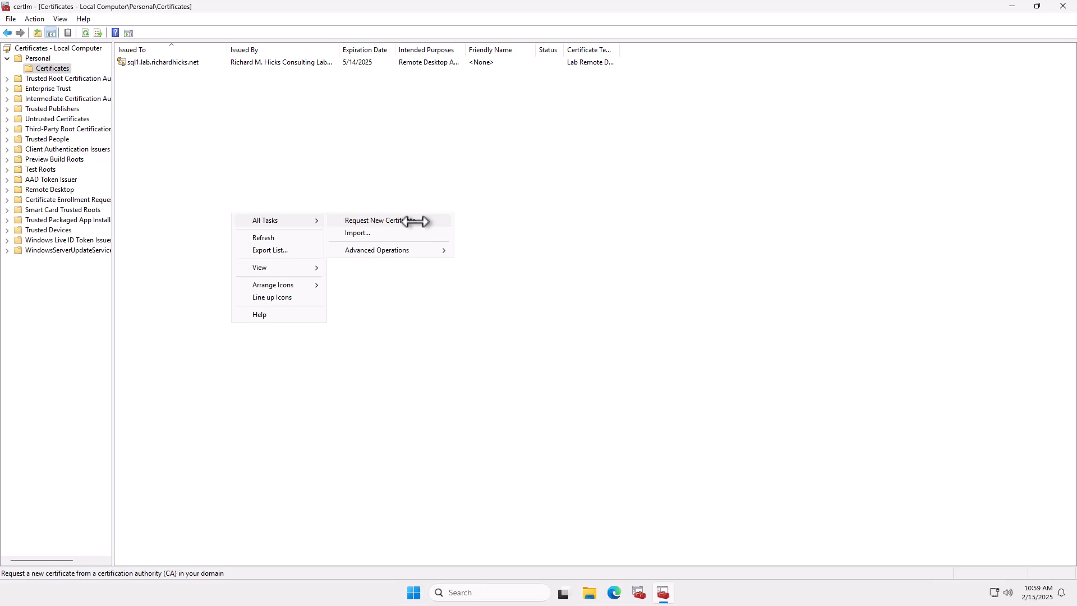
- Request a new certificate under the AD Enrollment Policy, choosing Lab SQL Server and its subject settings
left_click(375, 220)
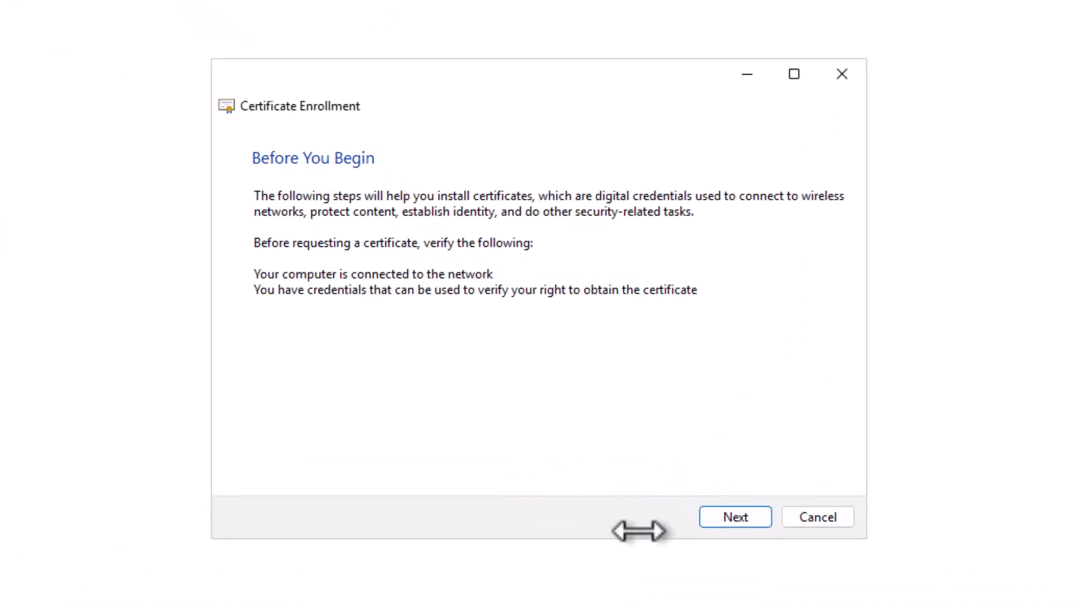
left_click(734, 517)
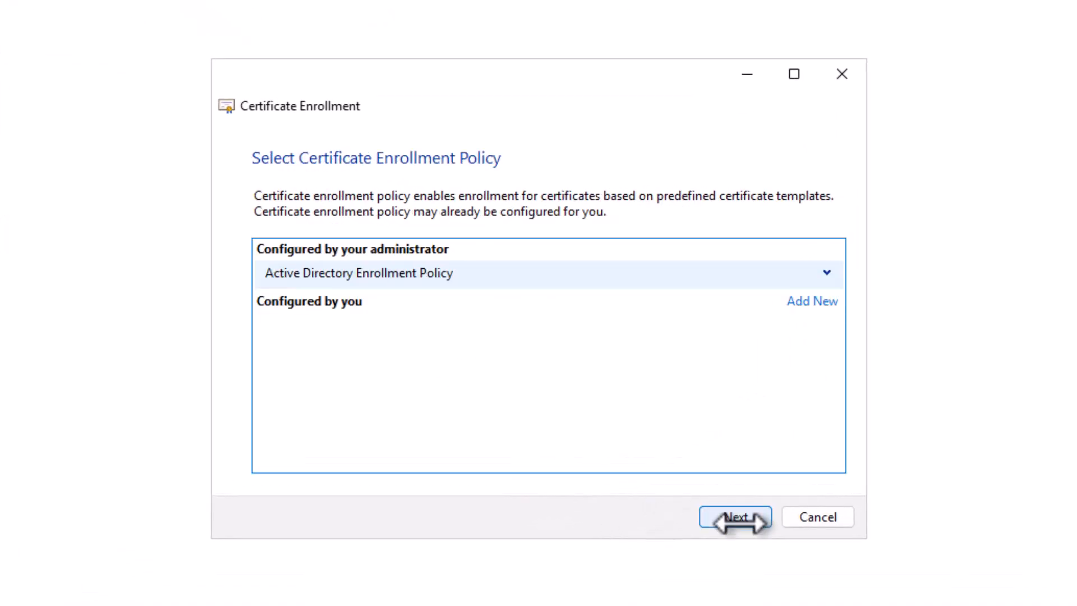
left_click(734, 516)
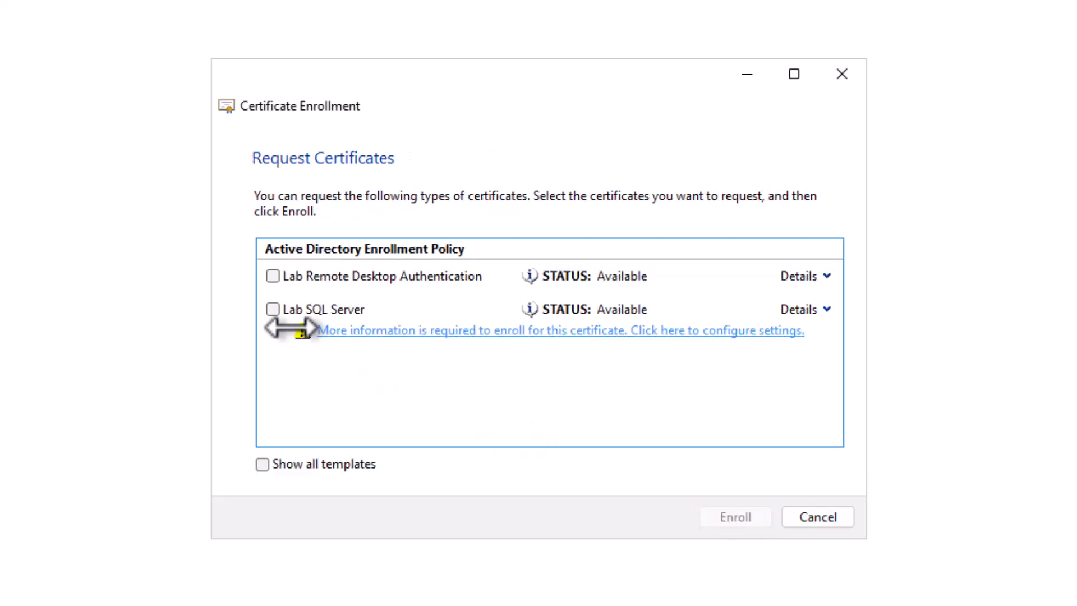
left_click(272, 310)
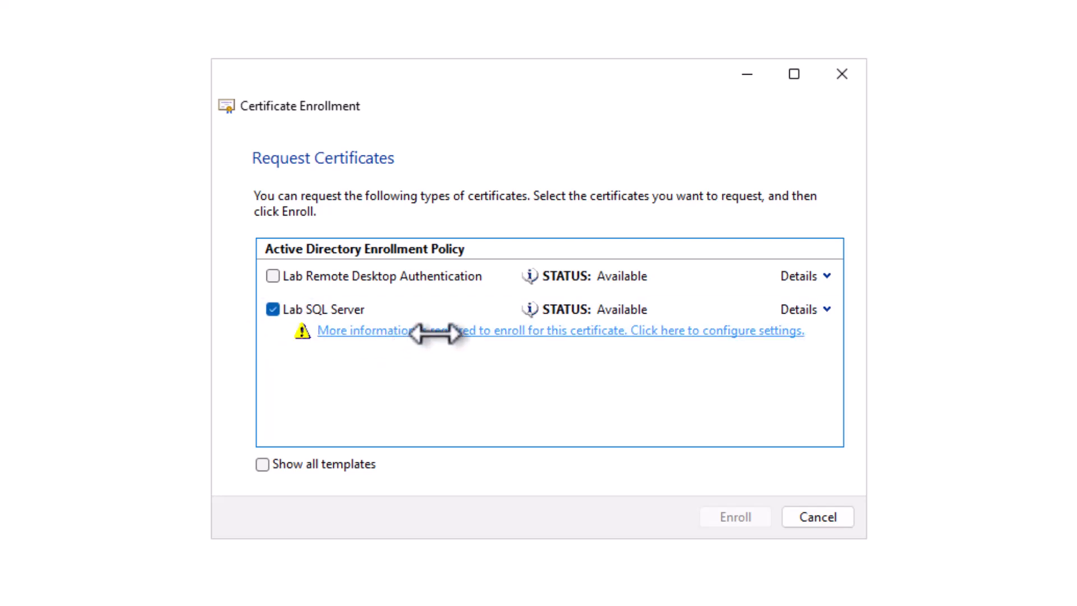
left_click(717, 330)
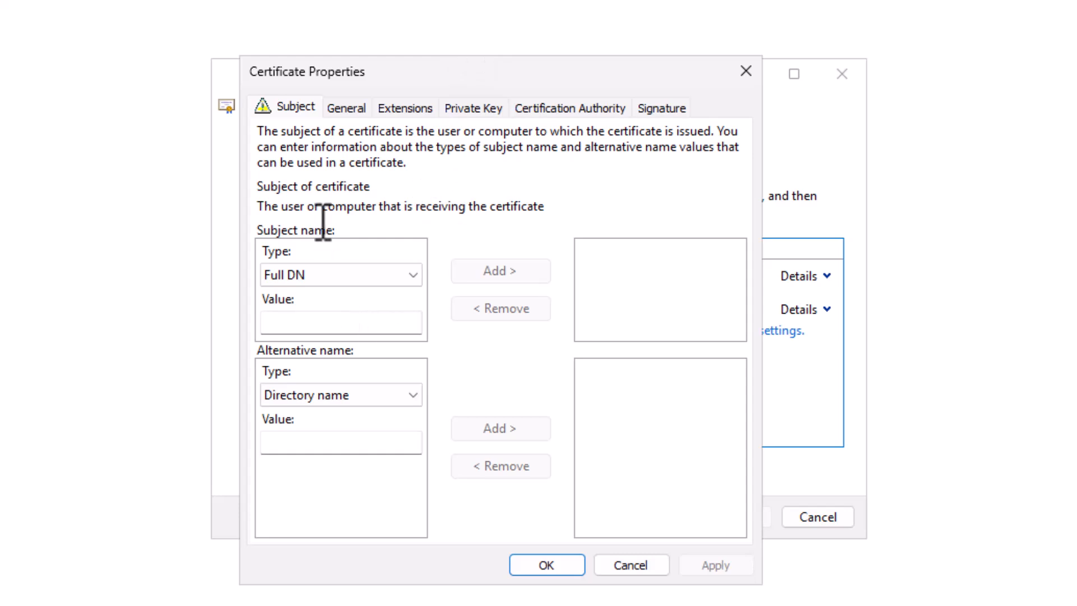
- Add Common name sql1.lab.richardhicks.net to the certificate subject
left_click(340, 274)
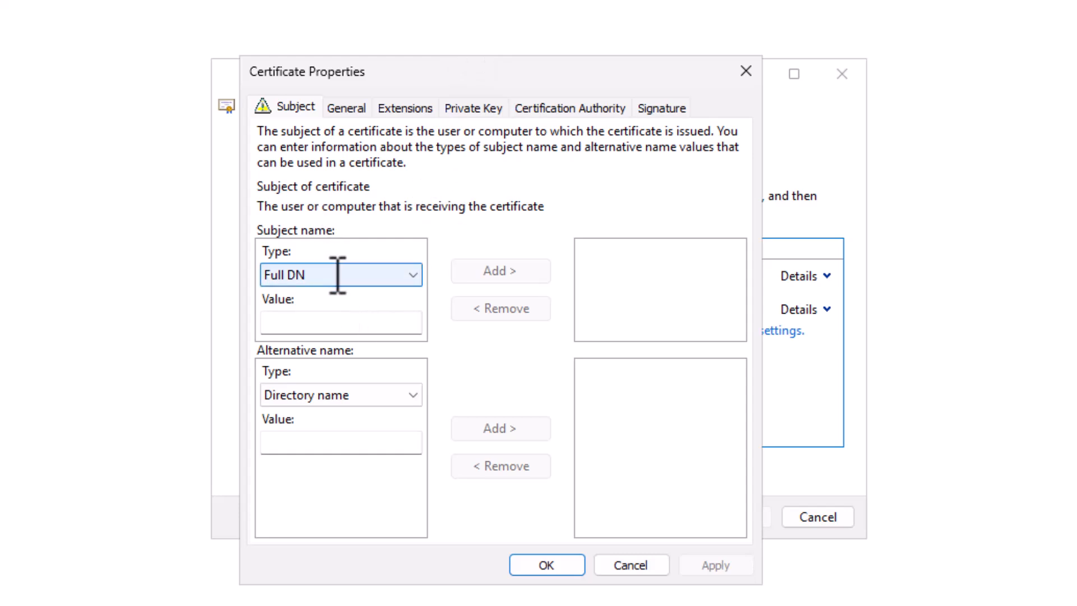
left_click(341, 274)
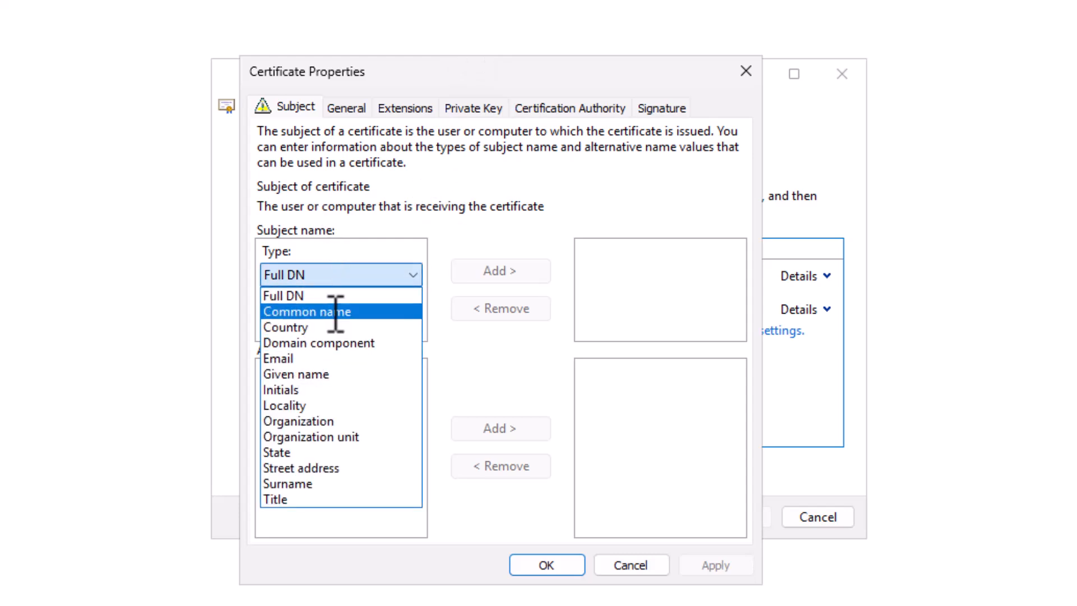
left_click(306, 311)
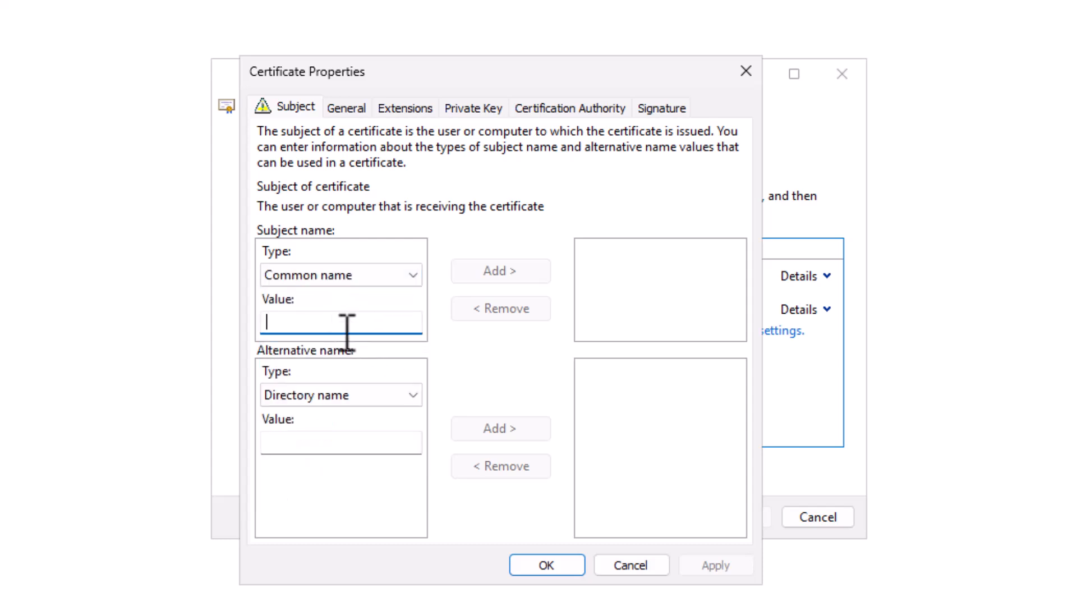
type("sql1.lab.ric")
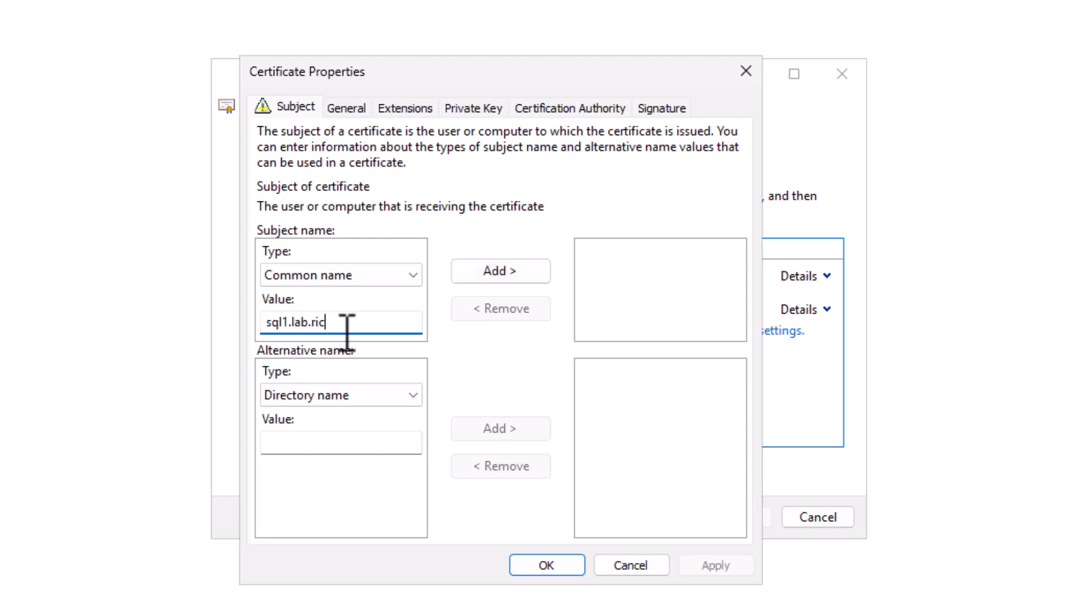
type("hardhicks.net")
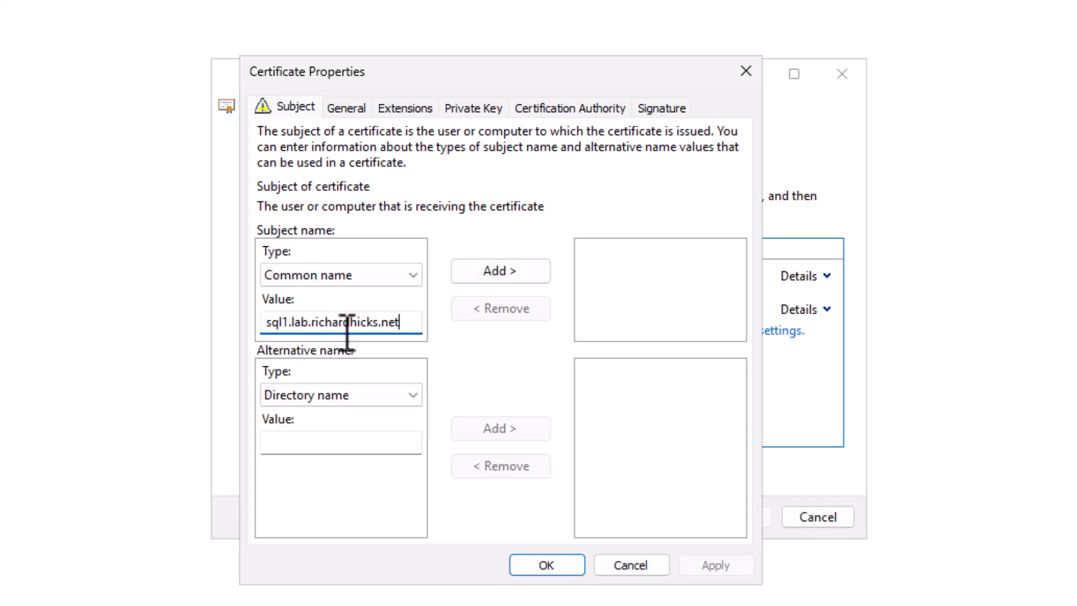
triple_click(341, 322)
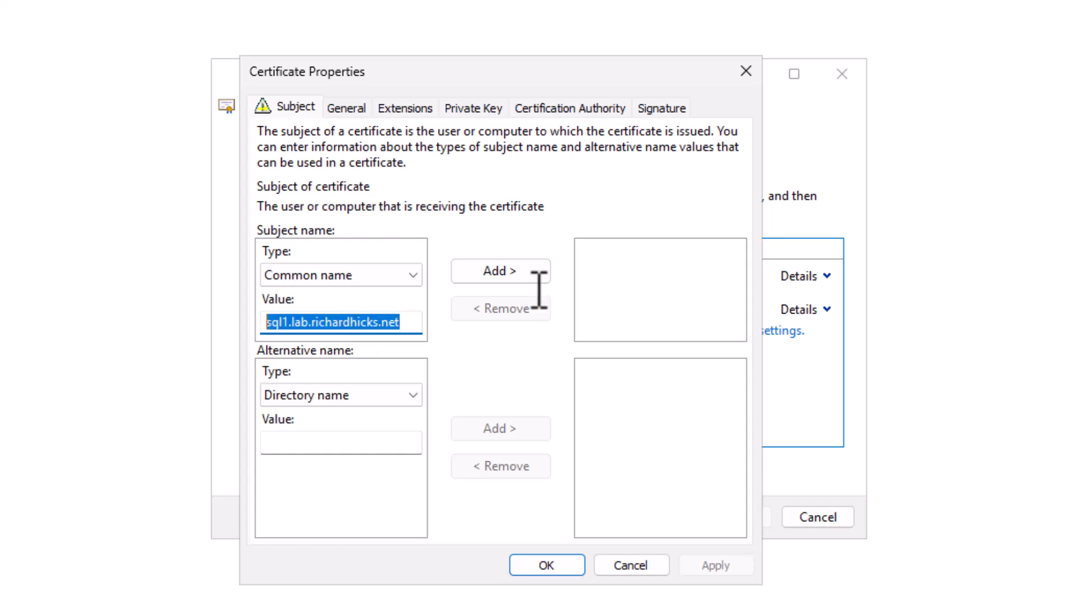
left_click(500, 270)
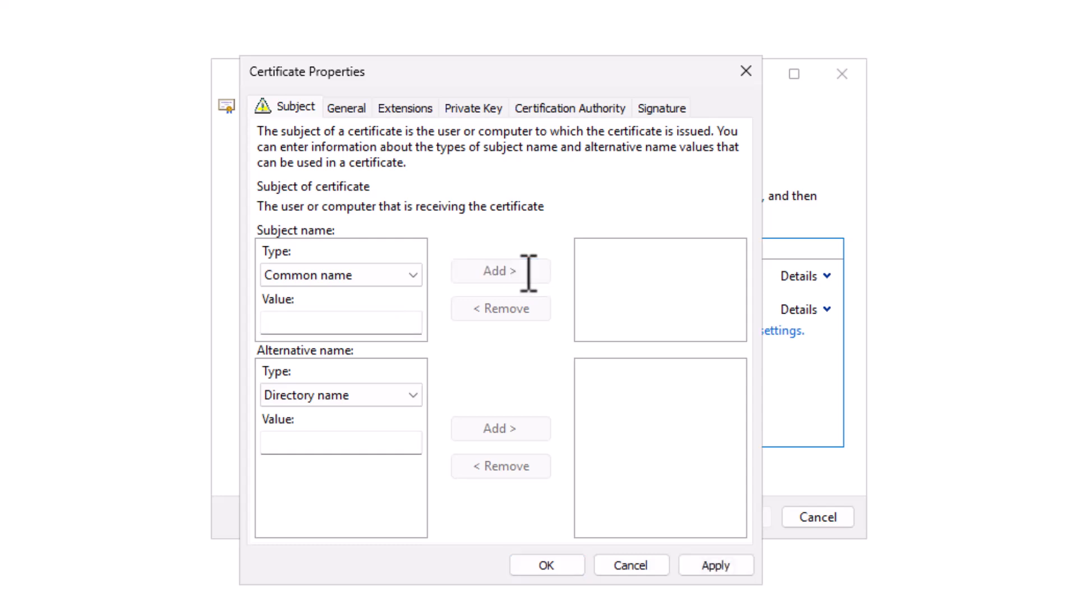
left_click(500, 270)
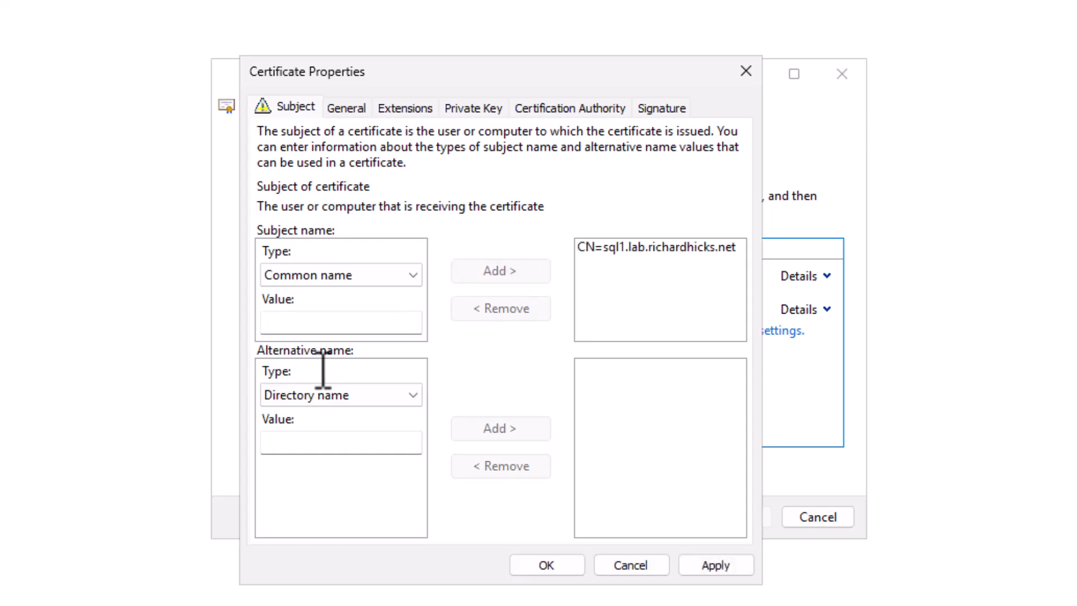
- Add DNS alternative names sql1.lab.richardhicks.net and sql1
left_click(340, 394)
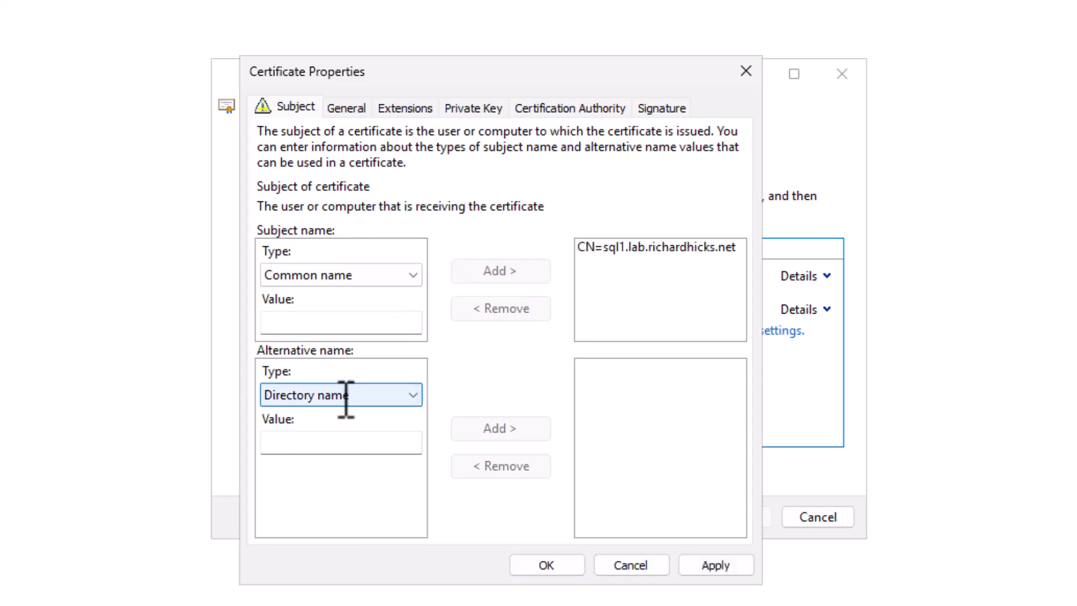
left_click(341, 393)
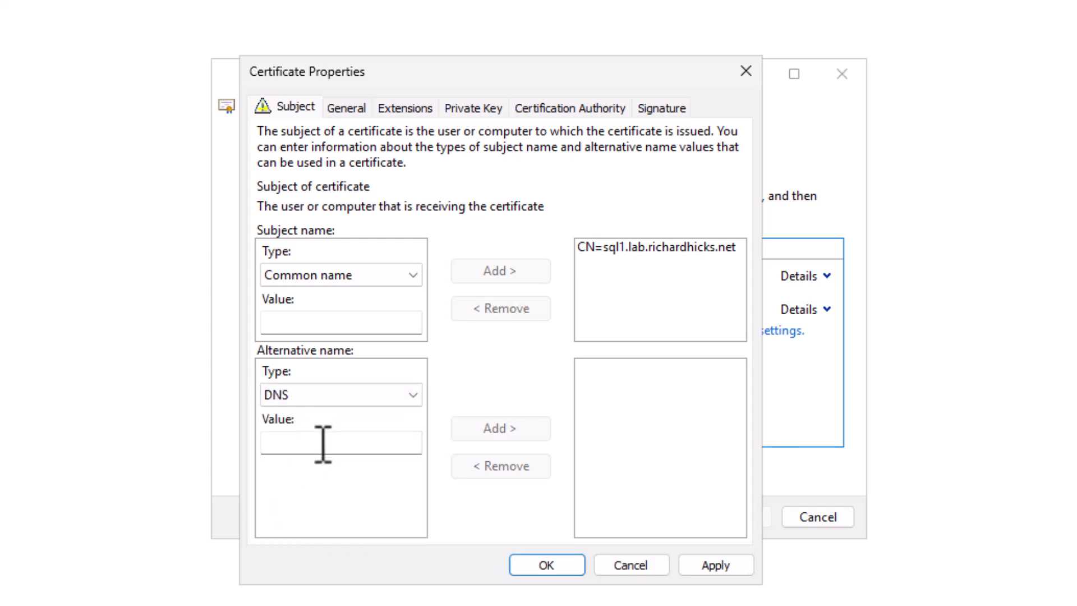
type("sql1.lab.richardhicks.net")
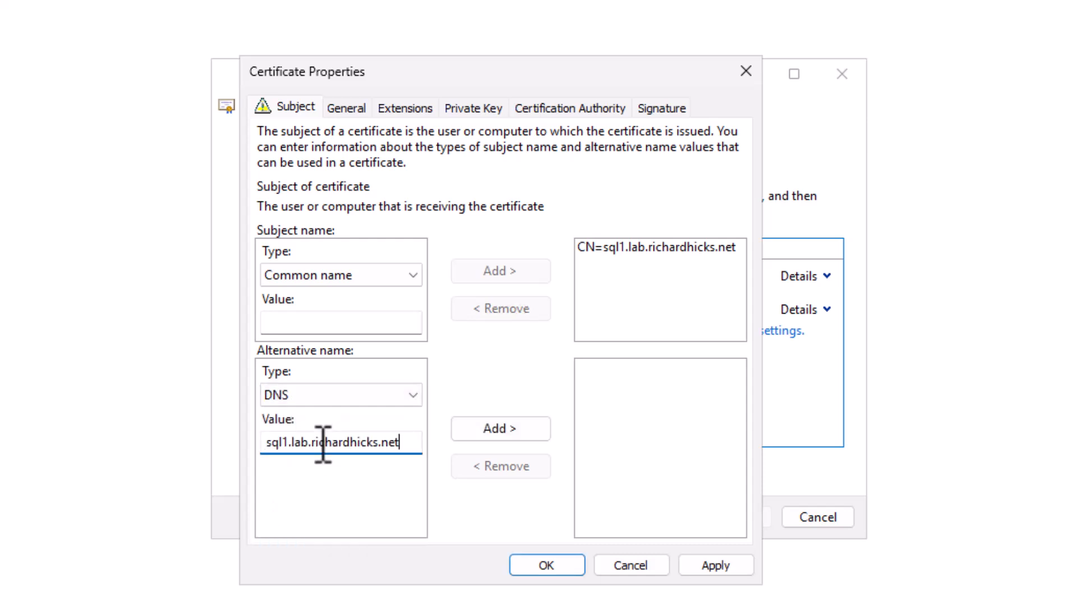
left_click(501, 427)
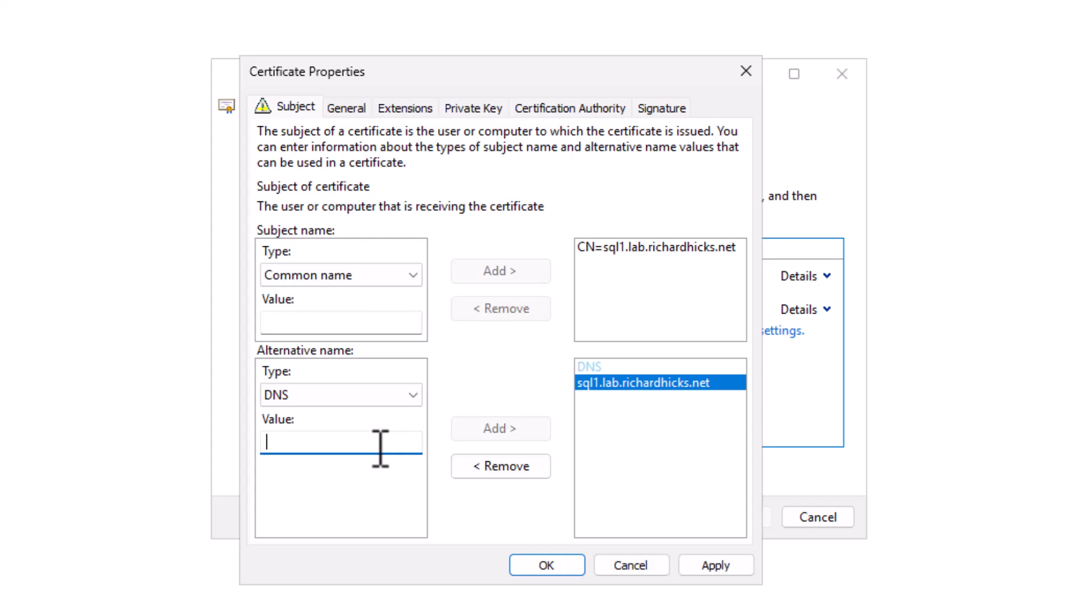
type("sql")
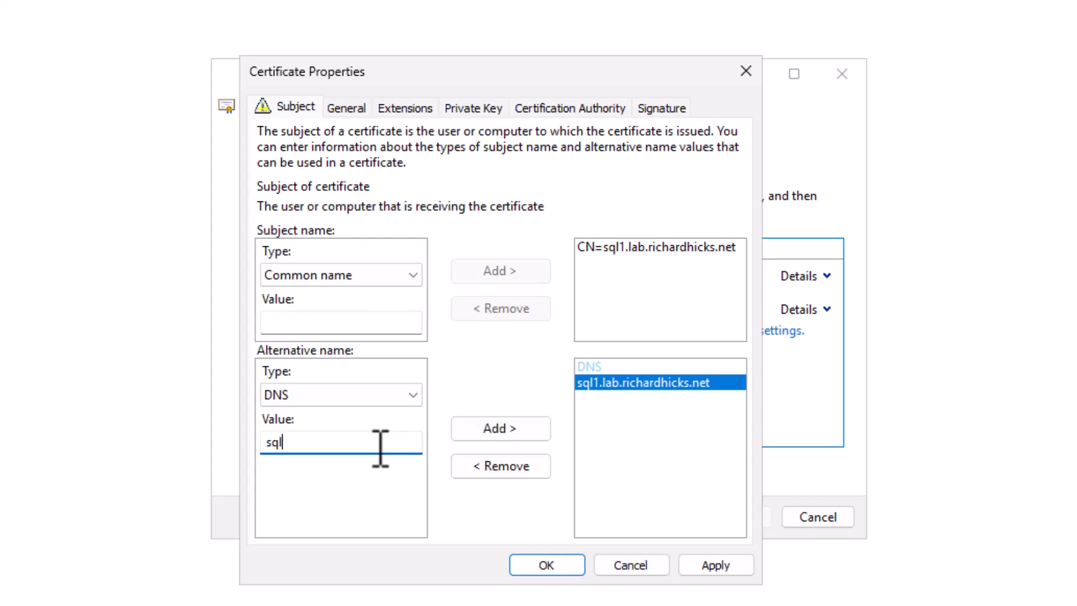
type("1")
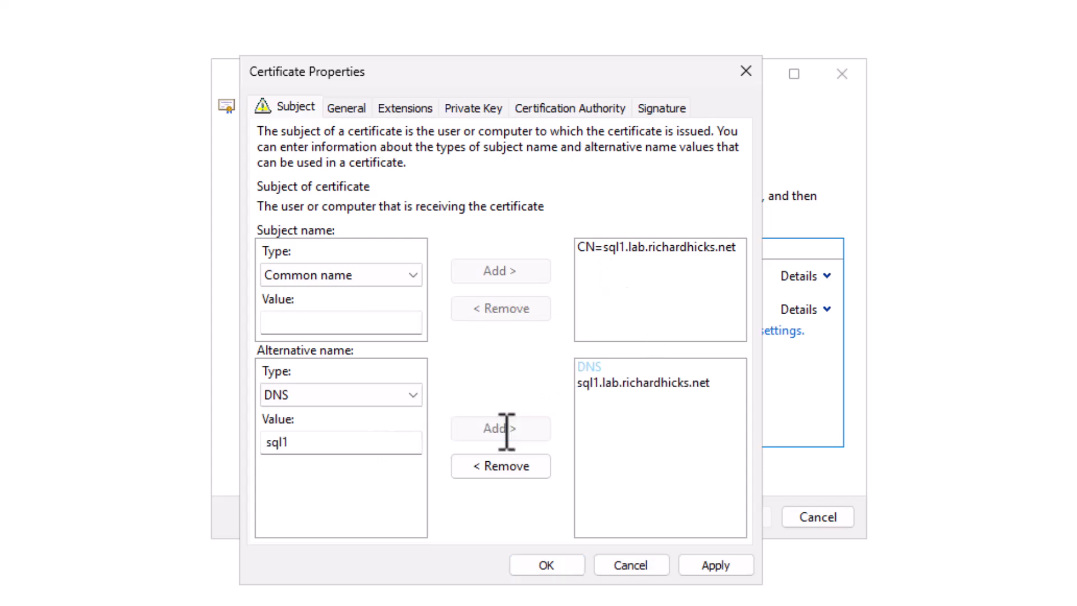
left_click(500, 428)
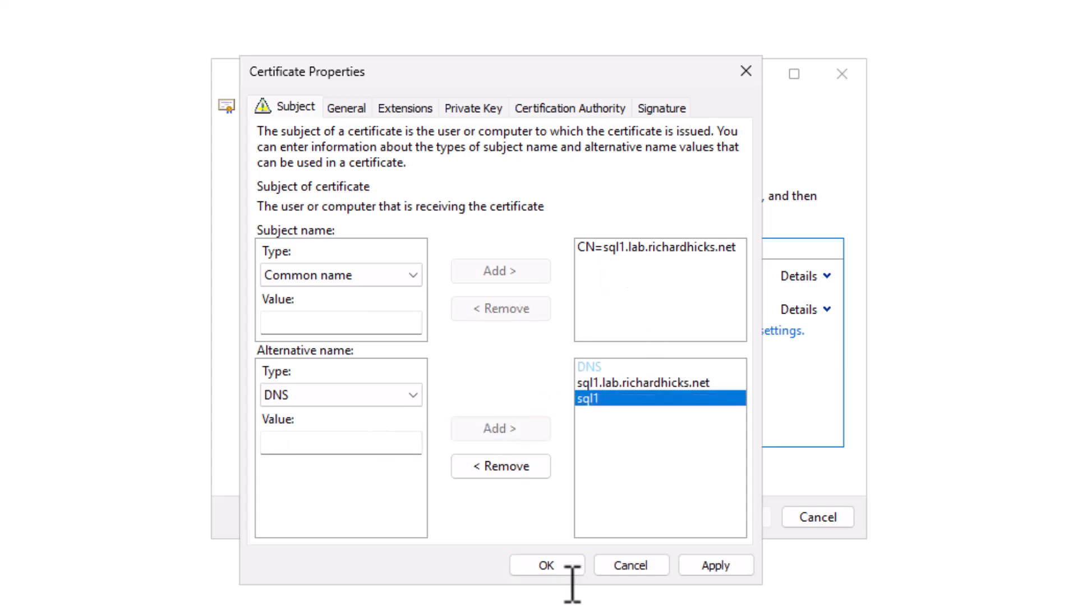
- Confirm the properties, enroll for Lab SQL Server and finish with the request pending
left_click(546, 564)
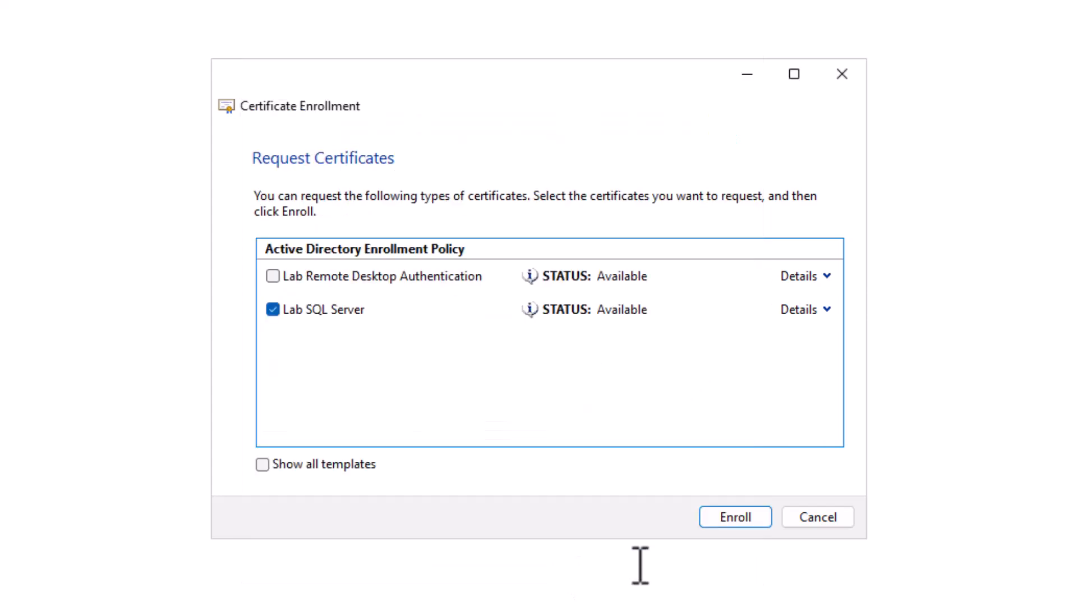
left_click(734, 516)
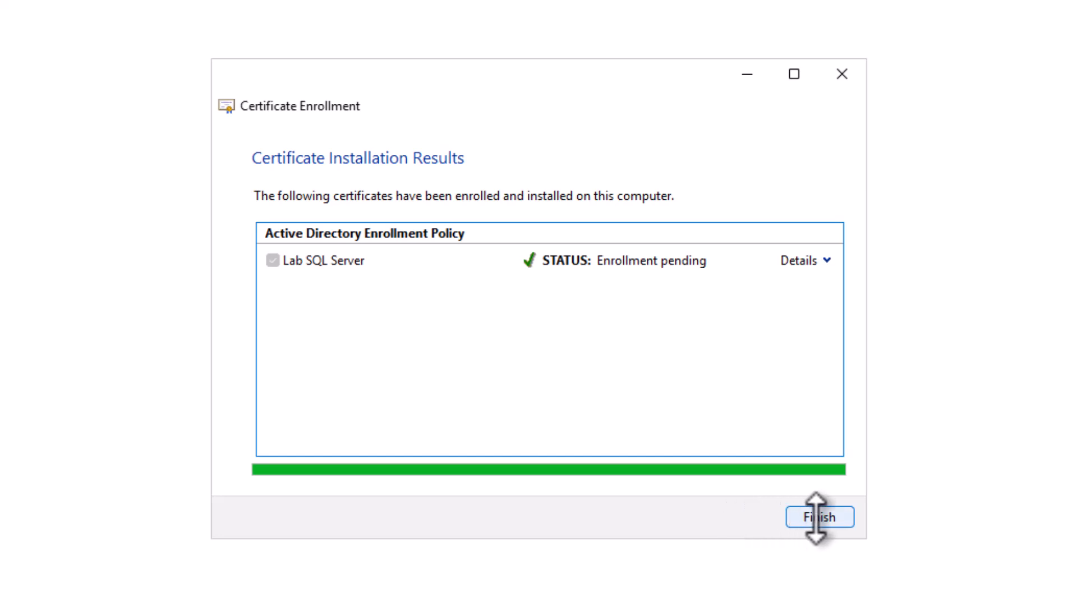
left_click(819, 516)
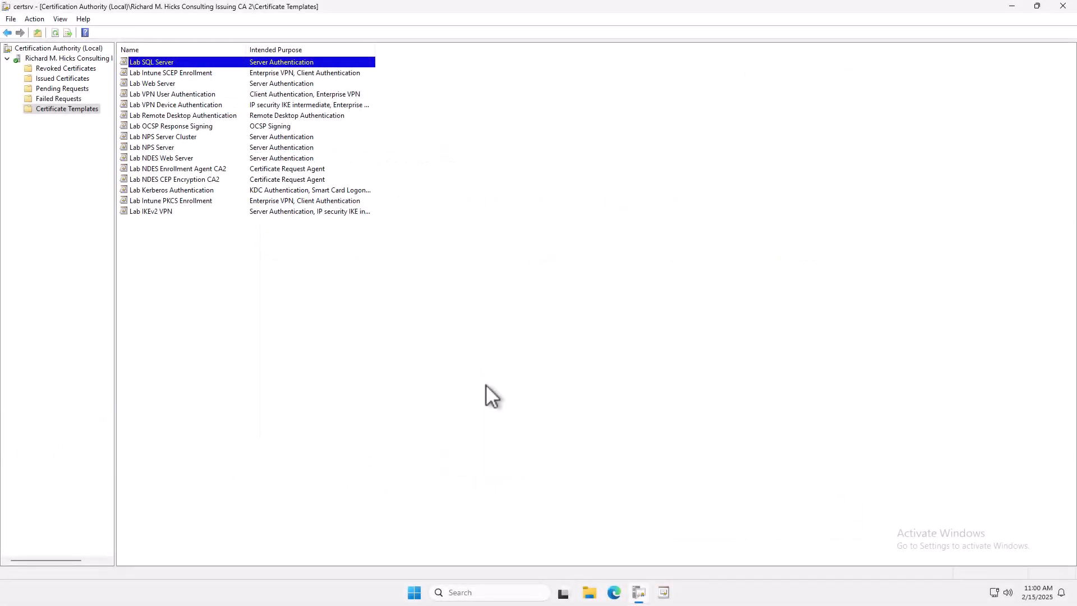
mouse_move(172, 288)
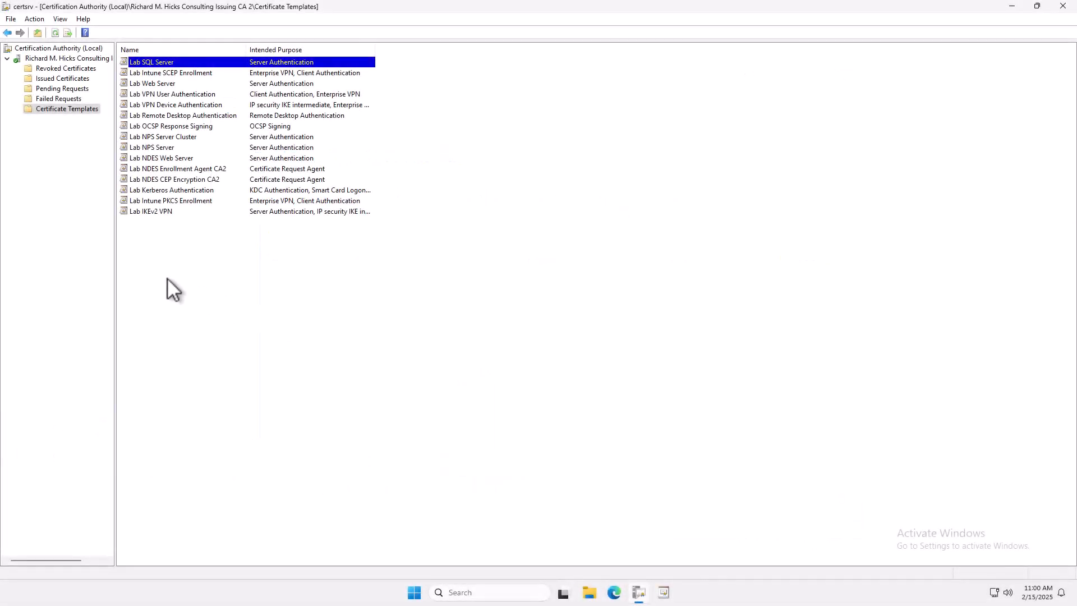
mouse_move(90, 100)
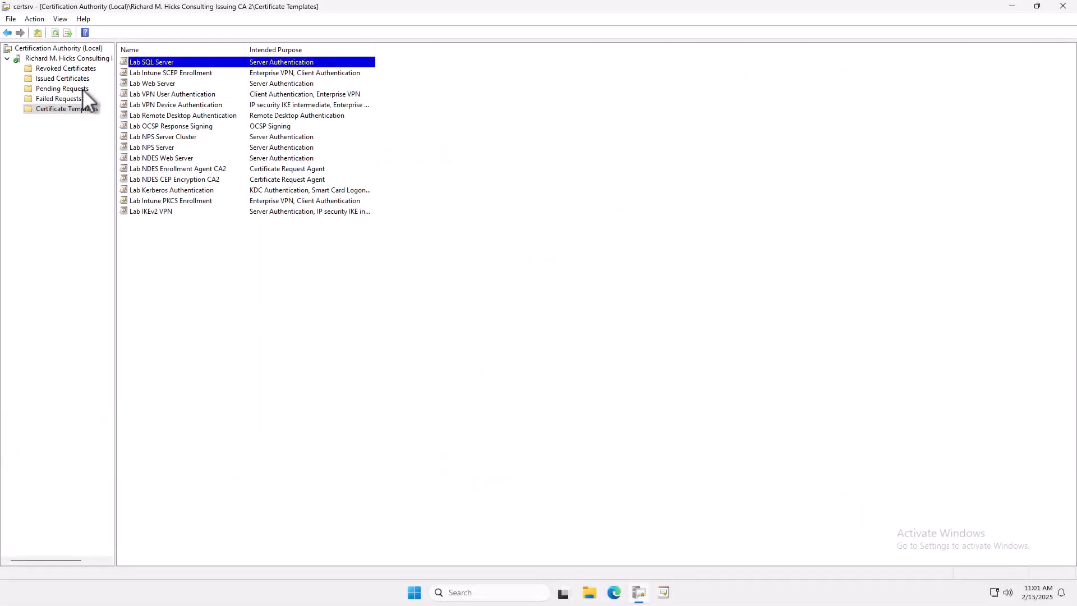
- Show Pending Requests, listing request 369 from LAB\SQL1$ for sql1.lab.richardhicks.net
left_click(62, 87)
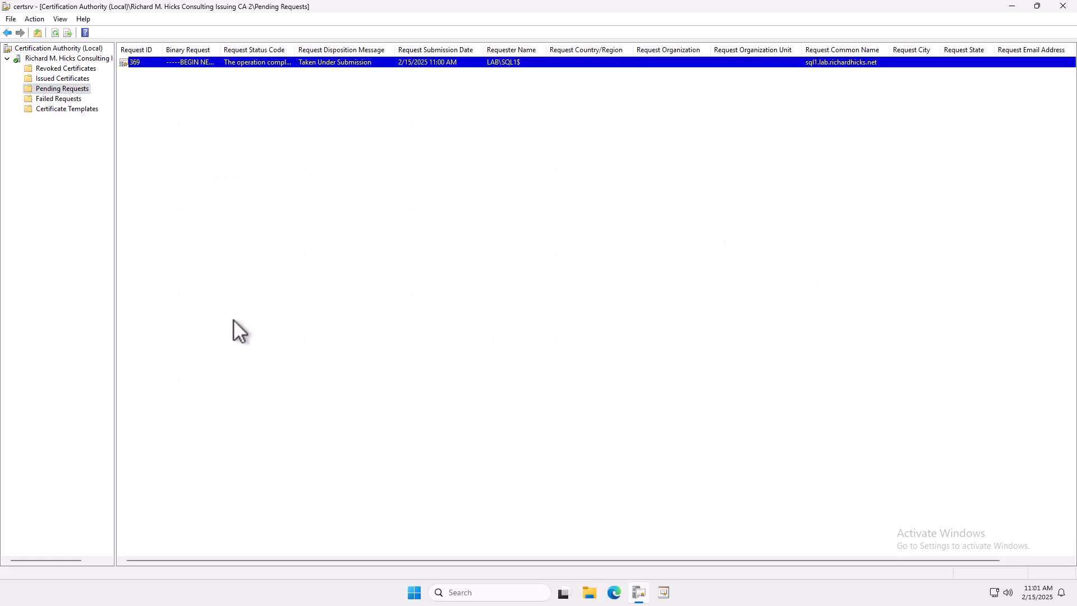
mouse_move(279, 308)
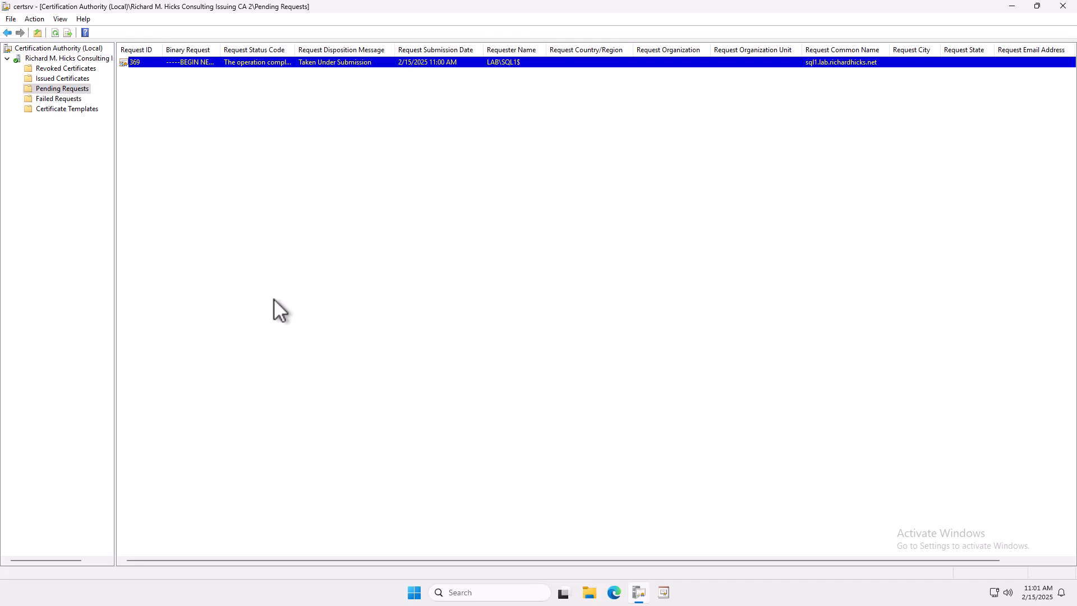
mouse_move(275, 255)
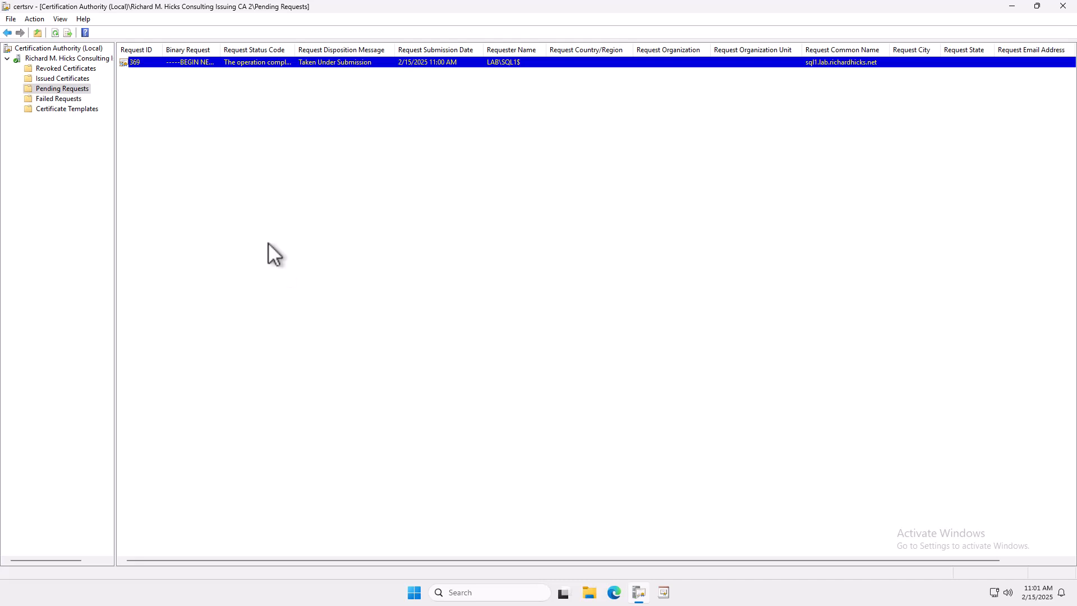
mouse_move(238, 192)
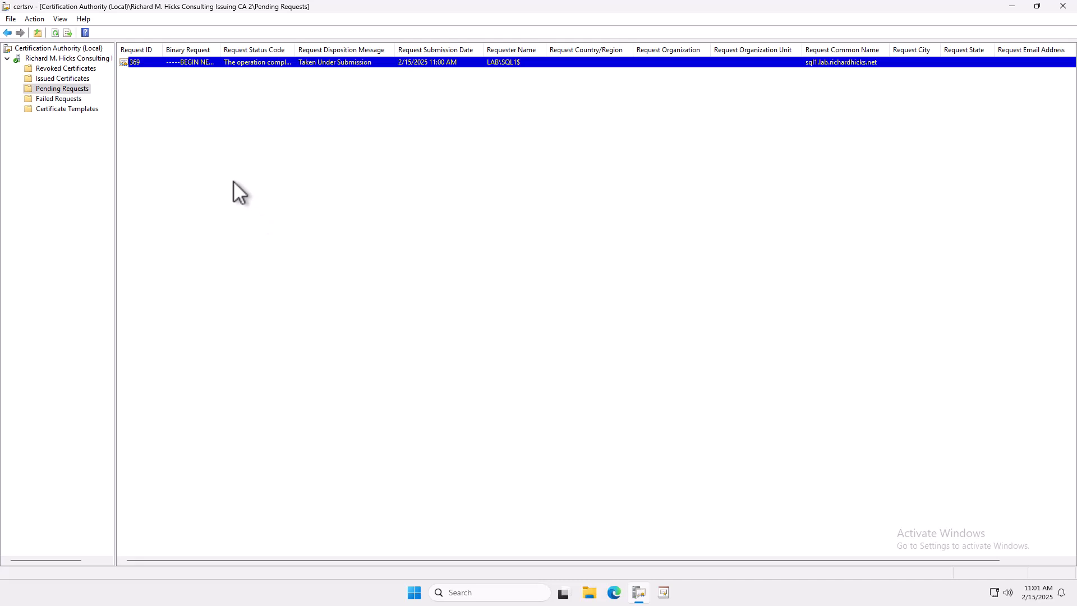
mouse_move(217, 155)
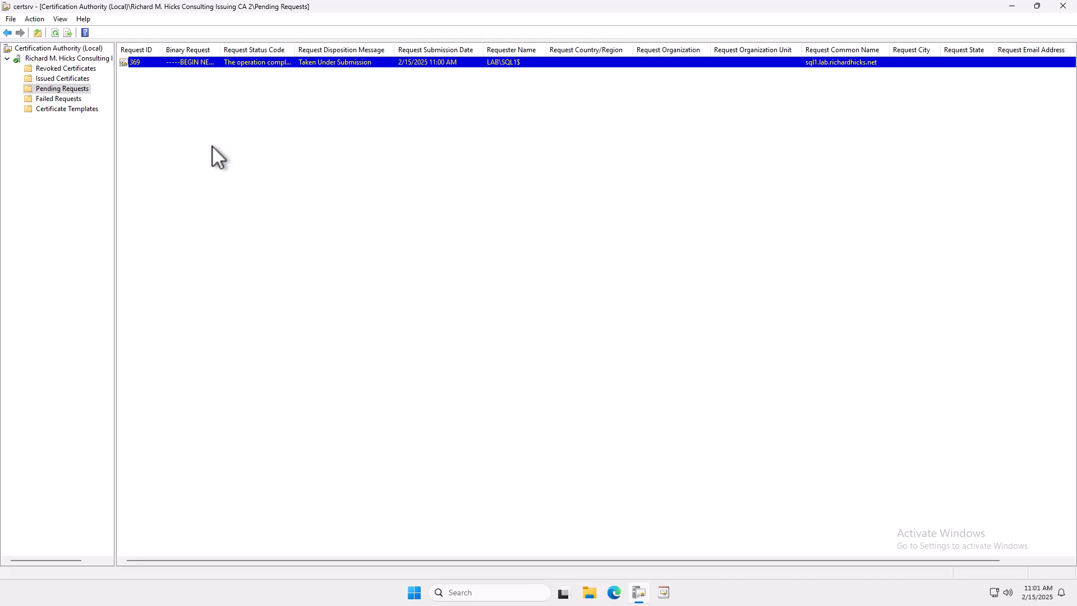
right_click(168, 62)
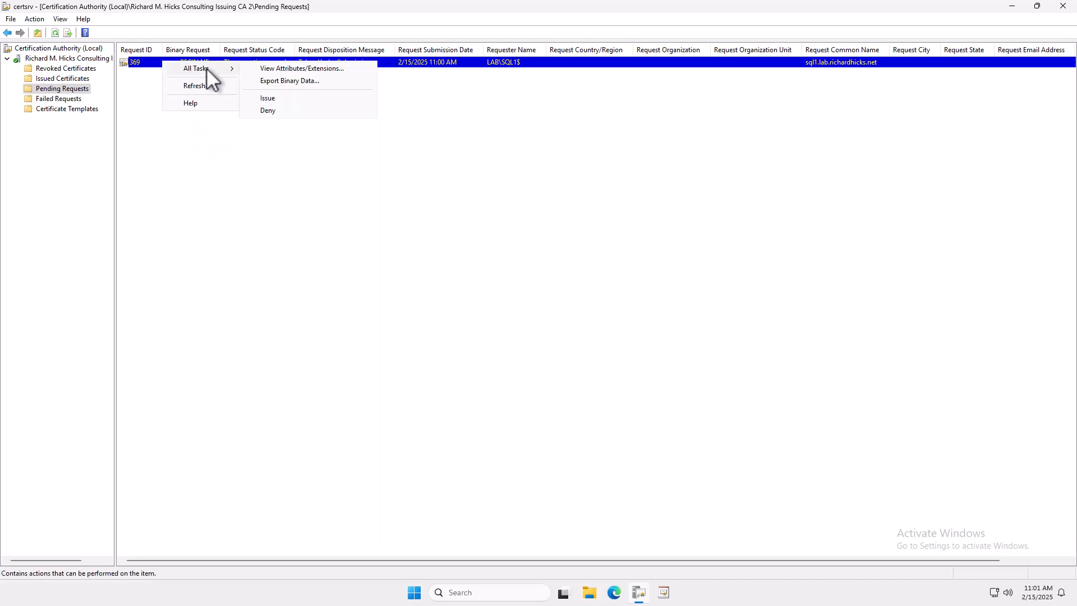
mouse_move(302, 68)
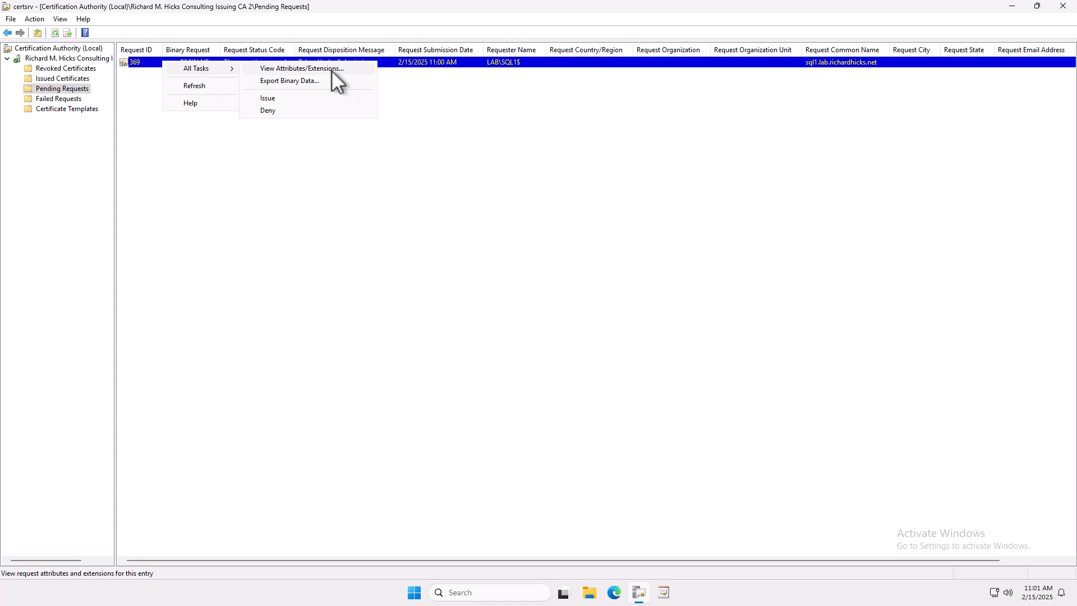
left_click(301, 68)
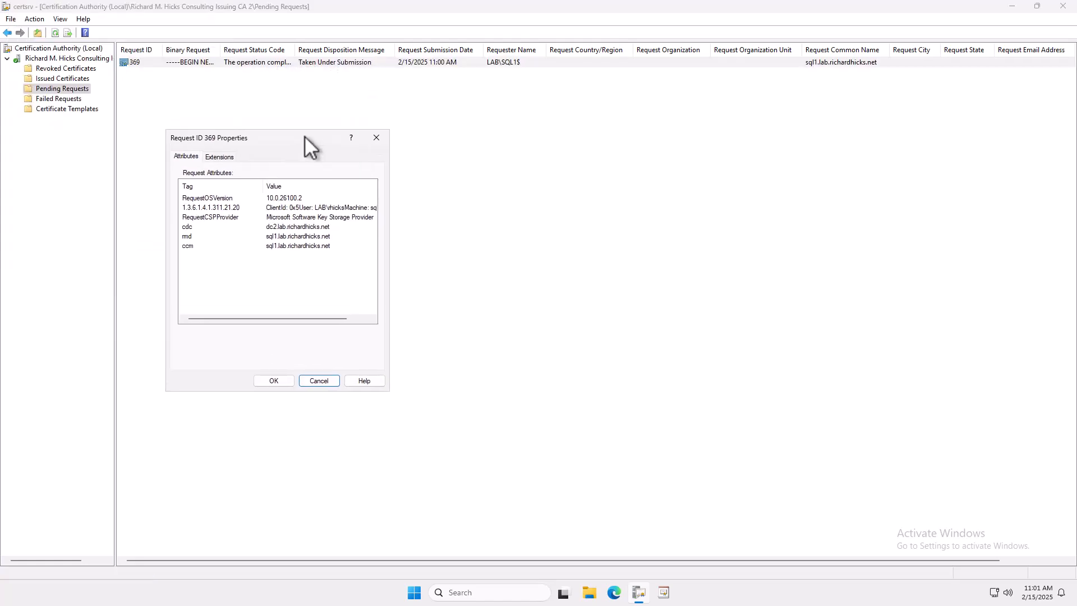
mouse_move(292, 175)
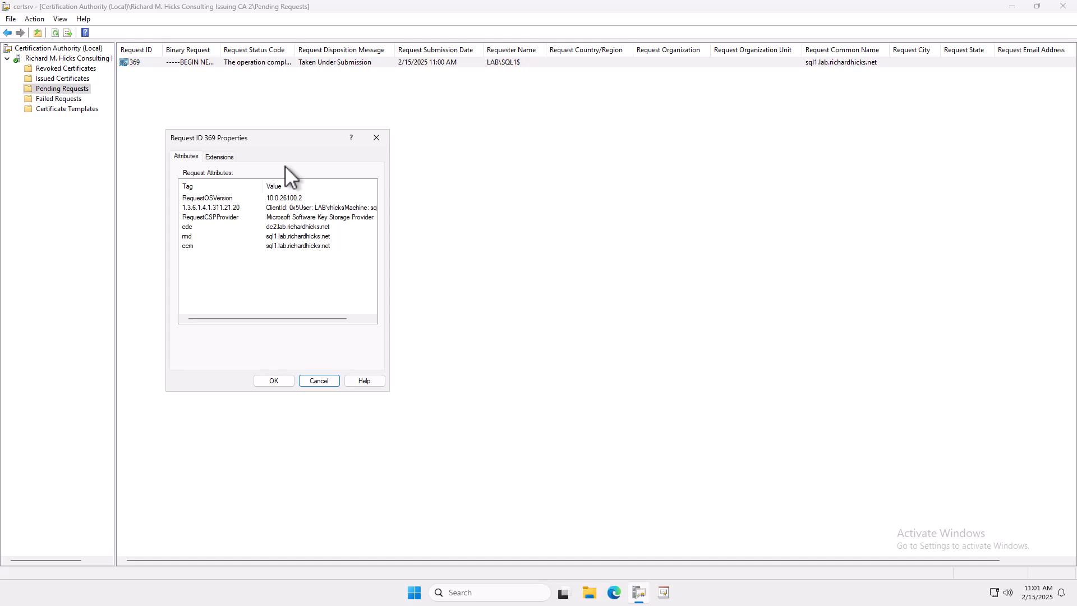
mouse_move(330, 275)
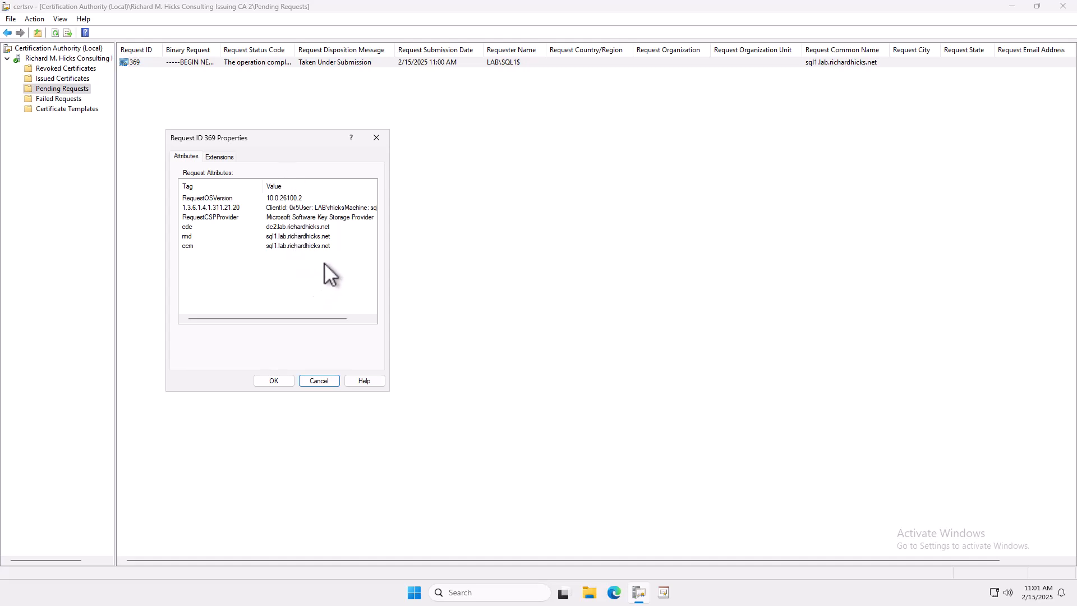
mouse_move(337, 253)
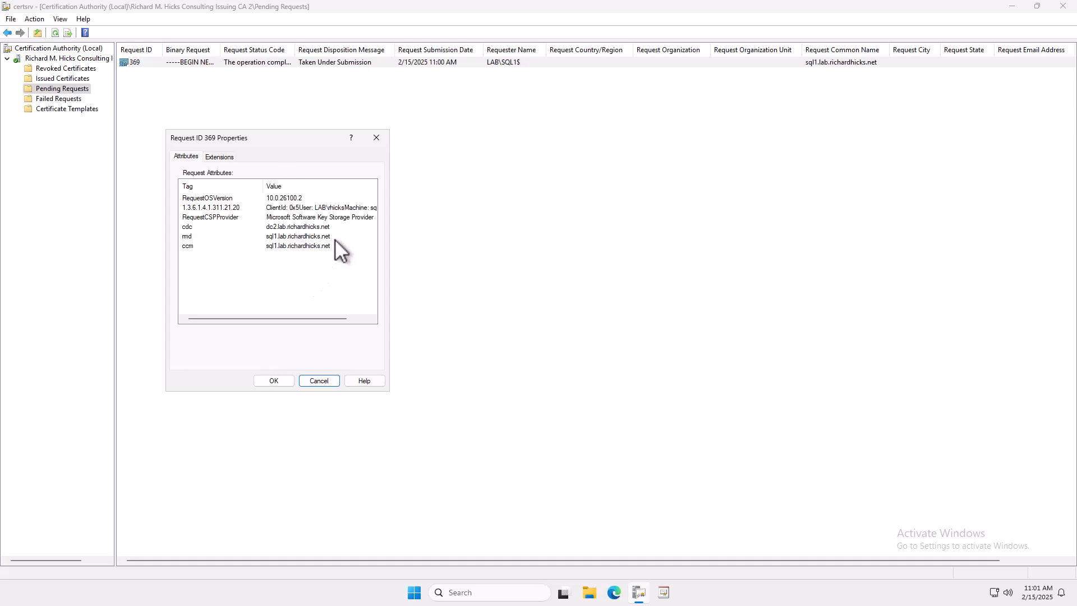
mouse_move(353, 258)
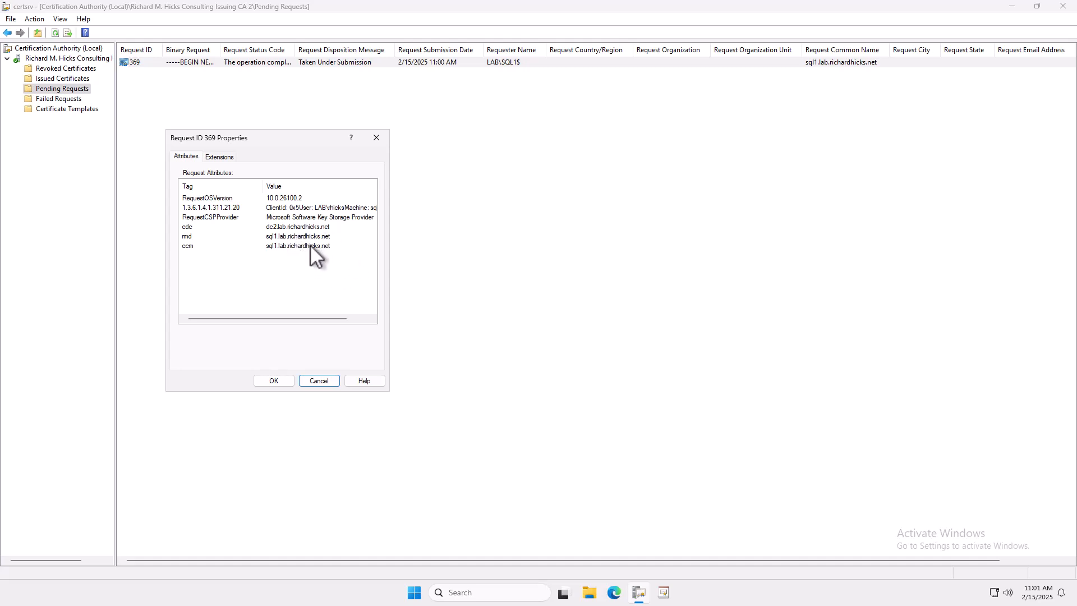
mouse_move(308, 307)
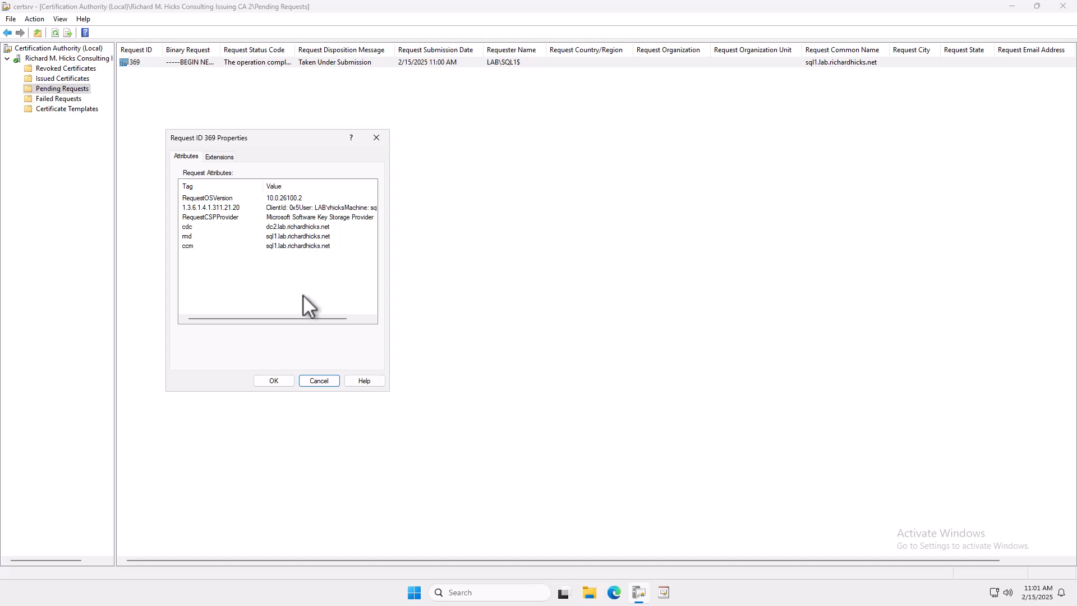
left_click(317, 381)
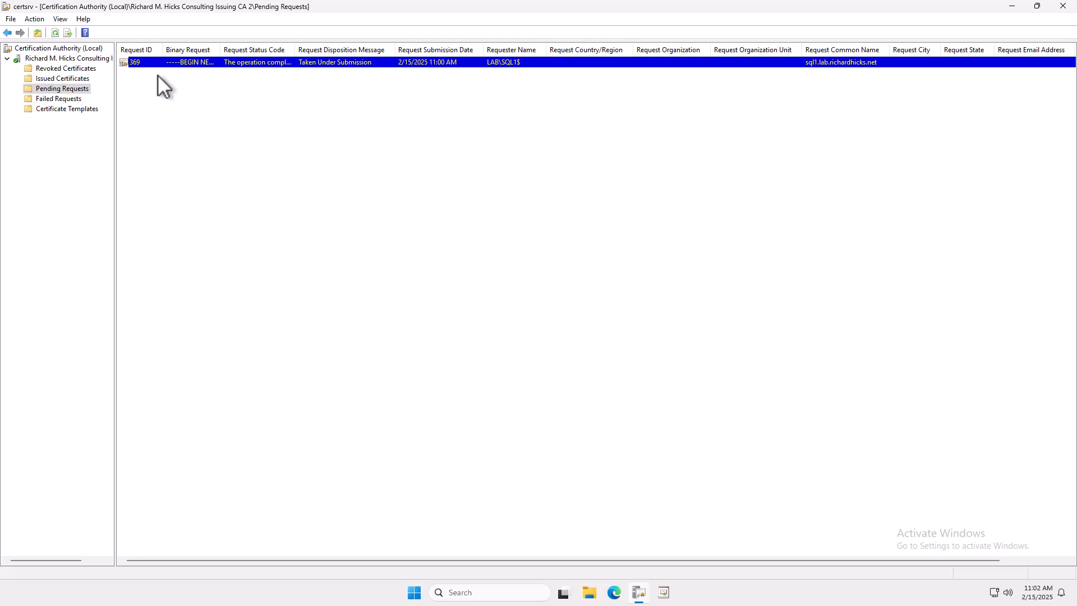
mouse_move(169, 105)
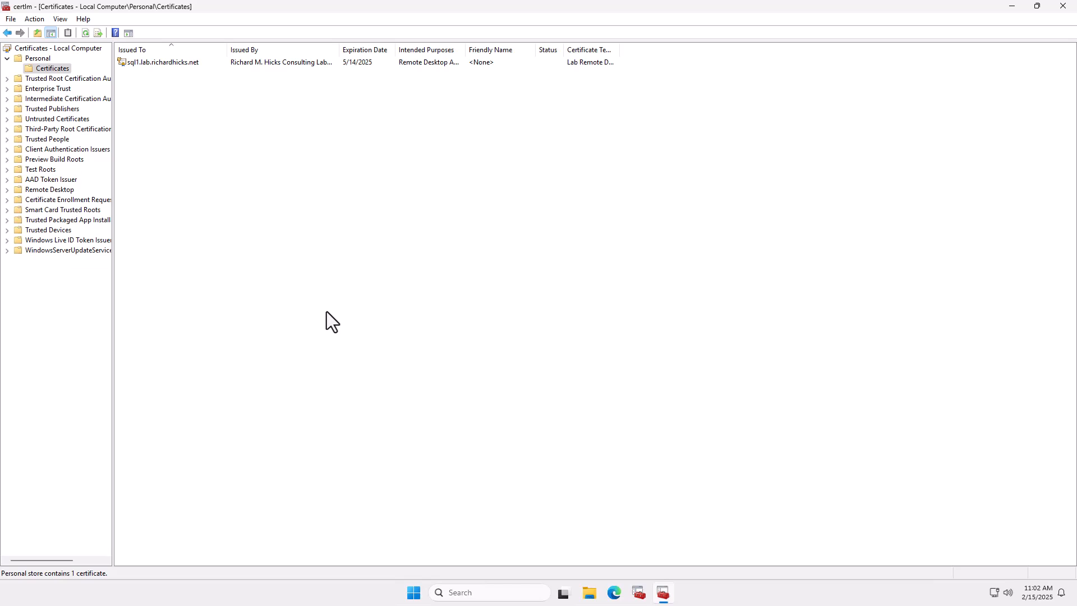
mouse_move(286, 337)
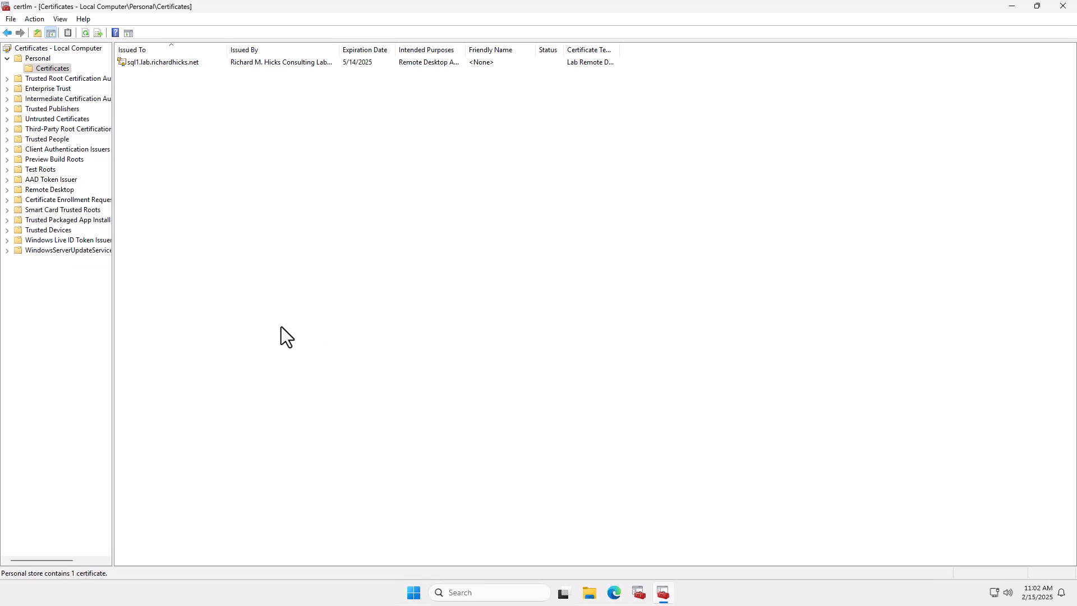
mouse_move(346, 347)
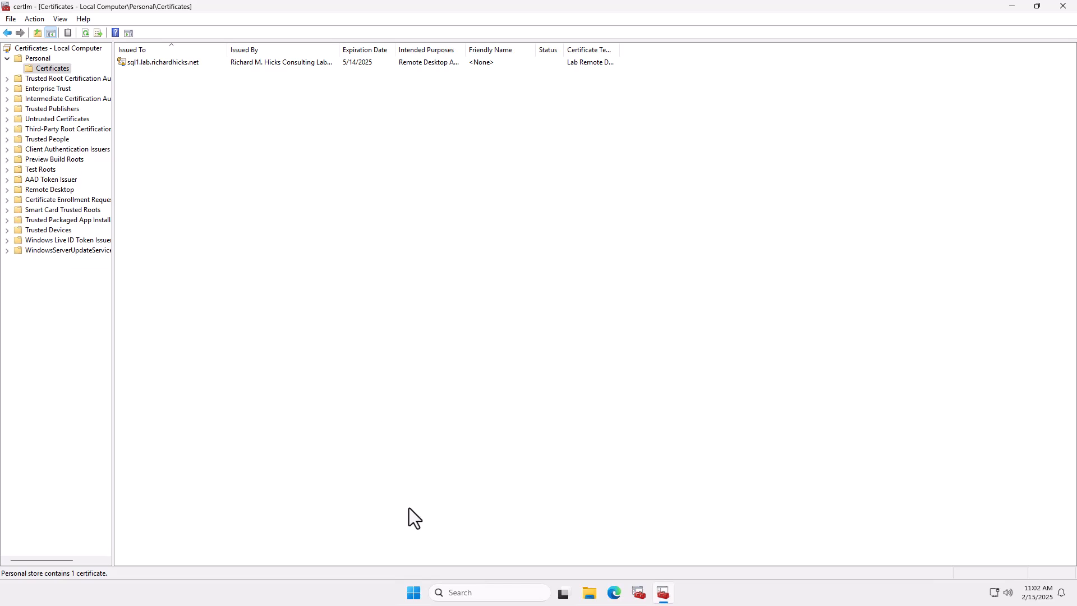
- Launch Terminal (Admin) from the Start button's administrative shortcuts
right_click(413, 593)
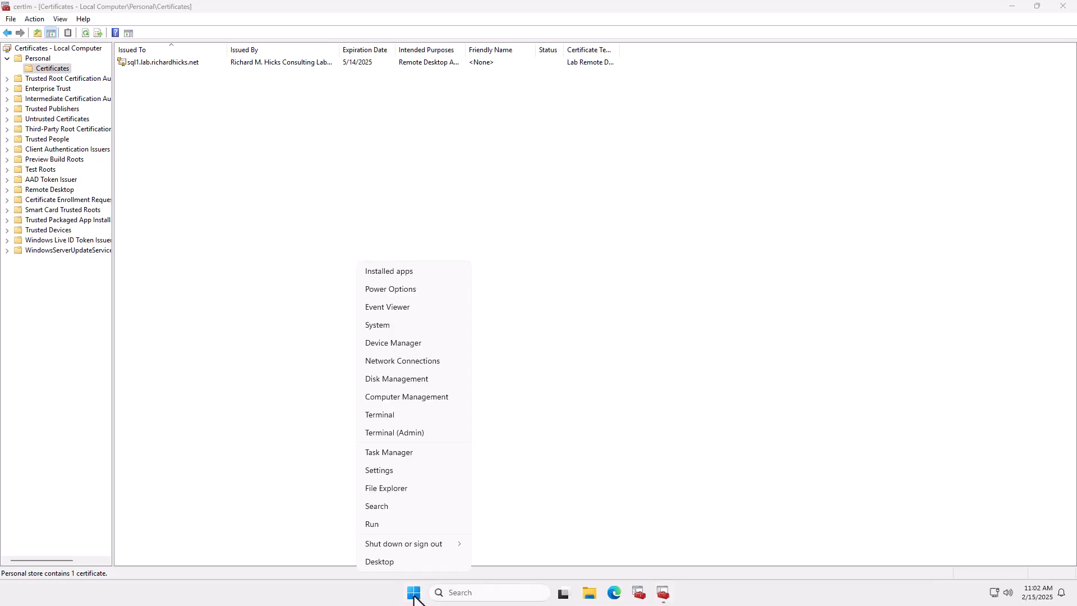
left_click(394, 432)
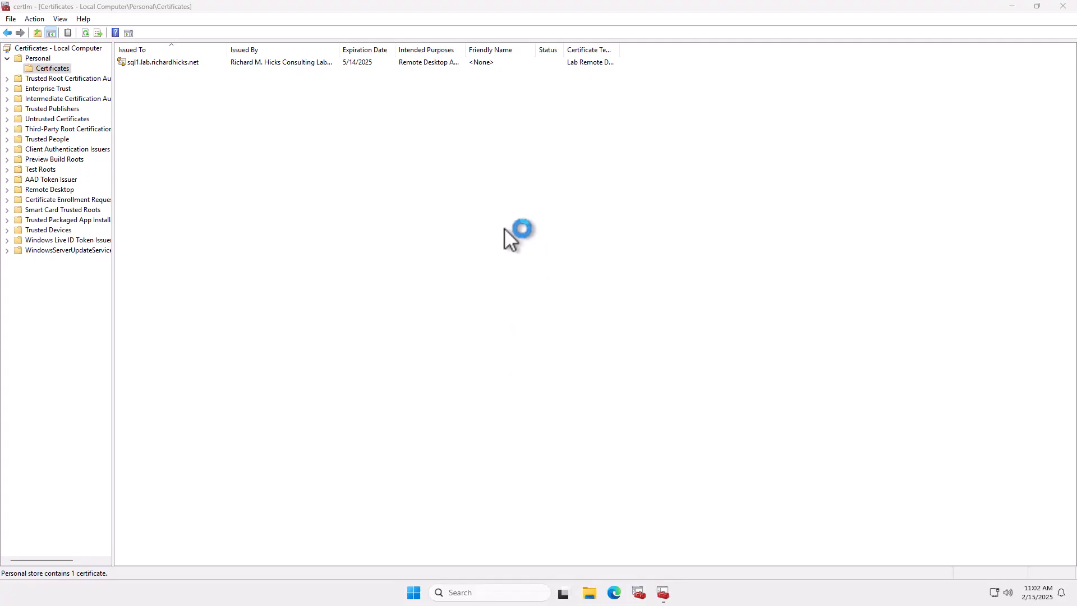
- Approve elevation and run certreq.exe -retrieve 369
left_click(675, 593)
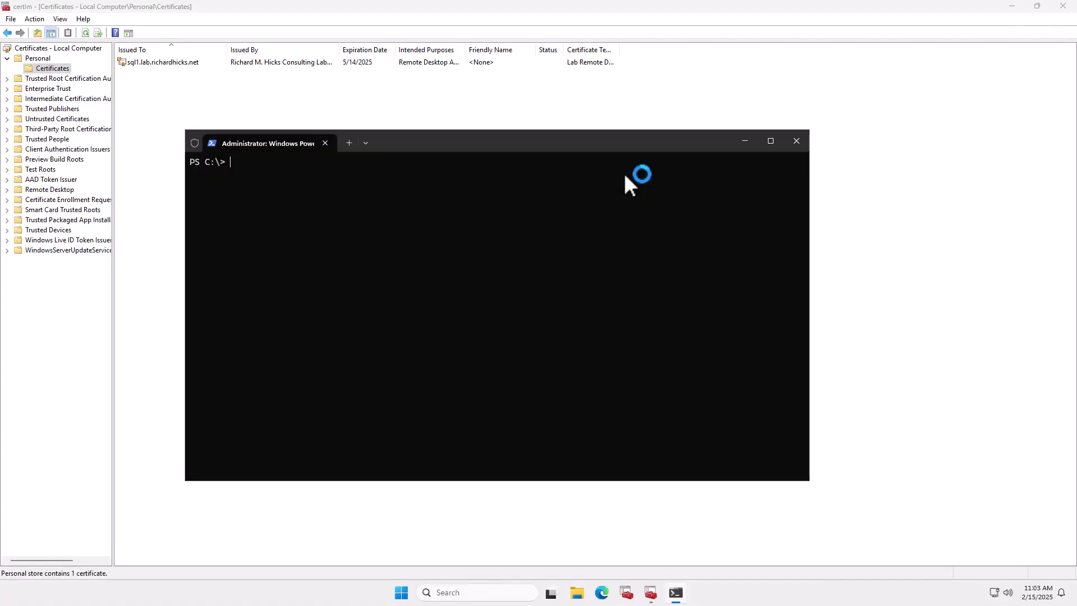
type("certreq")
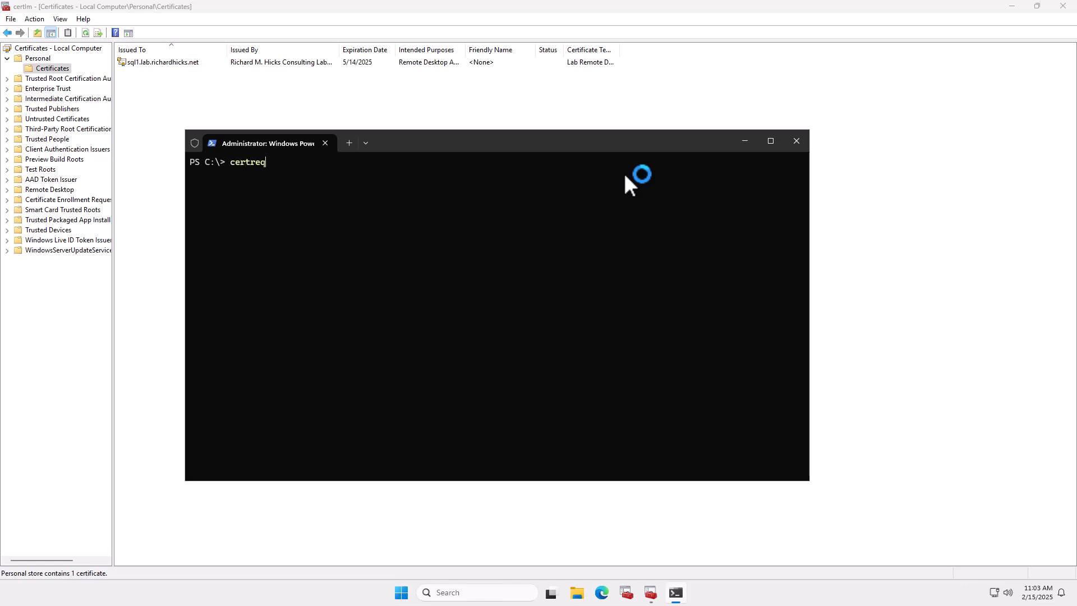
type(".exe")
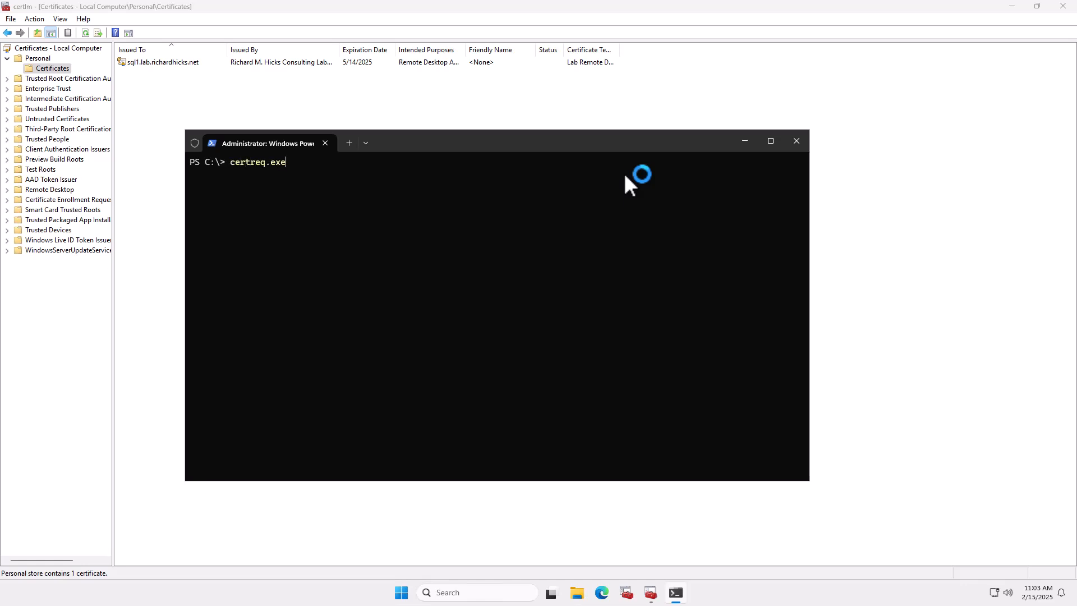
type("-retrieve")
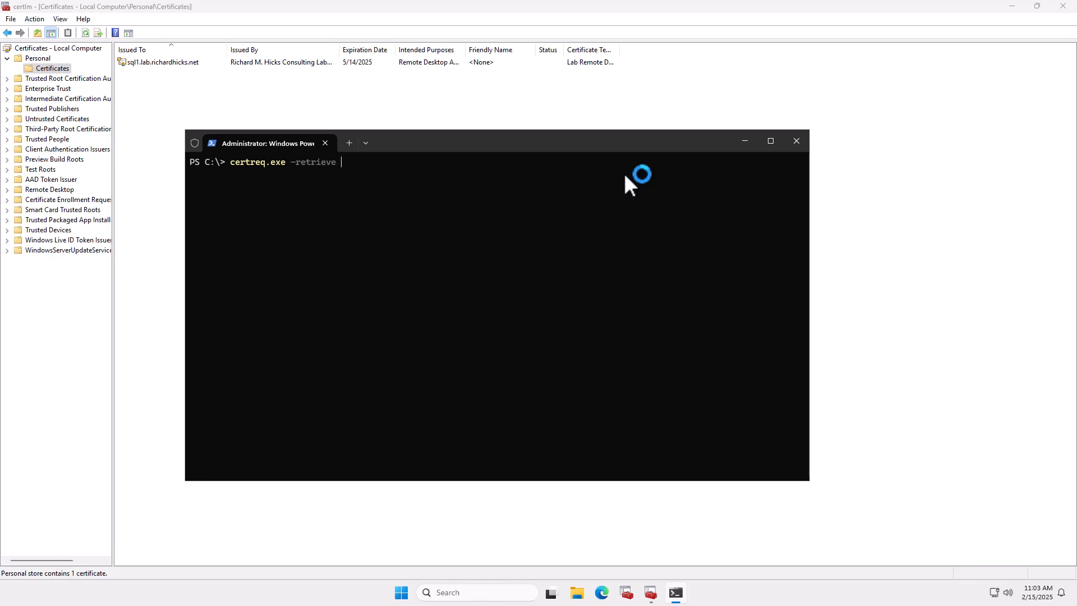
type("369")
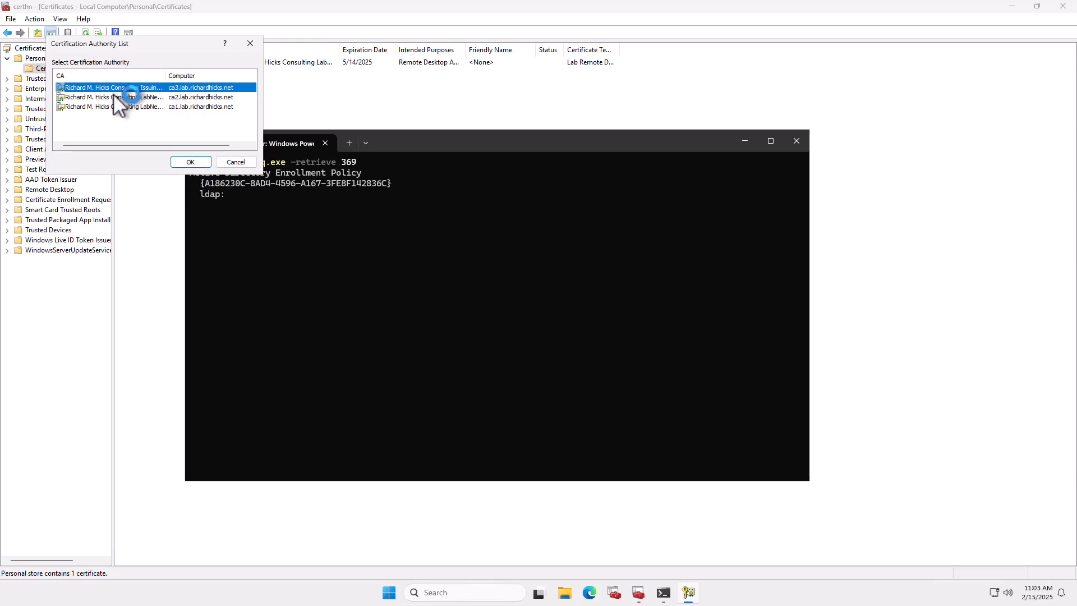
- Retrieve from the ca3.lab.richardhicks.net CA and save the certificate to Desktop as sql1.cer
left_click(191, 162)
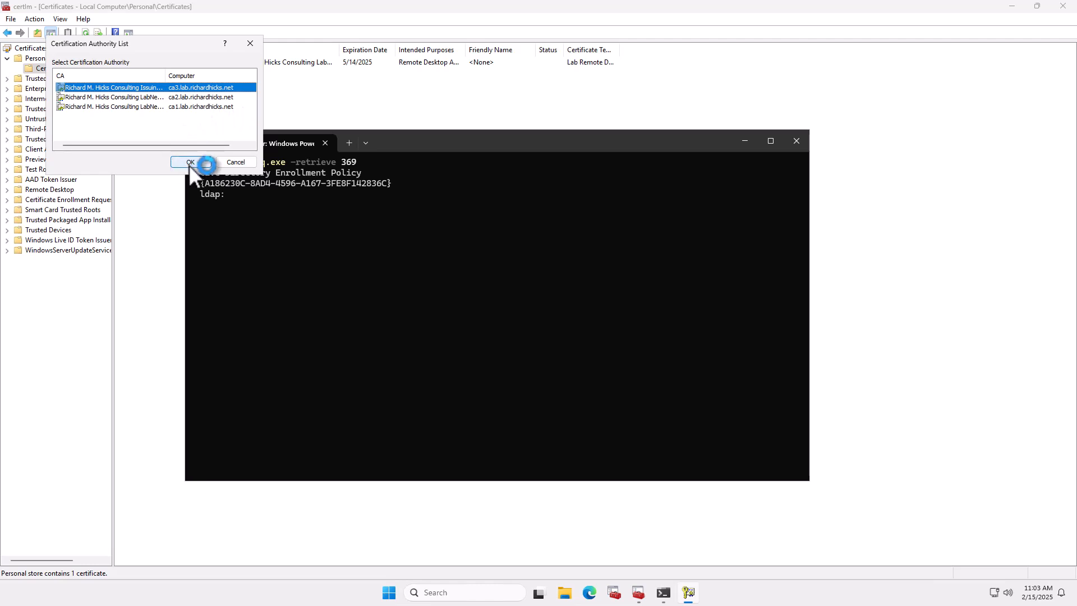
left_click(188, 162)
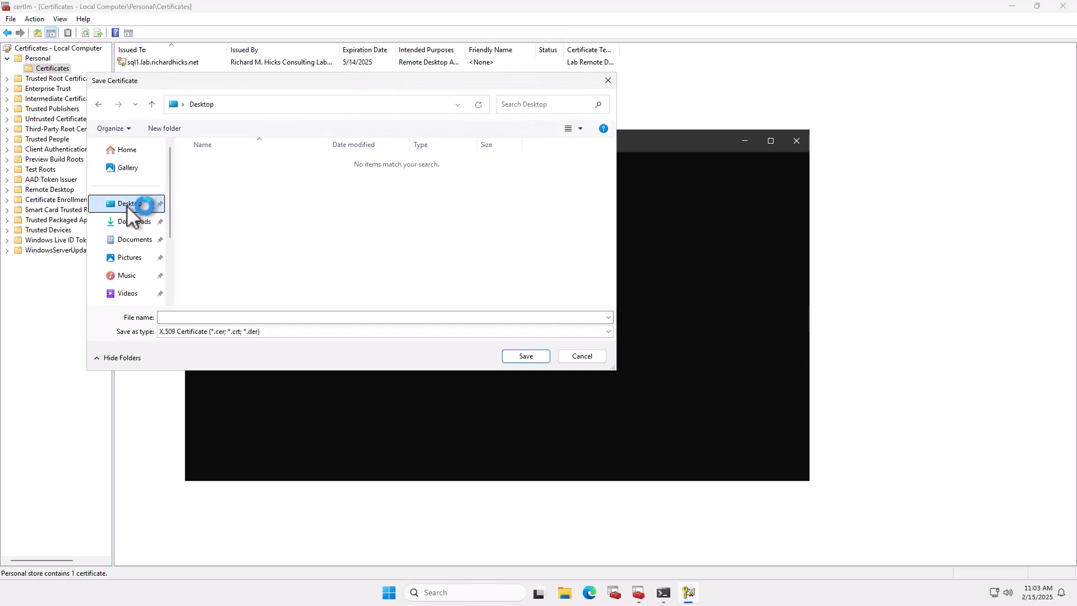
mouse_move(286, 330)
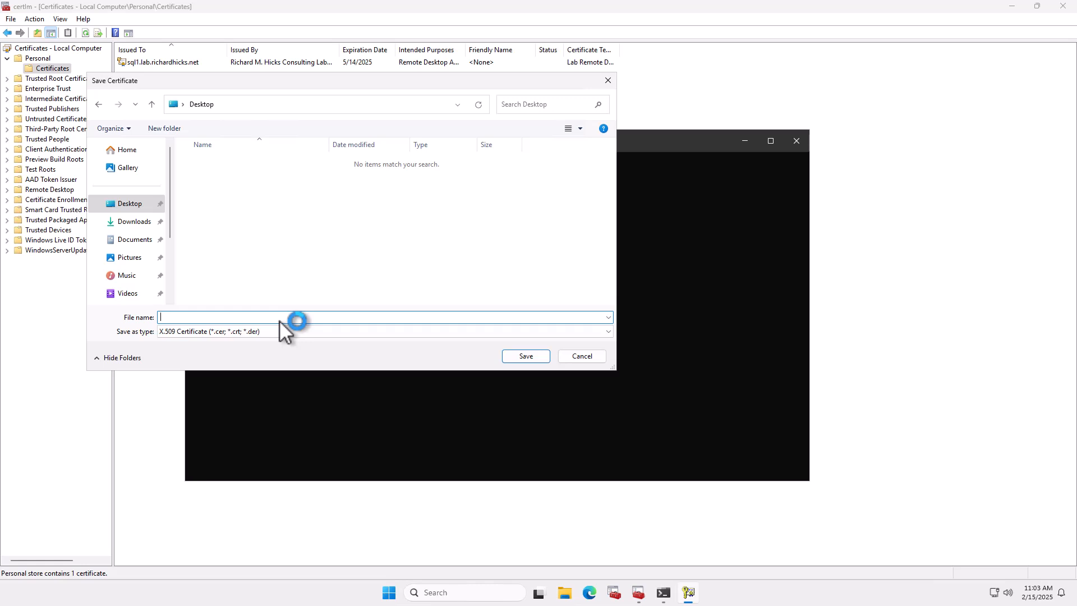
type("sql1")
type("certreq")
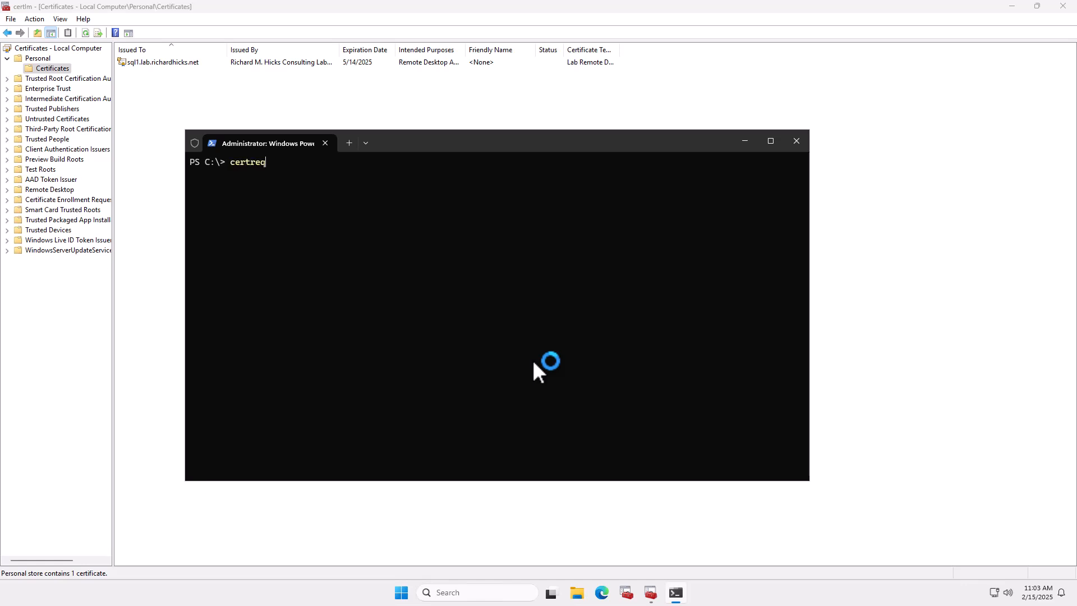
- Run certreq.exe -accept with the Desktop sql1.cer to install the certificate
type(".exe -accept C:\\Users\\rhicks\\Desktop\\s")
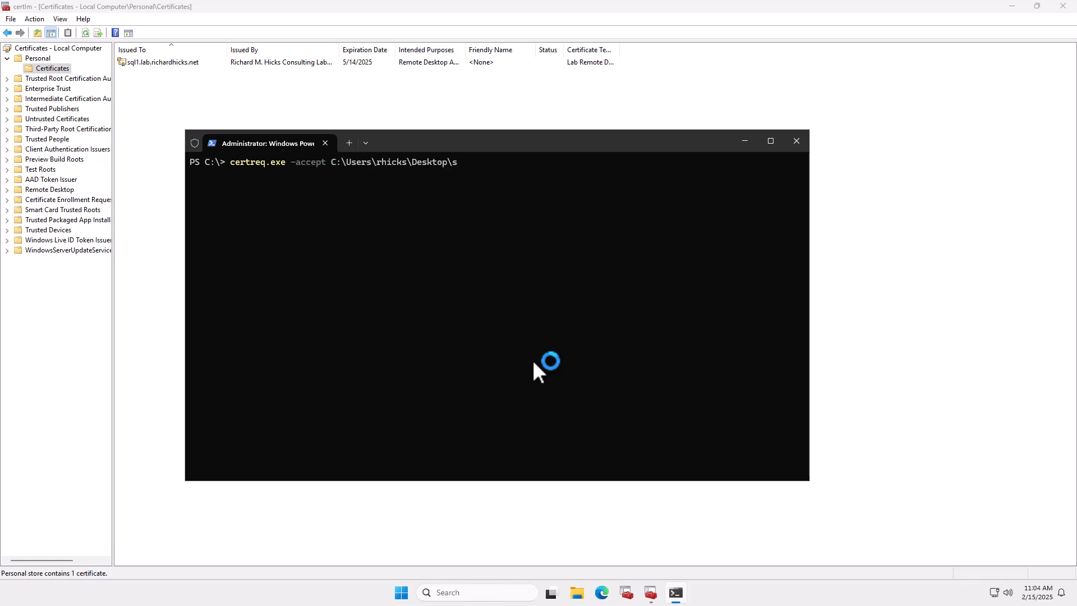
type("ql1.cer")
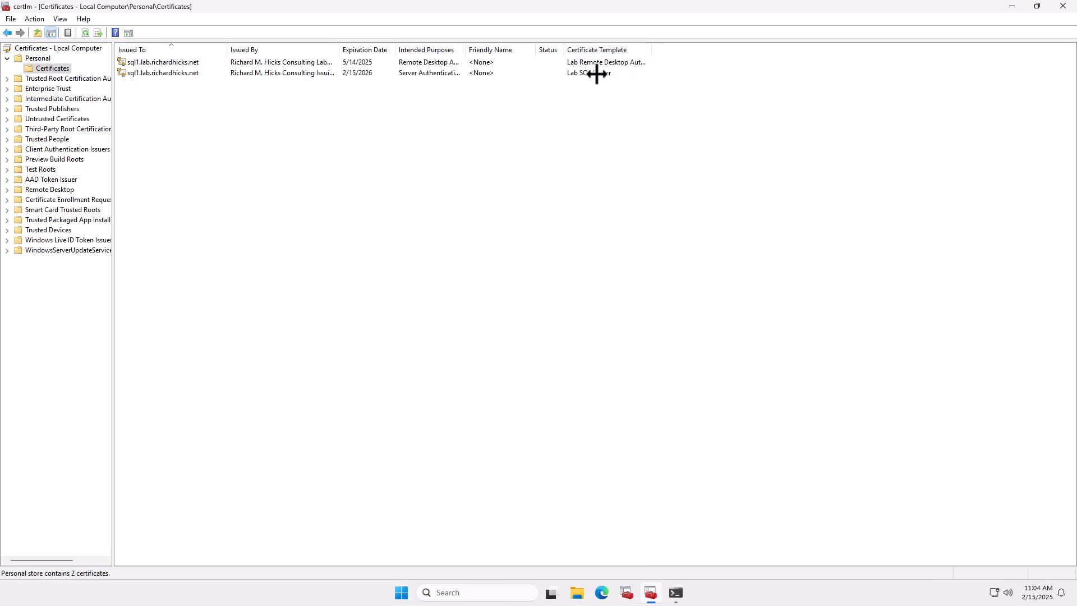
mouse_move(608, 81)
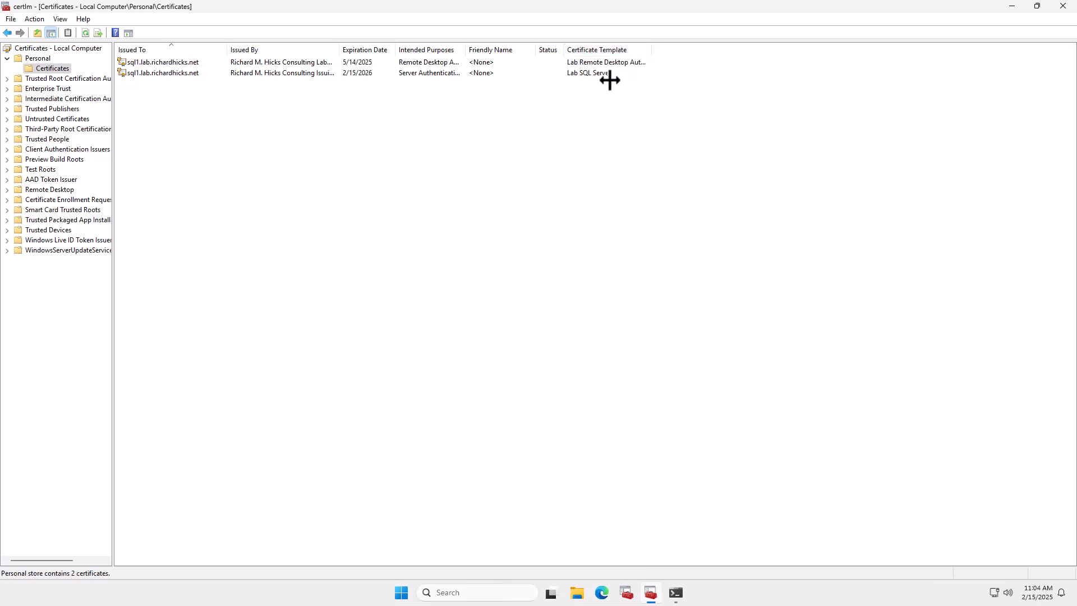
mouse_move(637, 102)
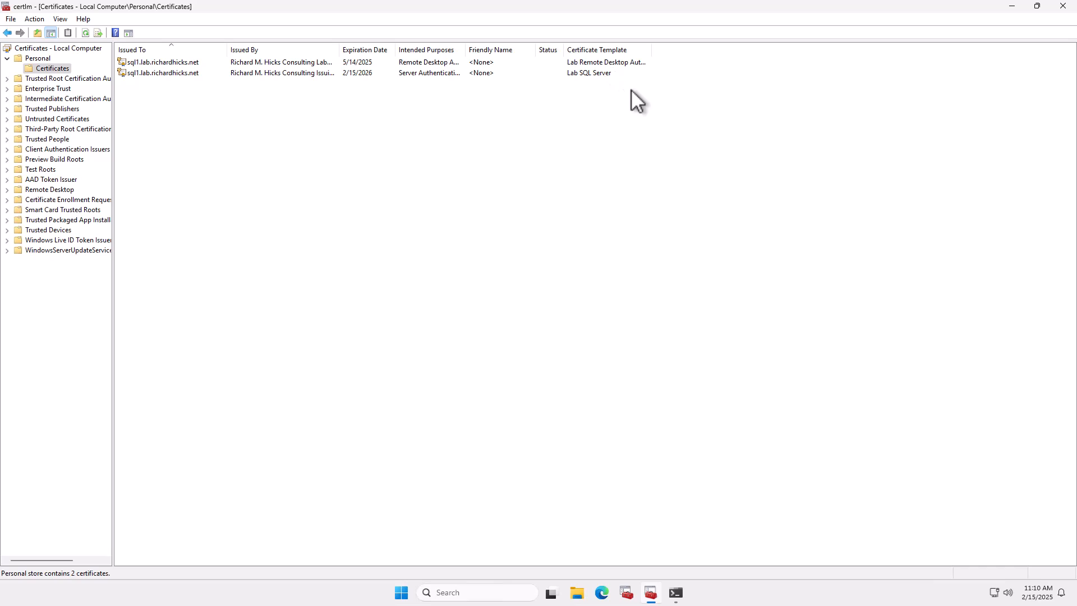
mouse_move(246, 222)
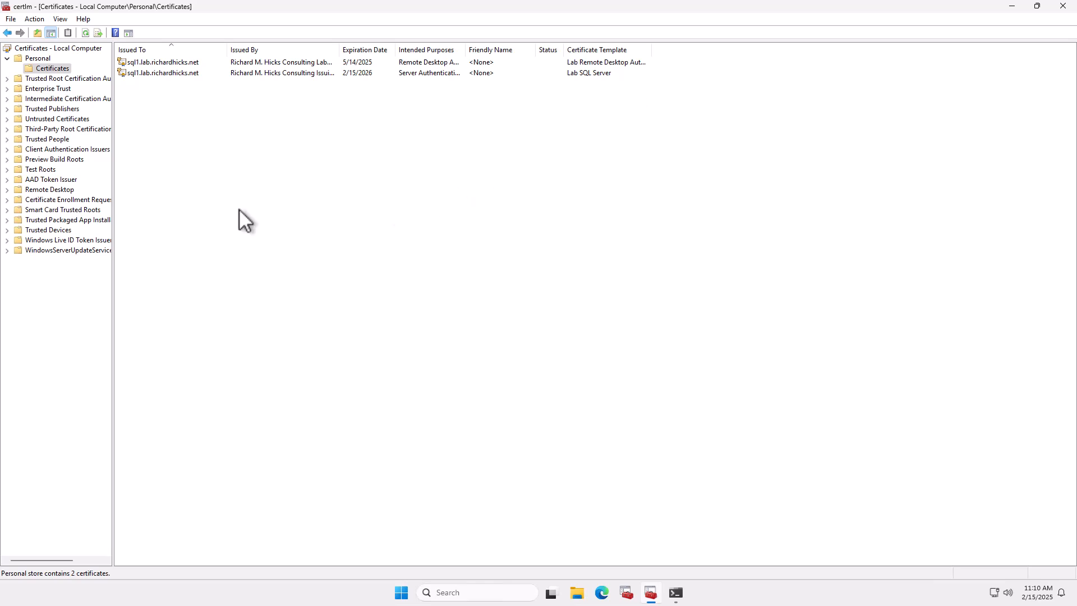
- Manage Private Keys on the new SQL Server certificate and begin adding an account
right_click(162, 73)
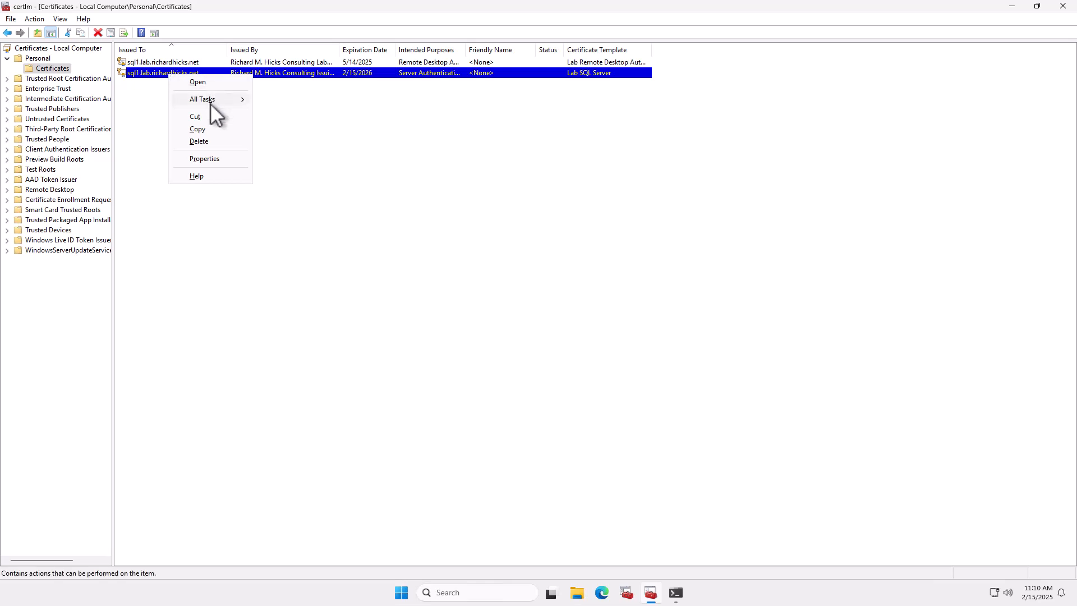
mouse_move(202, 99)
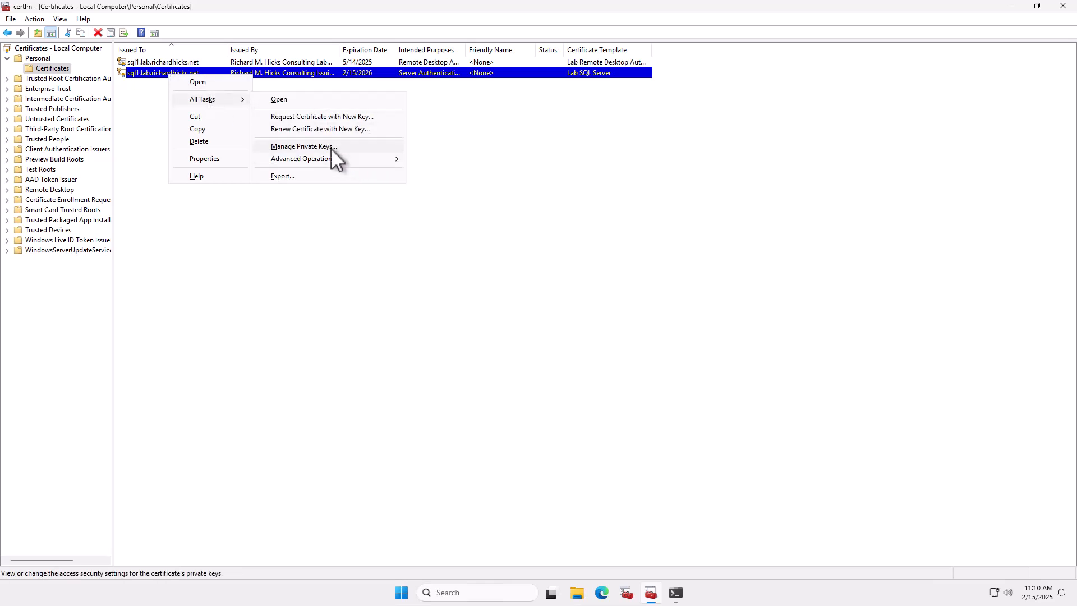
left_click(303, 146)
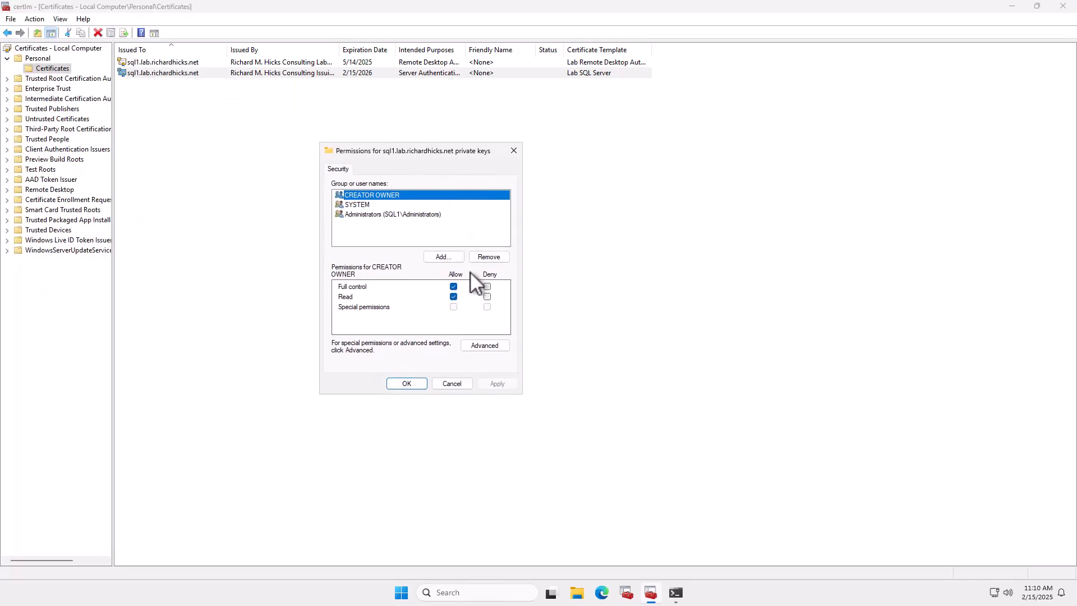
left_click(442, 255)
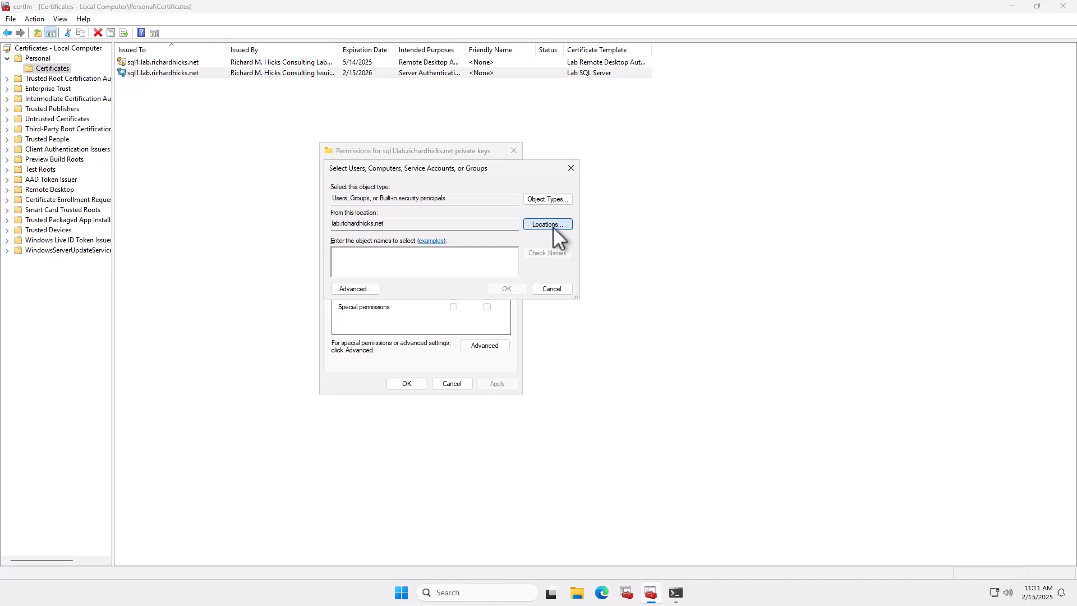
- Add NT SERVICE\MSSQLSERVER from location SQL1 to the private key permissions
left_click(547, 225)
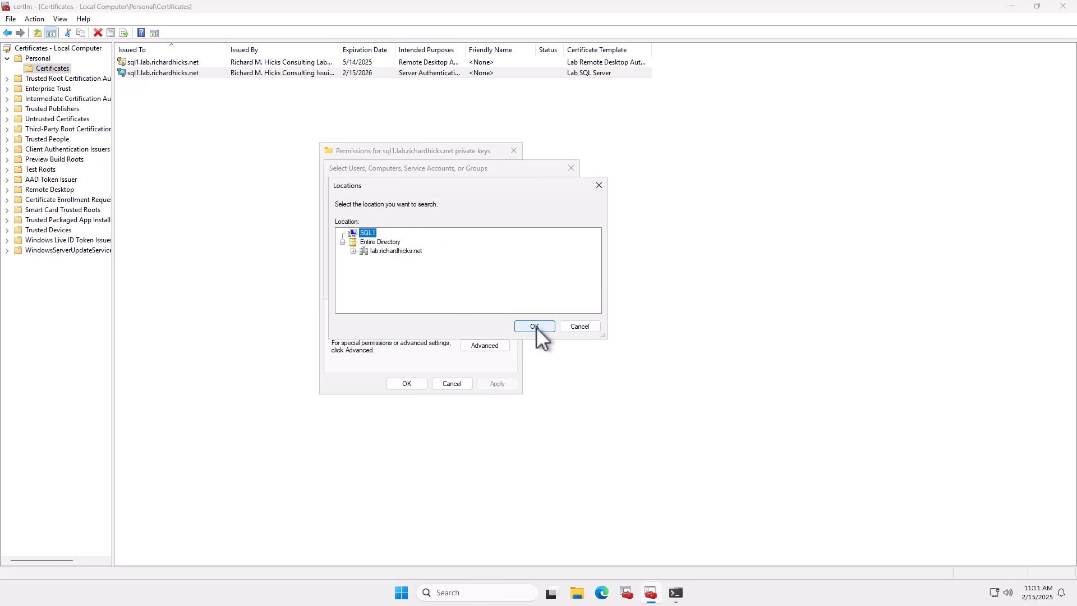
left_click(534, 325)
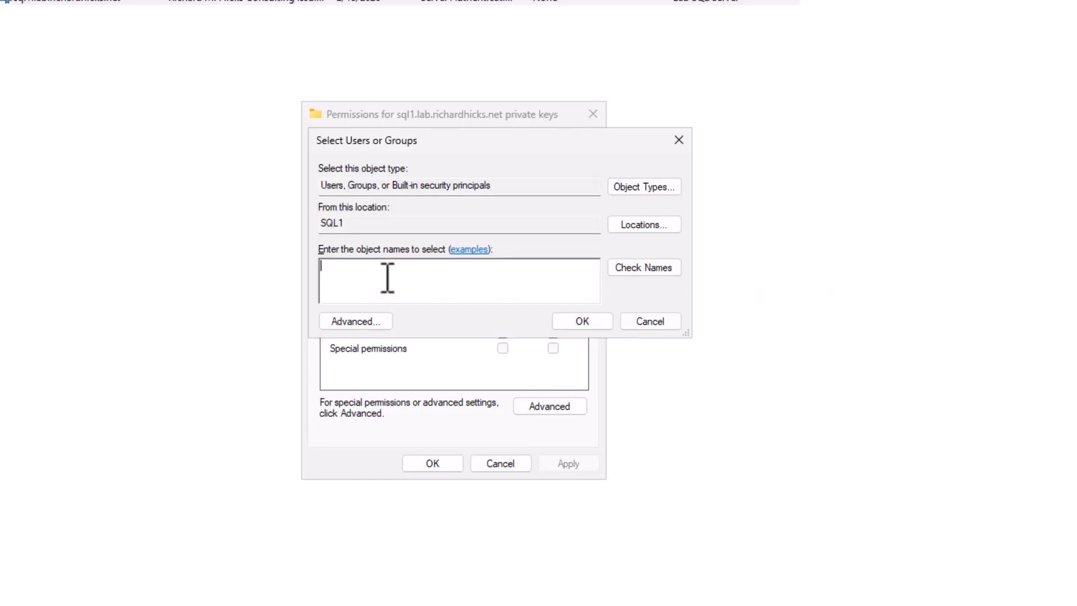
type("NT SERV")
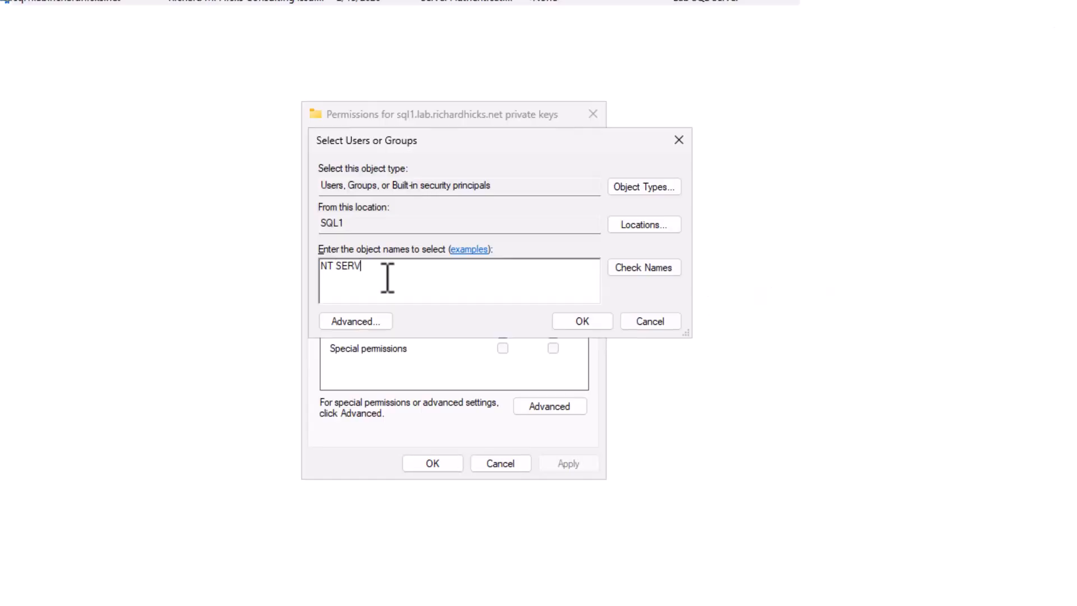
type("ICE\\")
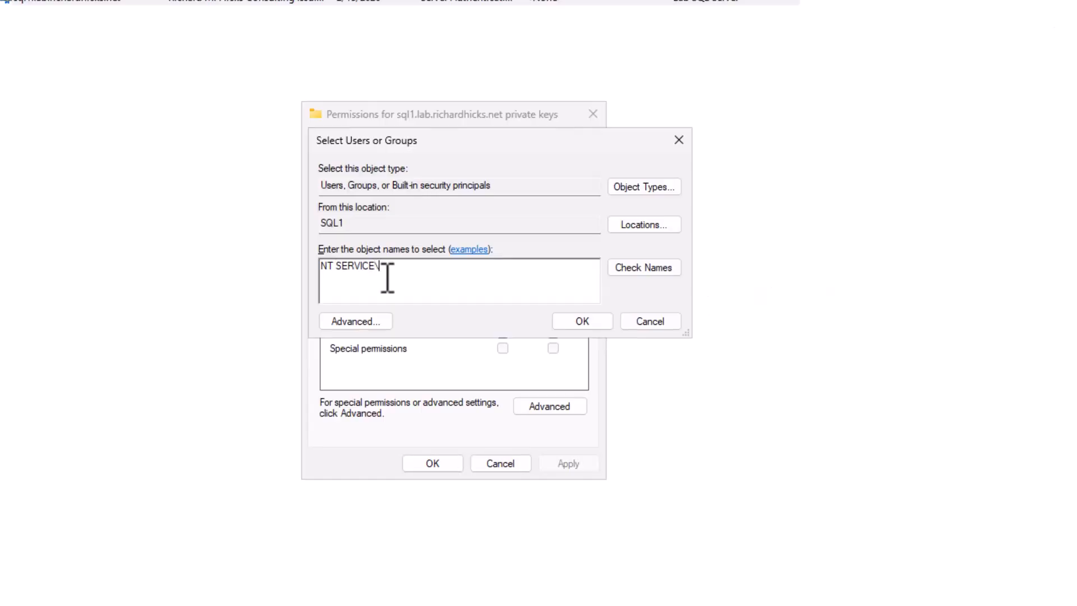
type("MSSQLSERVER")
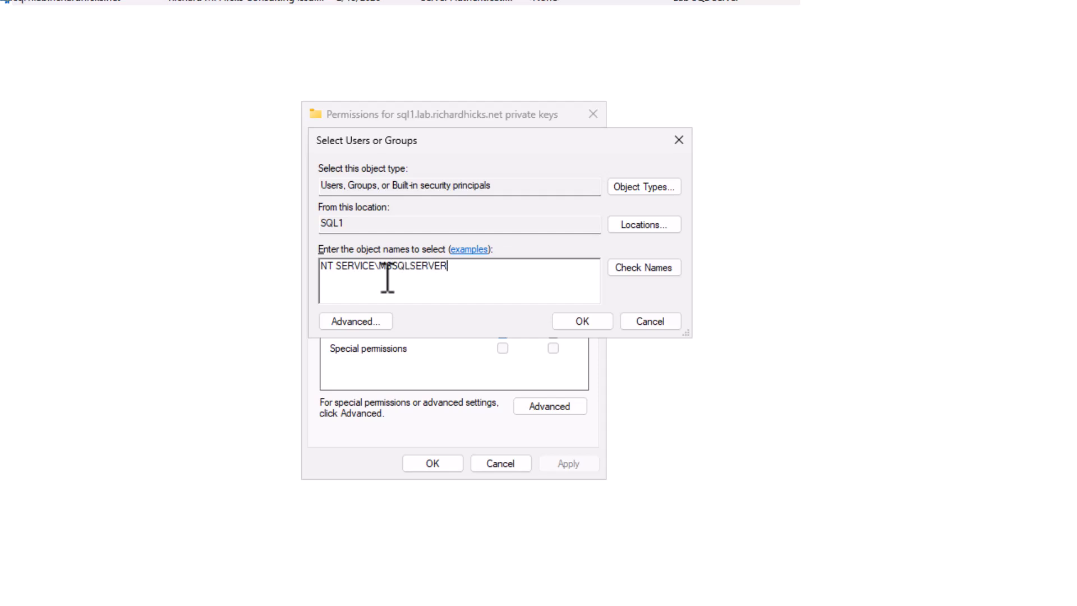
left_click(643, 267)
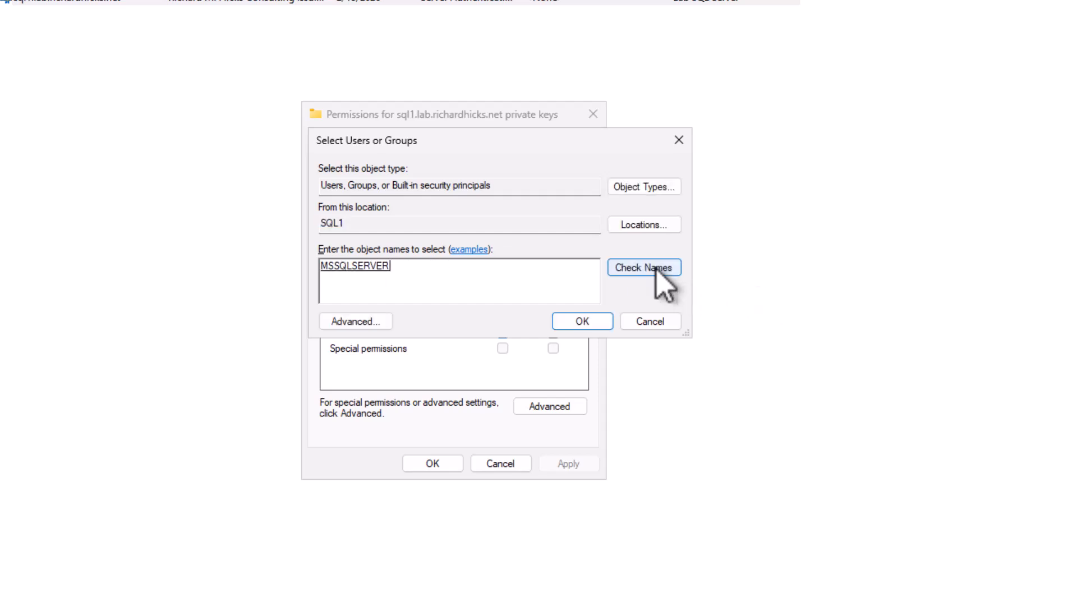
left_click(581, 321)
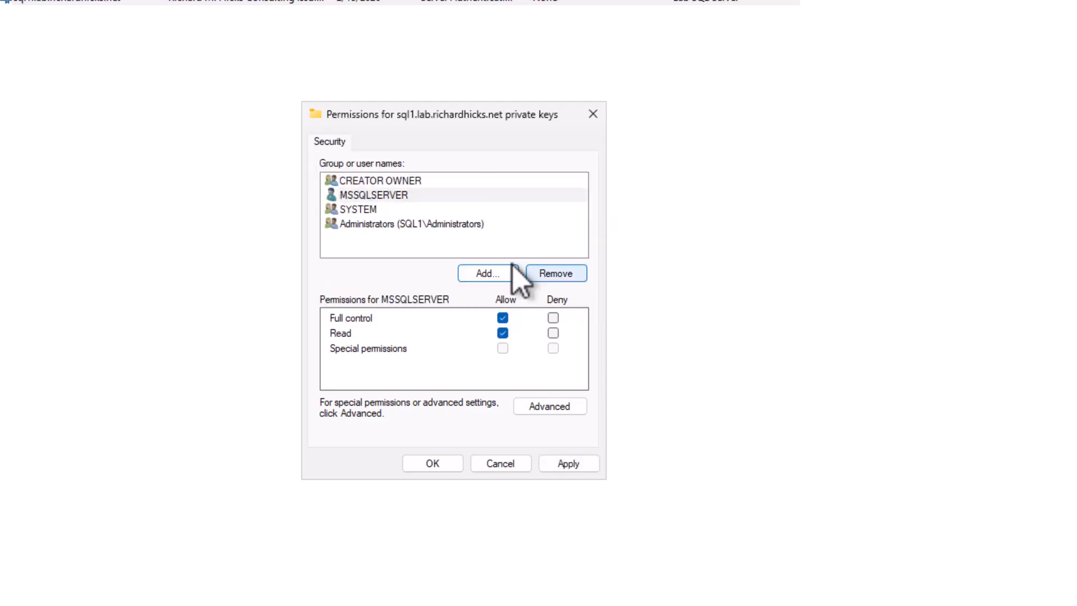
- Clear Full control for MSSQLSERVER, keeping Read only, and save the permissions
left_click(375, 195)
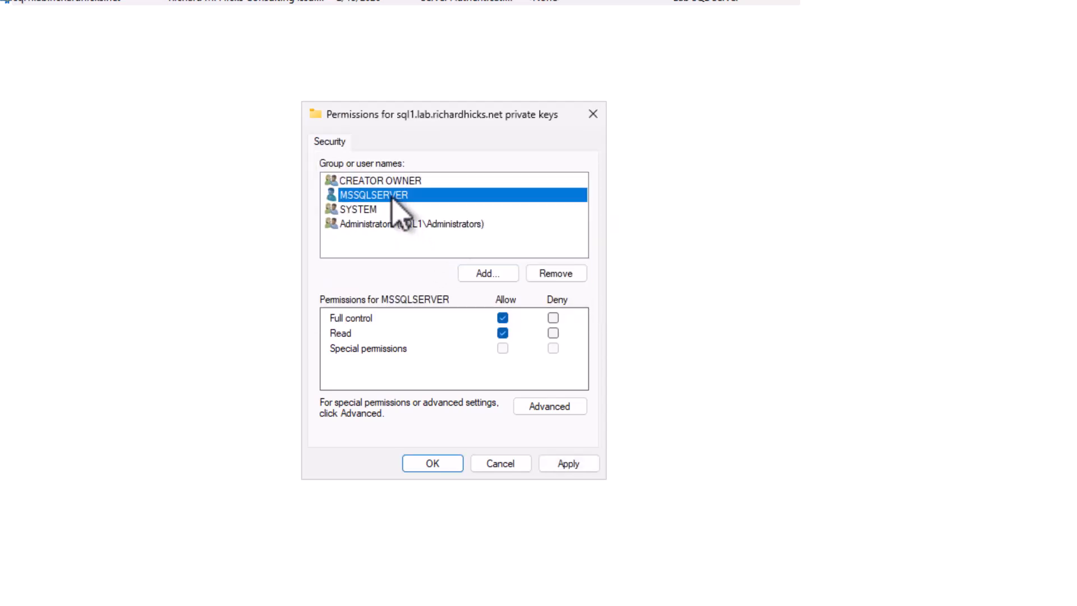
mouse_move(398, 334)
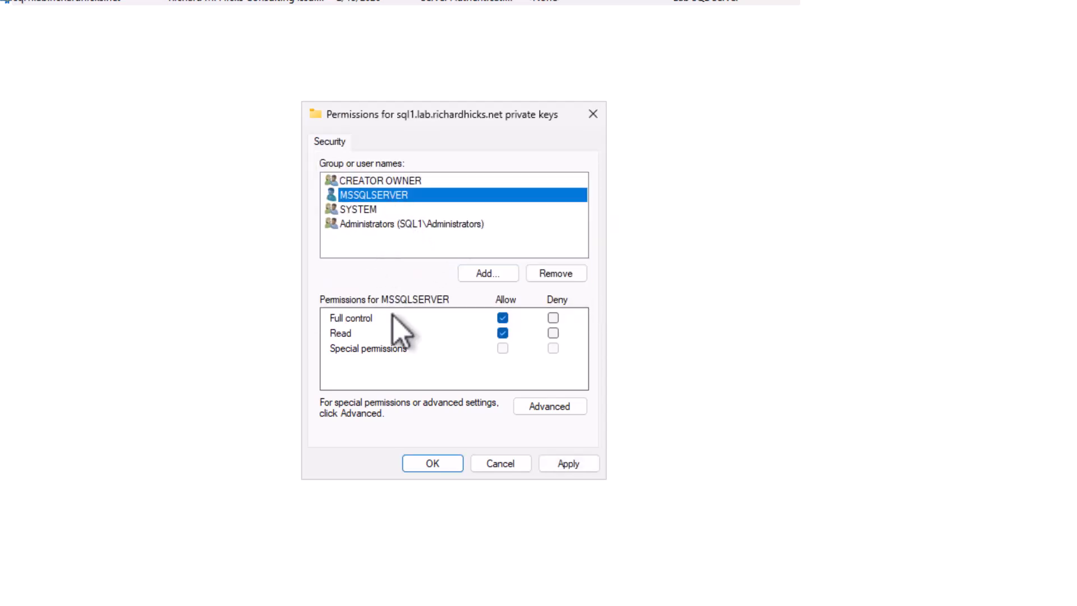
left_click(503, 318)
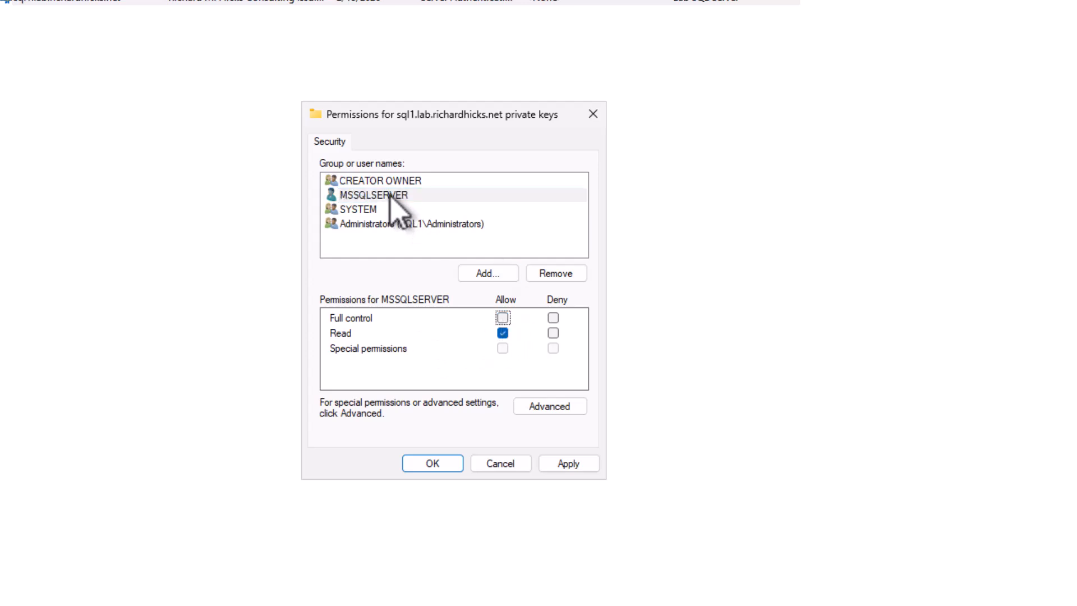
left_click(374, 196)
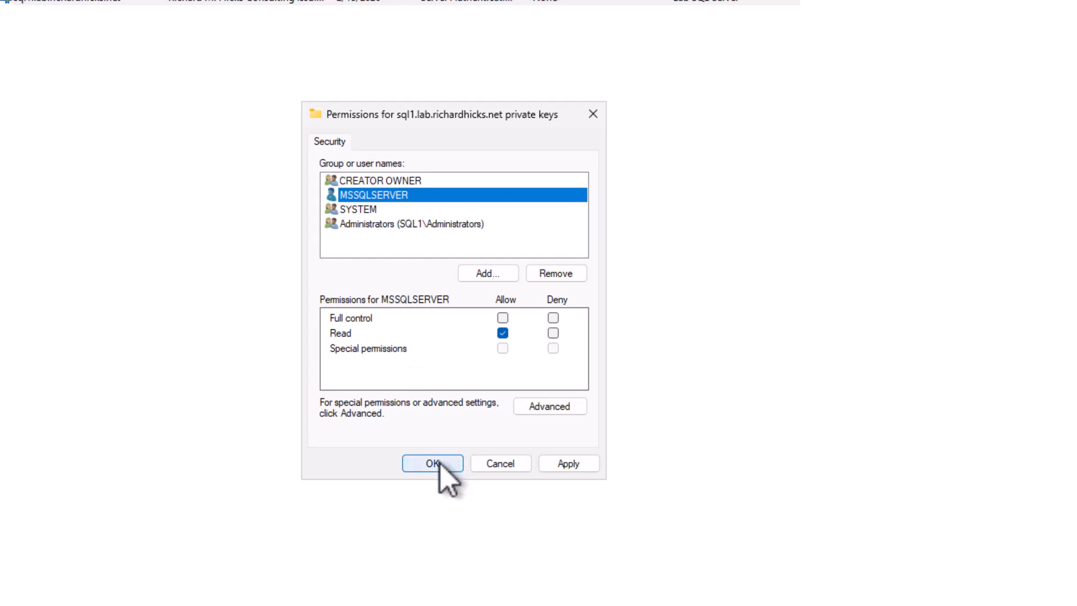
left_click(432, 464)
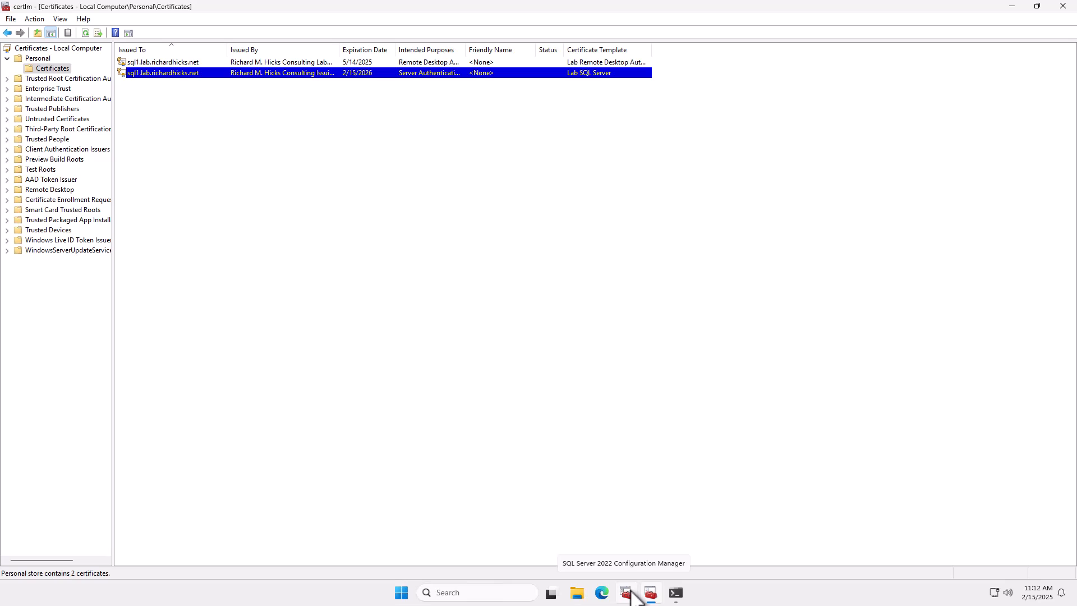
mouse_move(635, 598)
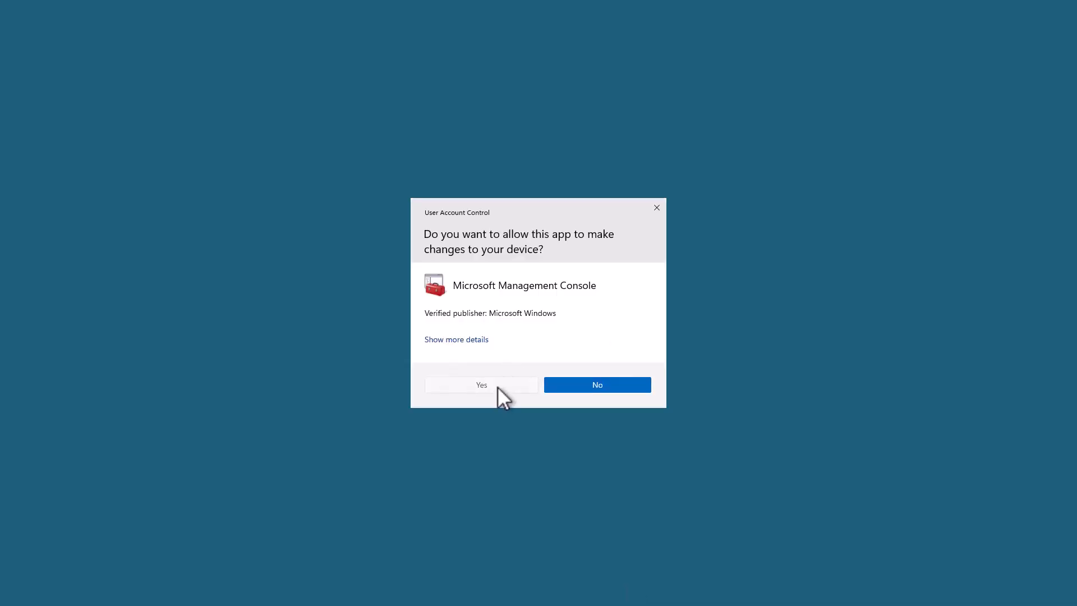
- Launch SQL Server Configuration Manager and bring up Properties for Protocols for MSSQLSERVER
left_click(481, 385)
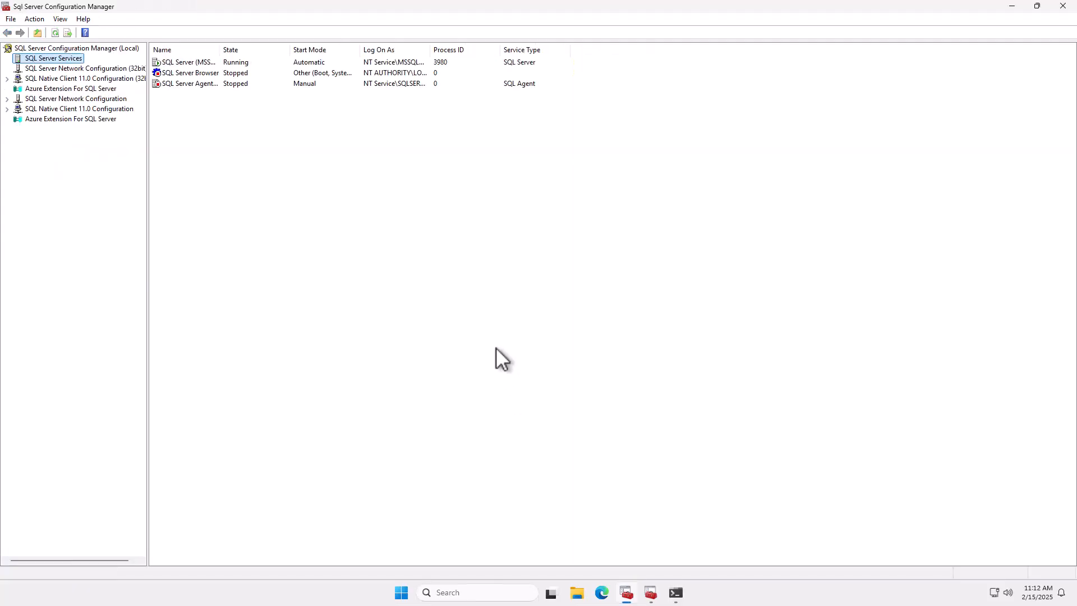
mouse_move(96, 146)
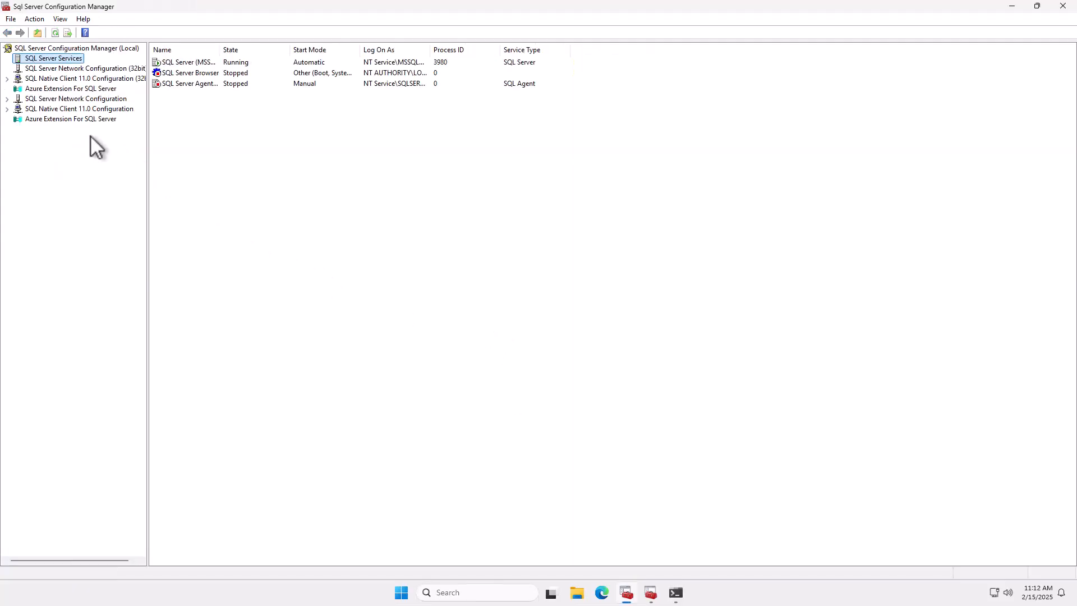
left_click(7, 99)
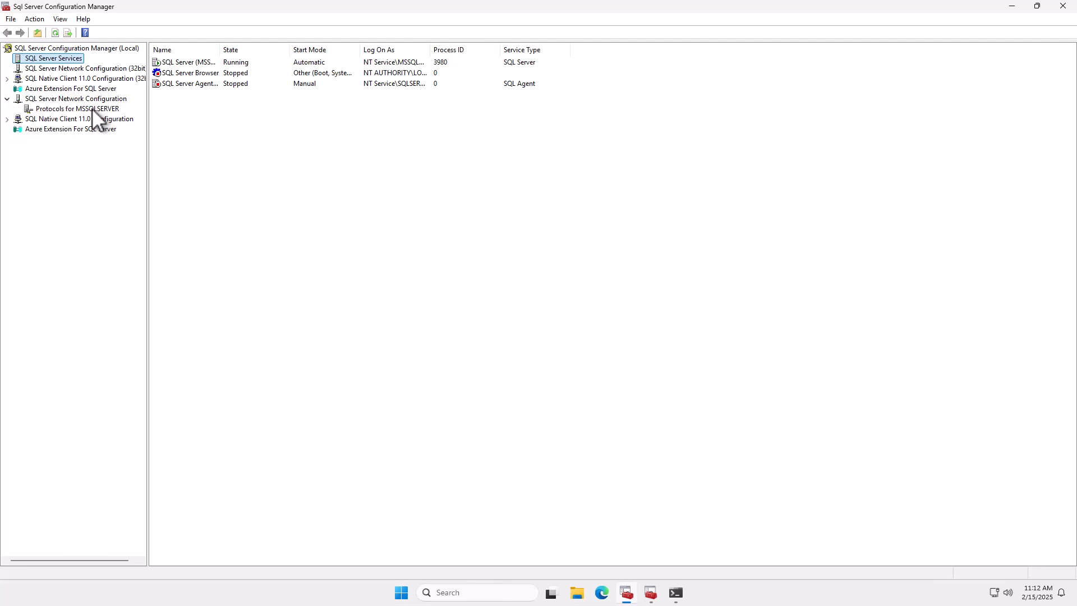
right_click(75, 109)
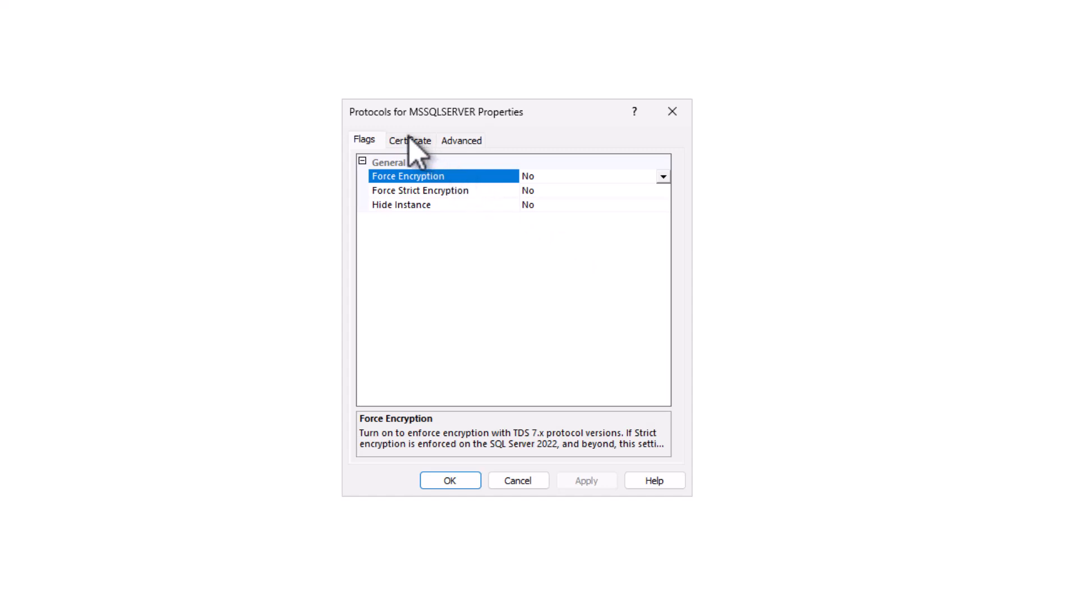
- Choose the sql1.lab.richardhicks.net certificate on the Certificate tab for MSSQLSERVER
left_click(410, 140)
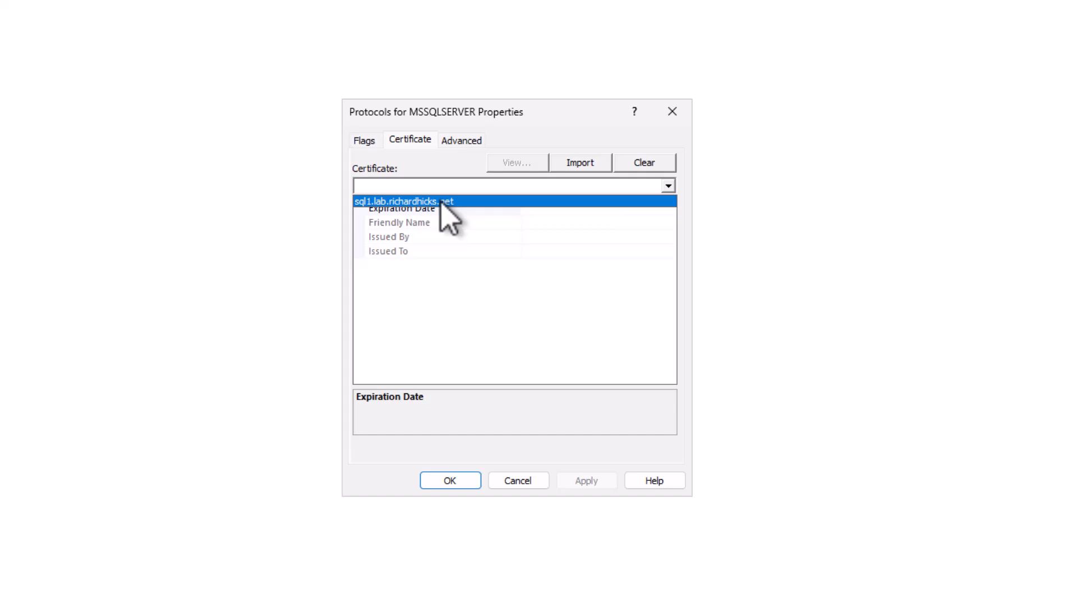
left_click(405, 201)
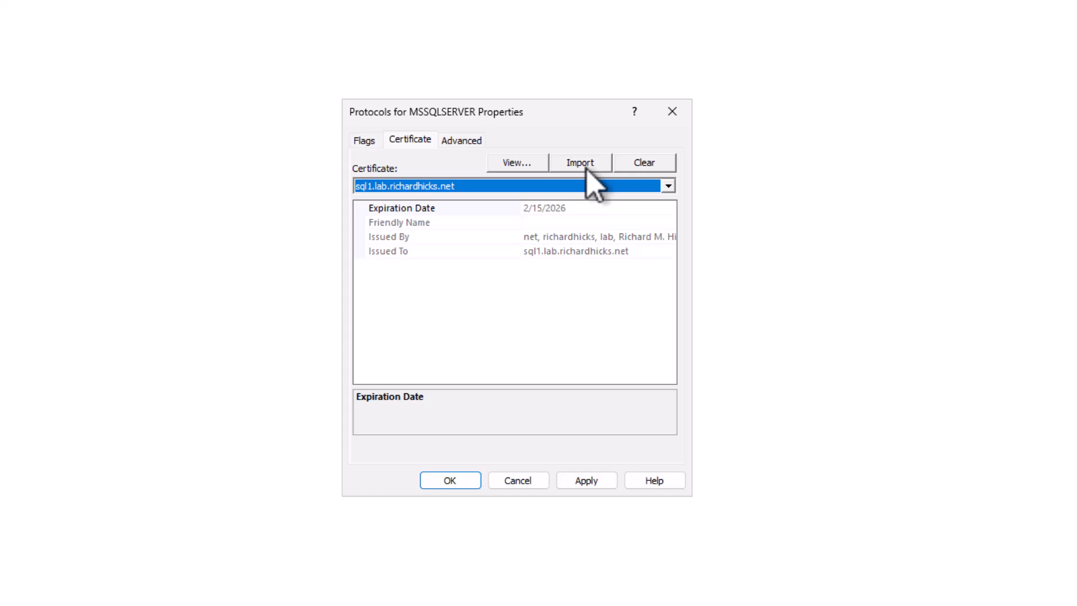
mouse_move(593, 185)
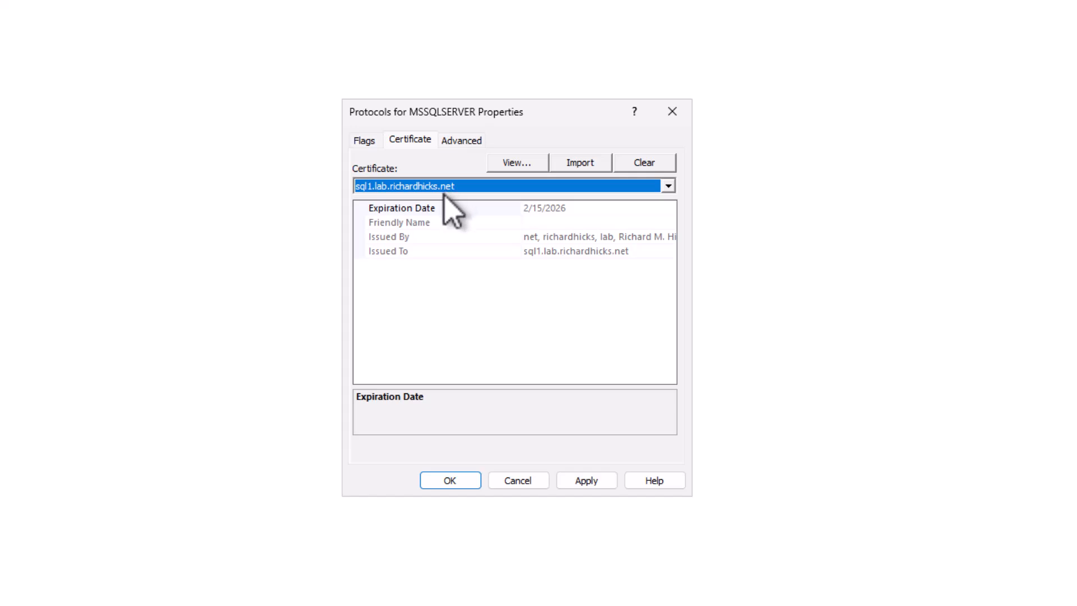
left_click(363, 140)
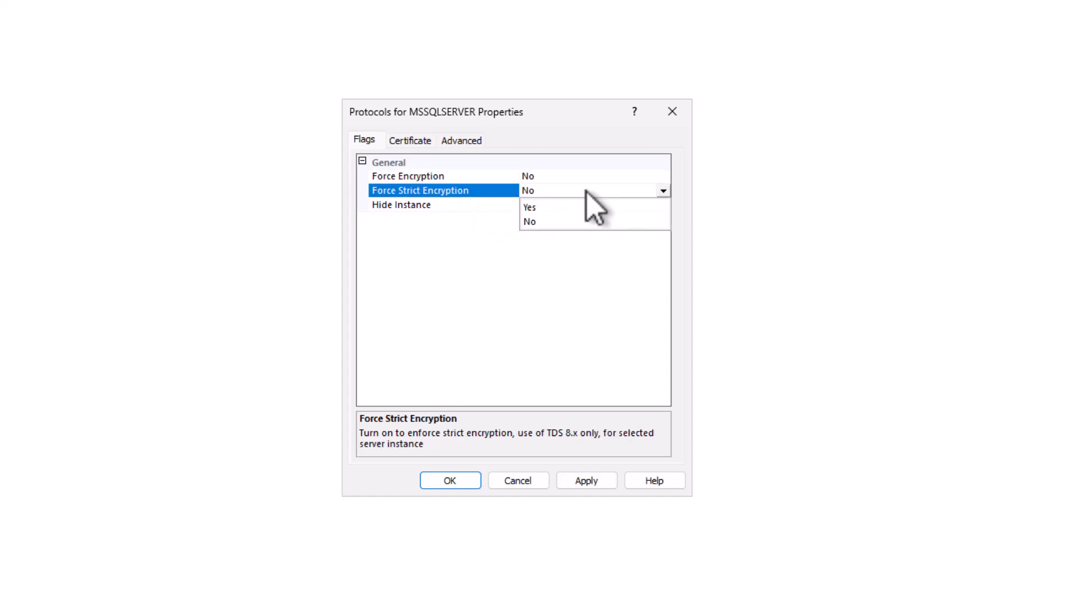
- Set Force Strict Encryption to Yes, save, and acknowledge the service restart warning
left_click(528, 206)
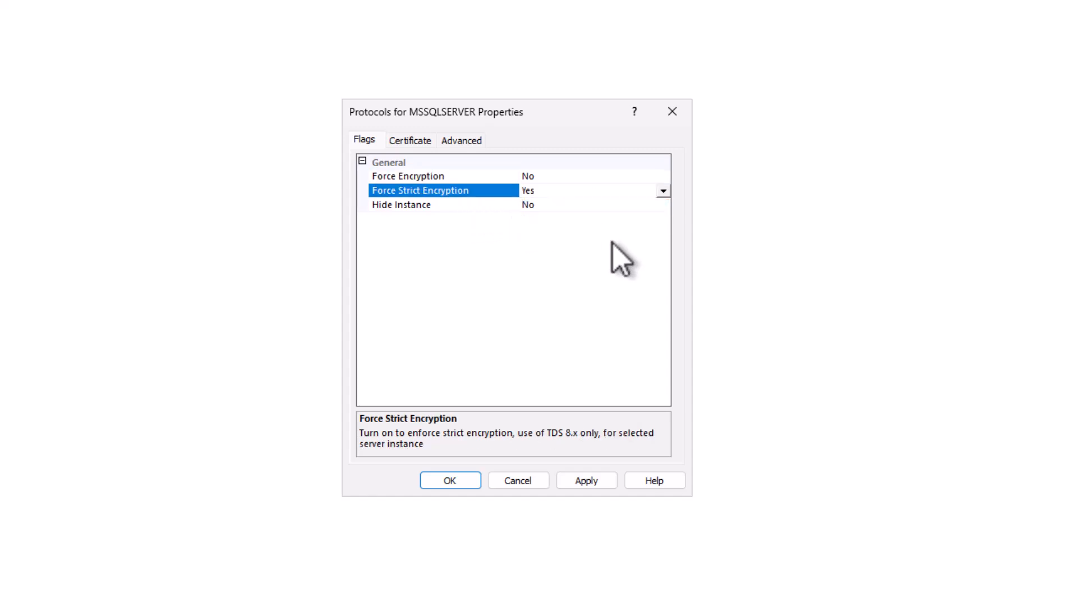
mouse_move(450, 480)
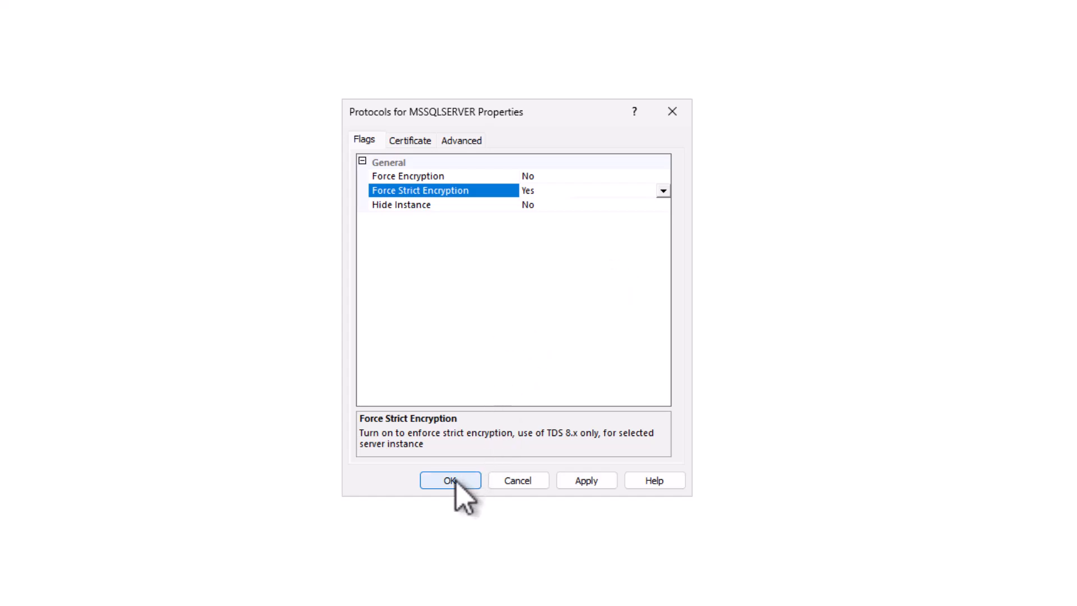
left_click(450, 479)
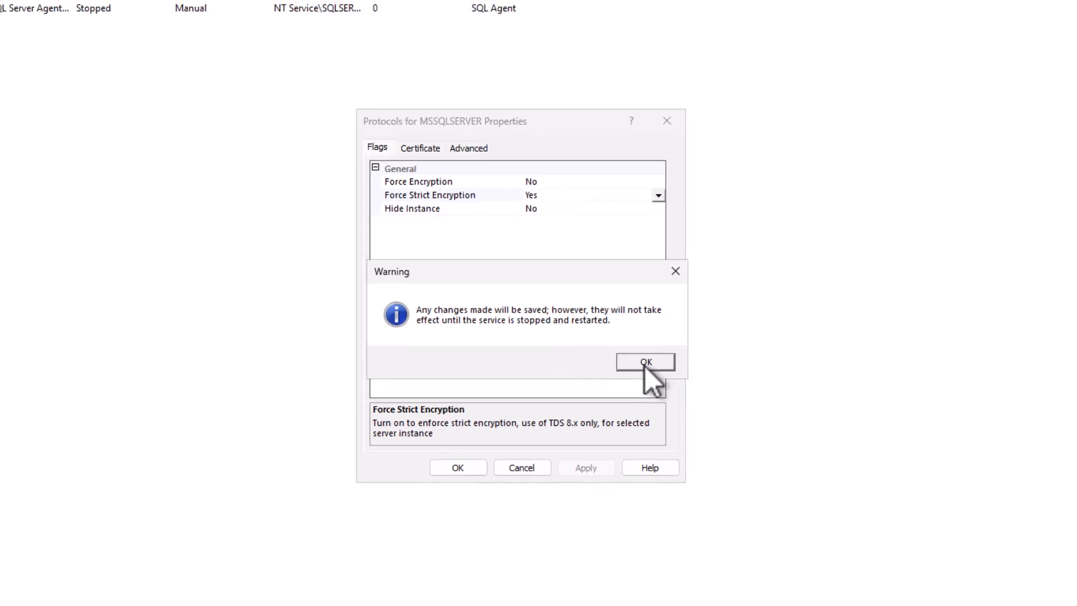
left_click(644, 362)
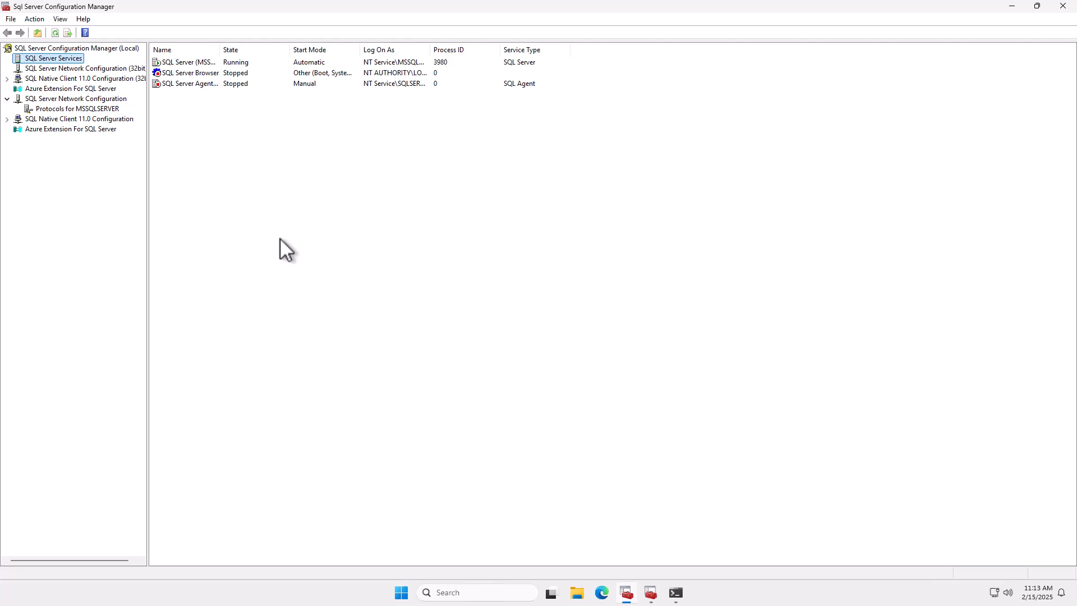
mouse_move(199, 76)
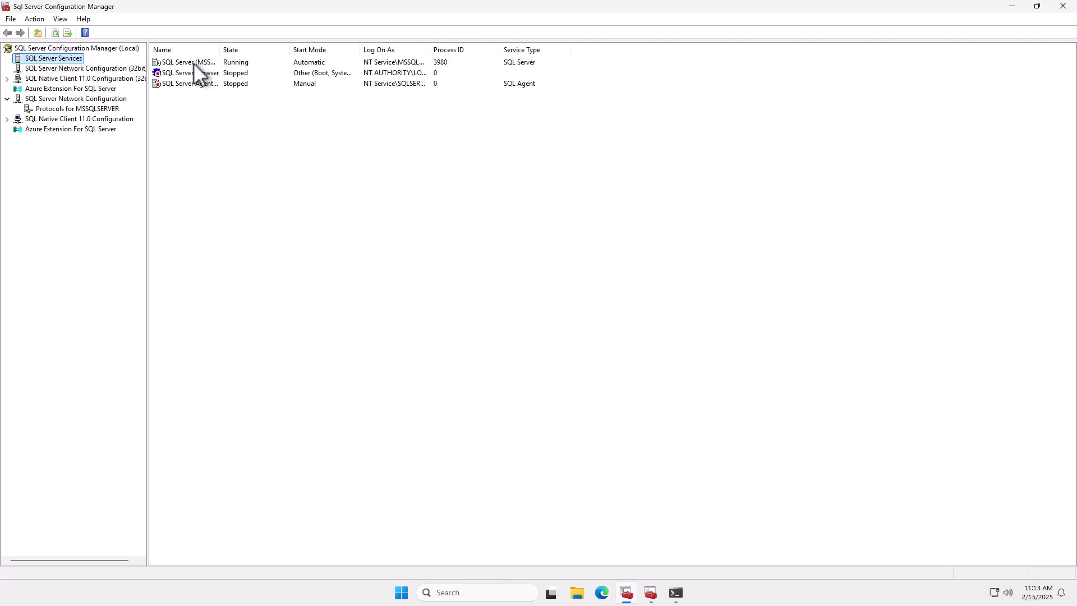
- Restart the SQL Server (MSSQLSERVER) service and dismiss the restart progress window
right_click(182, 62)
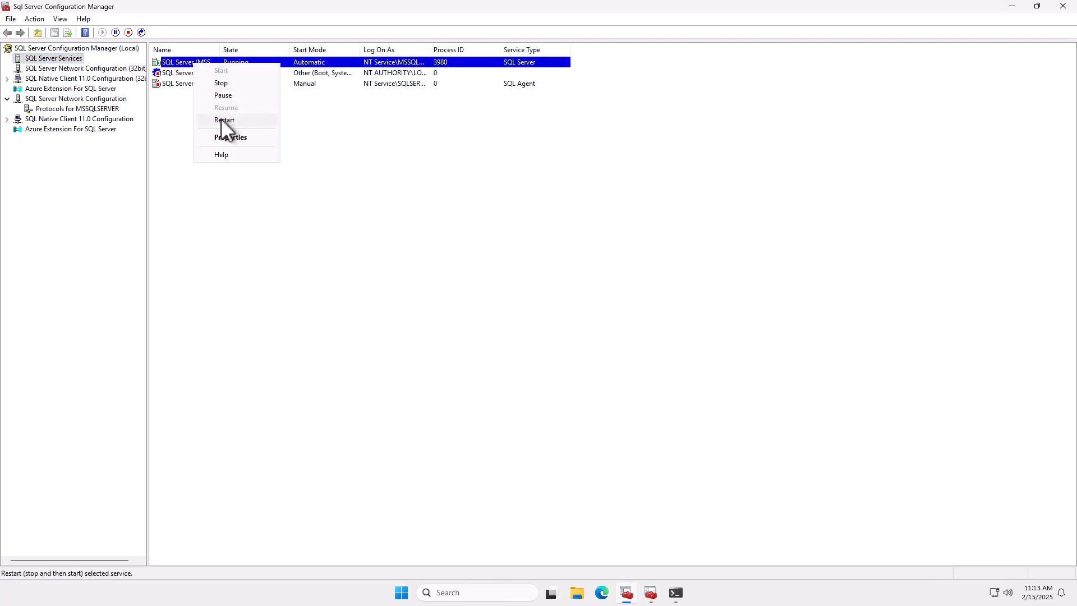
left_click(224, 120)
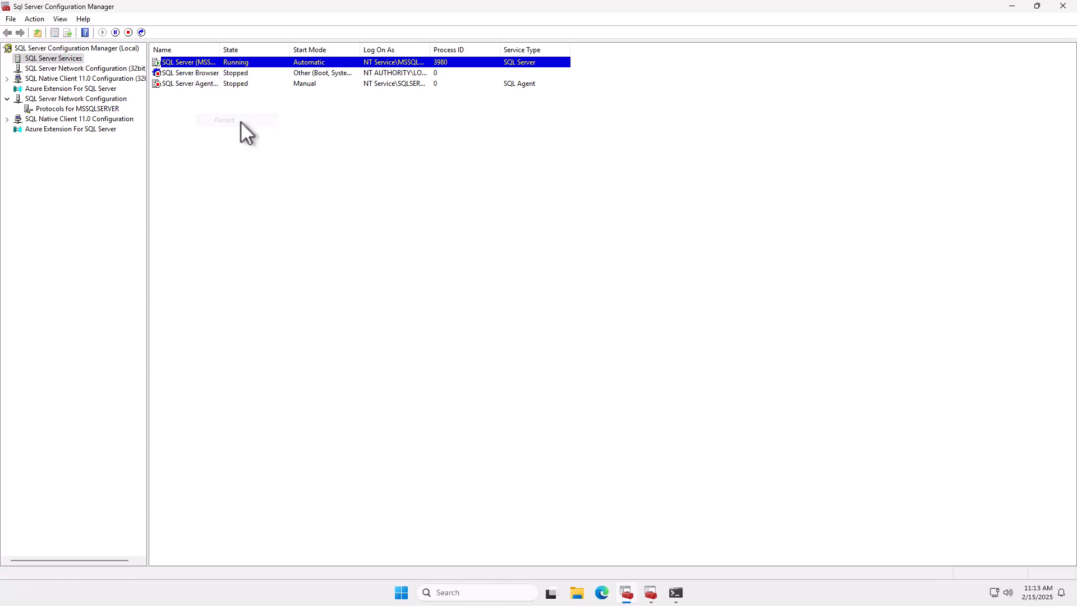
left_click(225, 120)
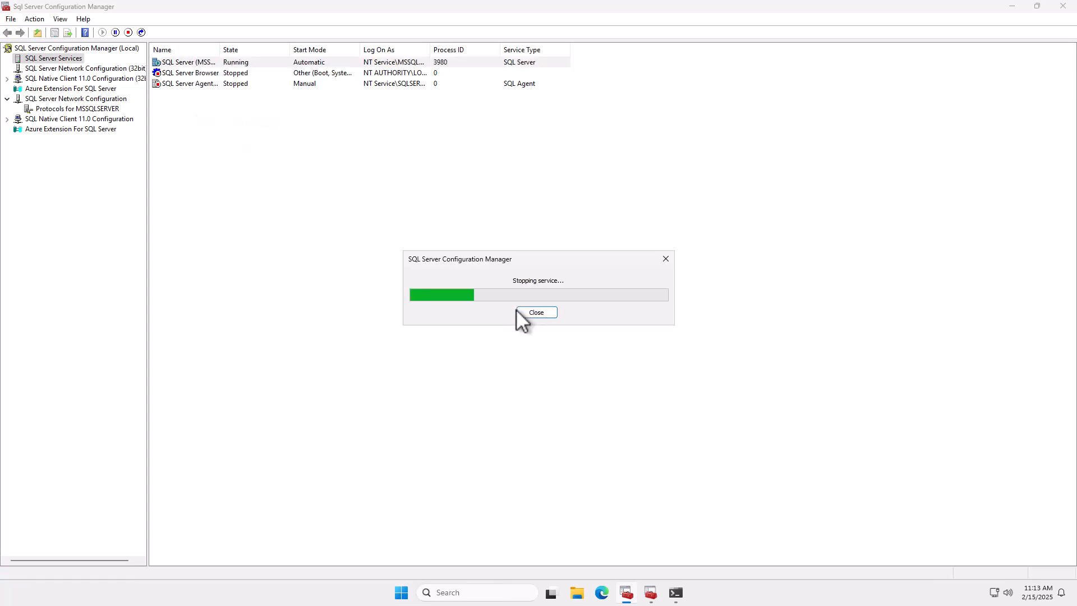
left_click(536, 312)
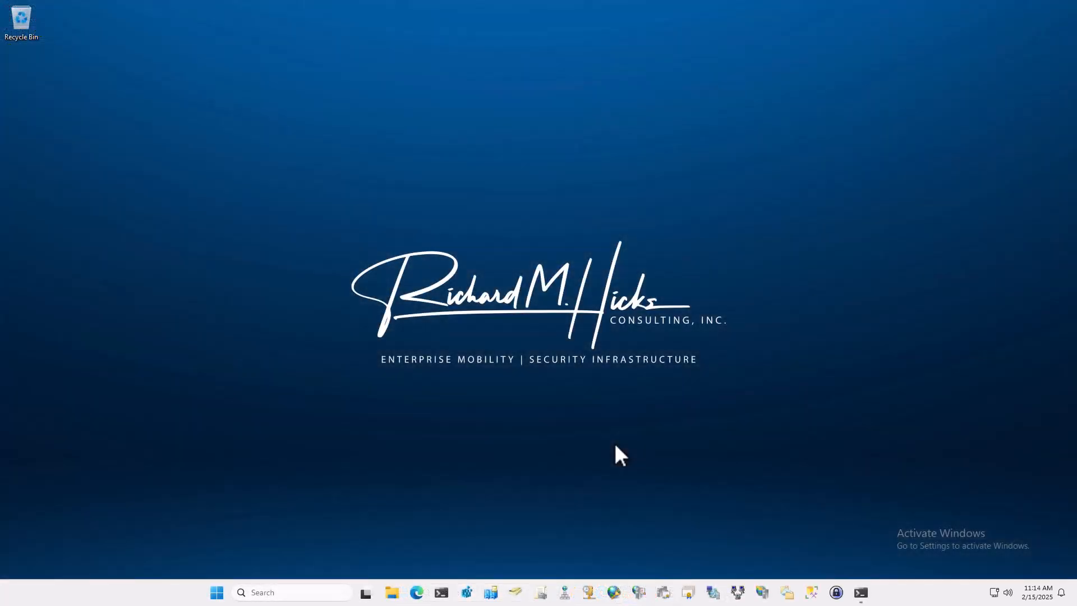
mouse_move(851, 560)
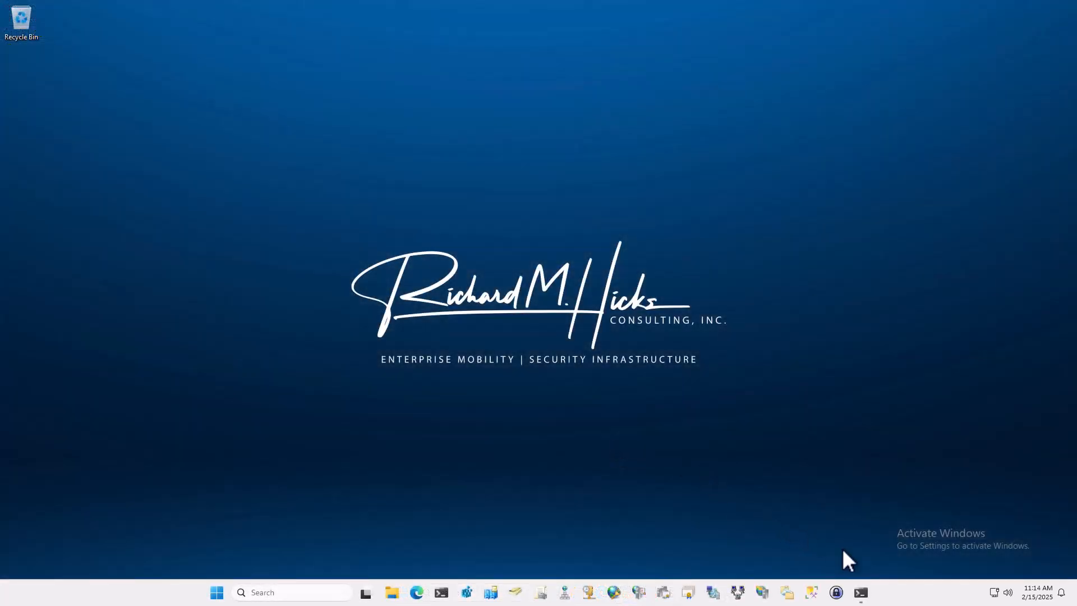
- Run 'nmap.exe -n -p 1433 sql1 --script ssl-cert' in an administrator PowerShell terminal
left_click(859, 593)
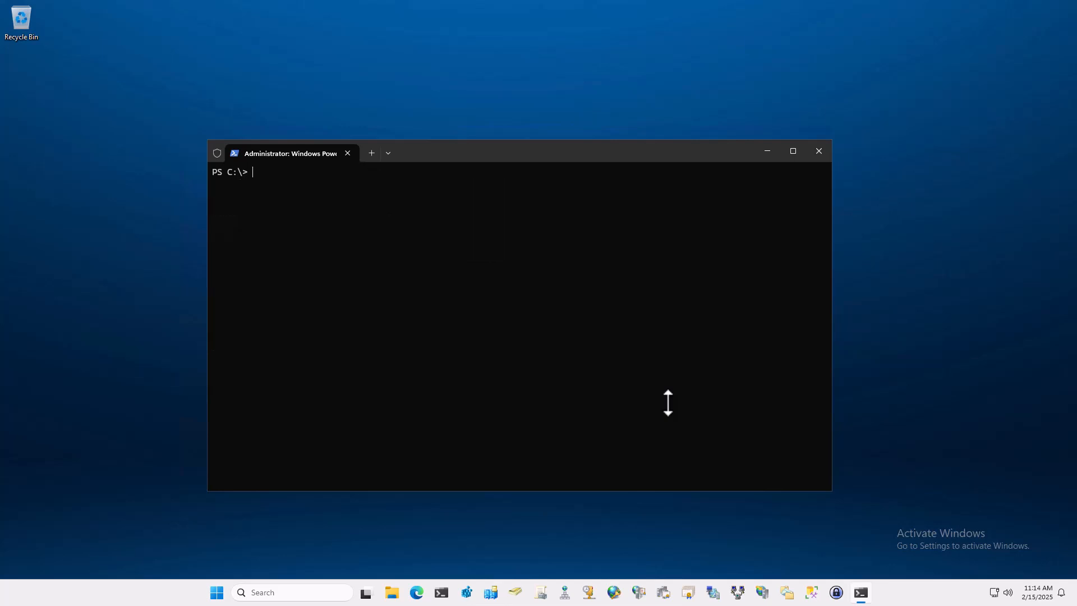
type("nmap.exe -n -p 1433 sql1 --script ssl-cert")
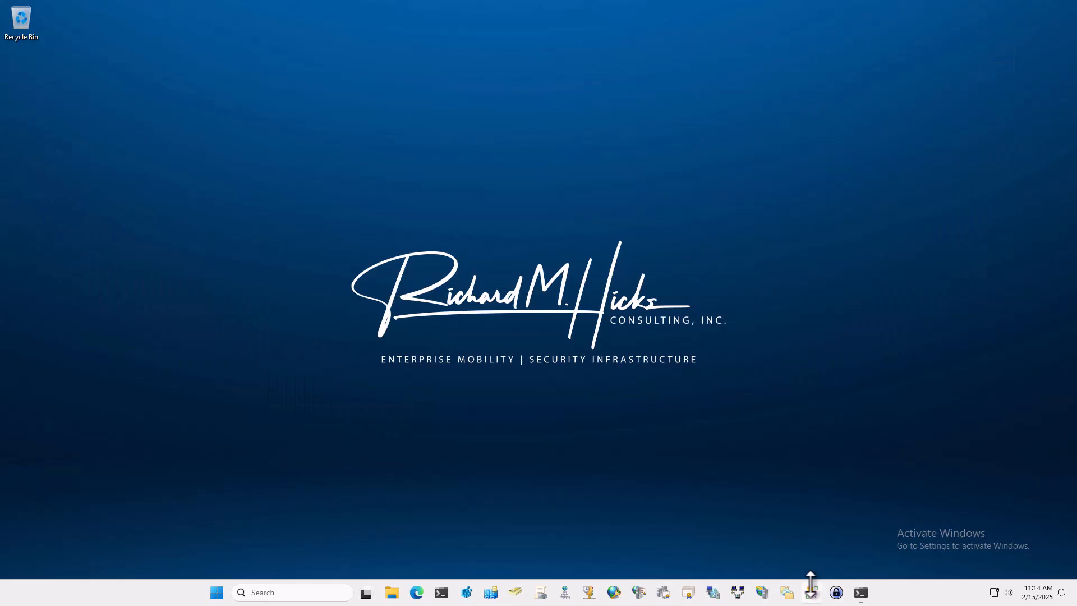
mouse_move(811, 592)
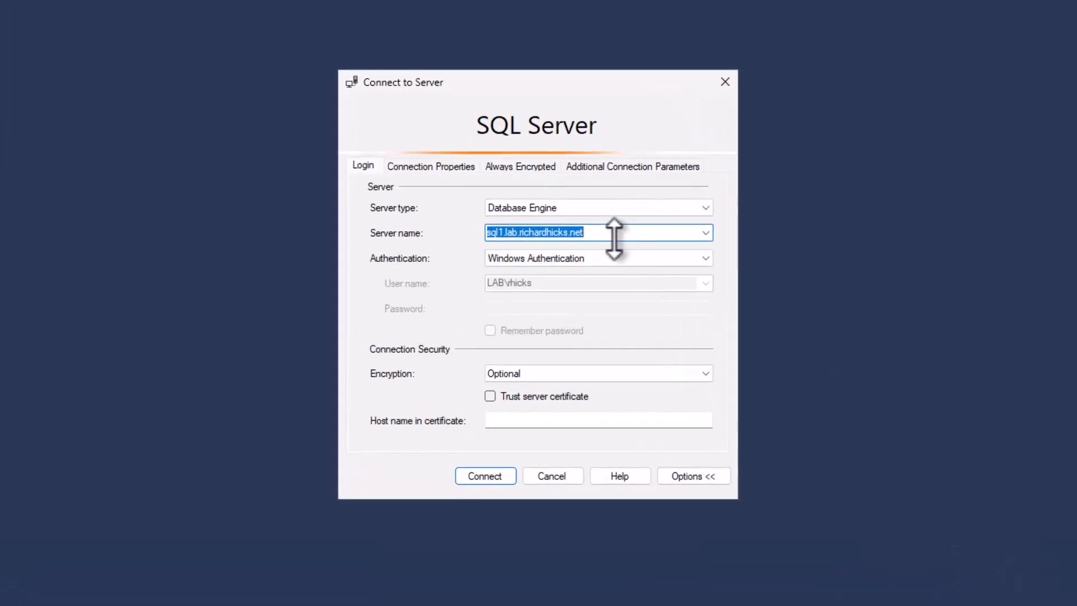
mouse_move(587, 308)
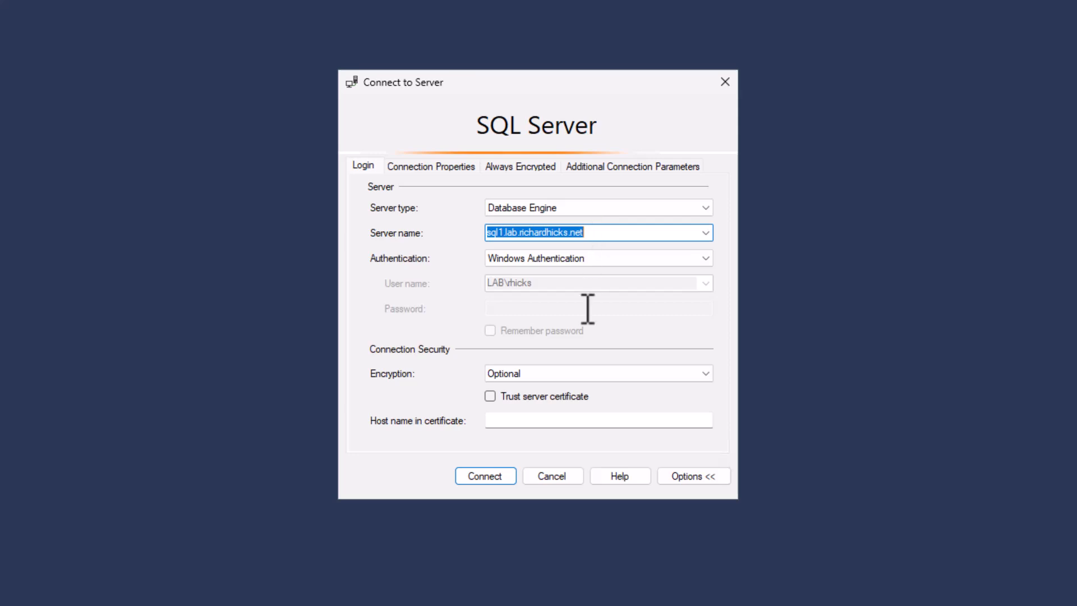
- Attempt the connection to sql1.lab.richardhicks.net with Optional encryption and dismiss the failure
left_click(598, 373)
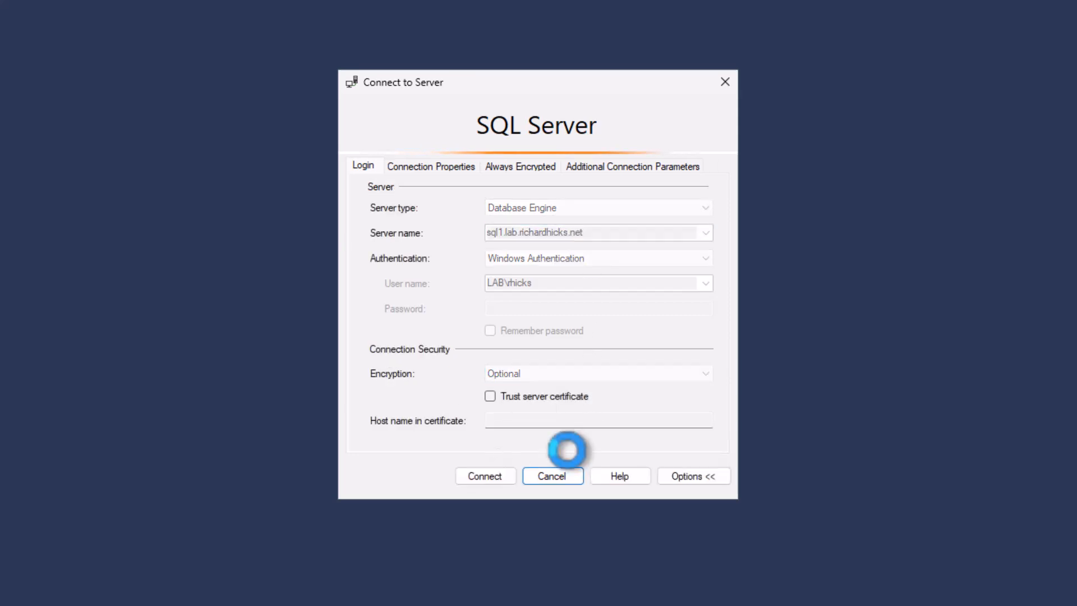
left_click(484, 476)
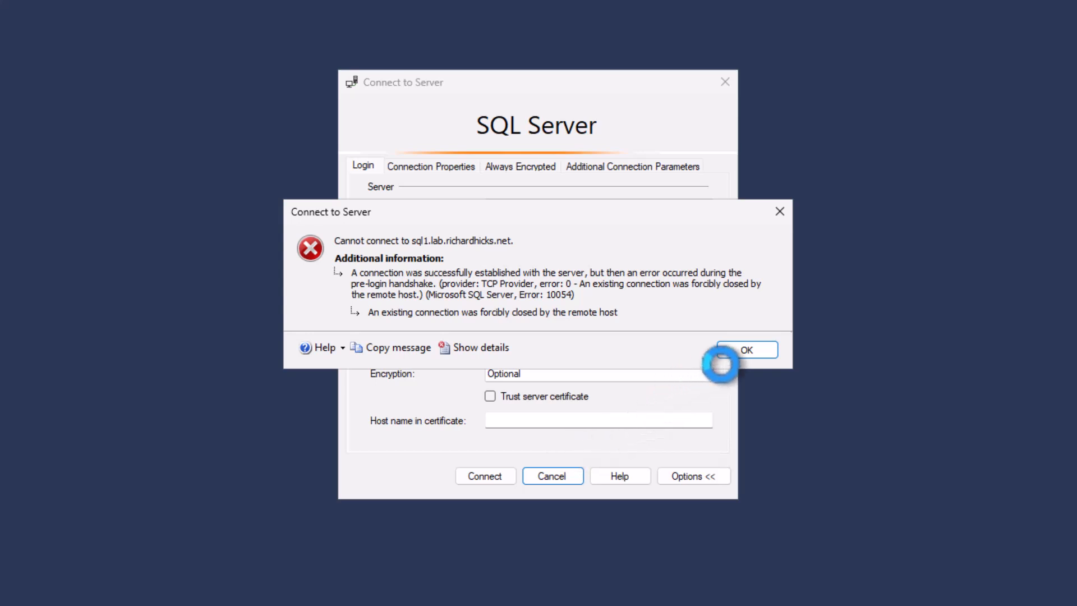
left_click(747, 350)
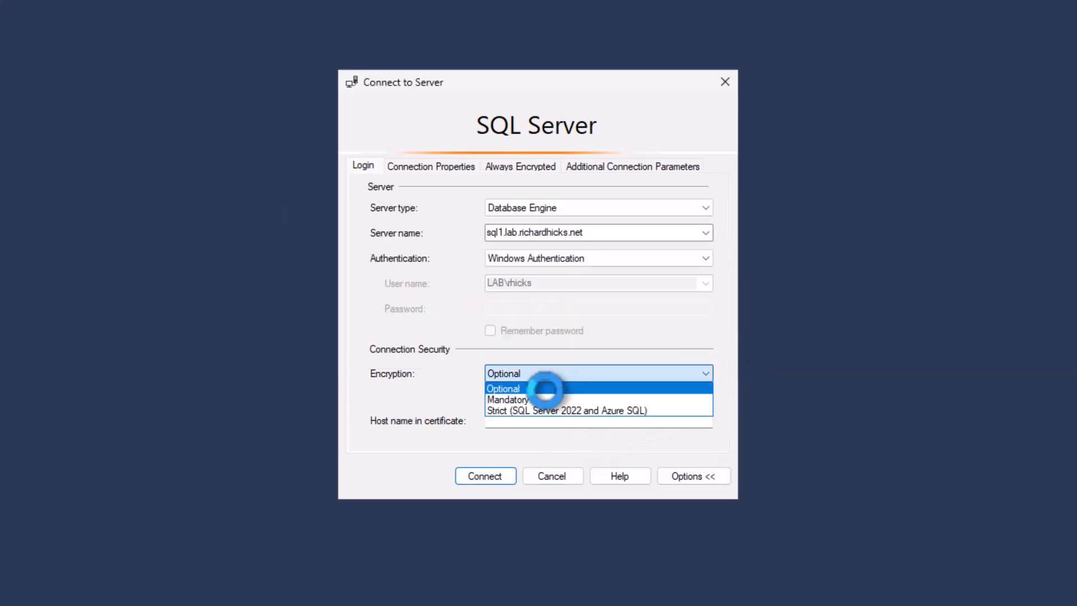
- Retry the connection with Mandatory encryption and dismiss the second failure
left_click(508, 399)
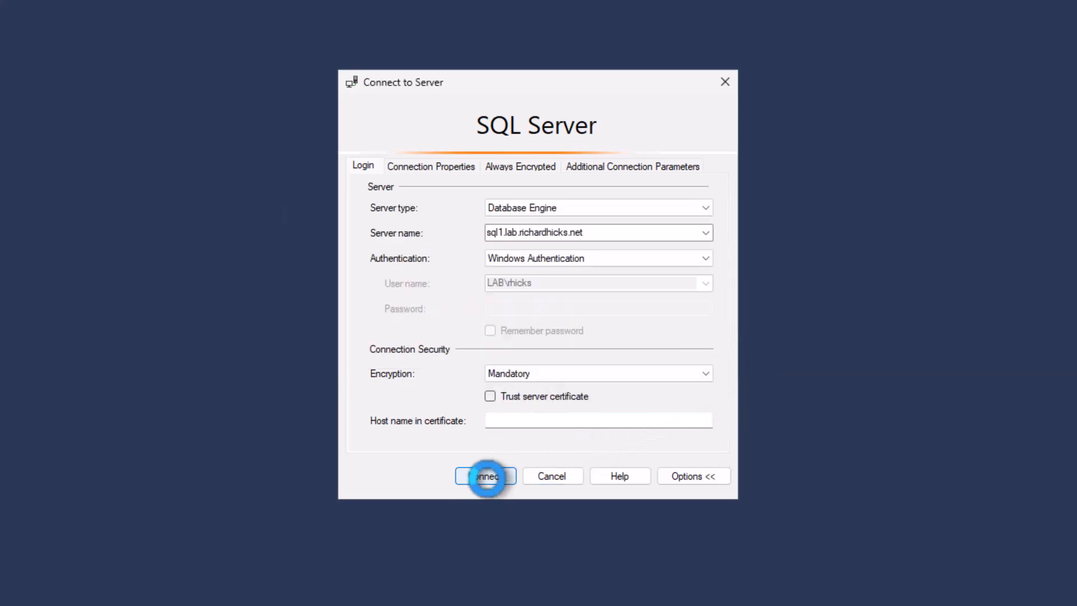
left_click(486, 476)
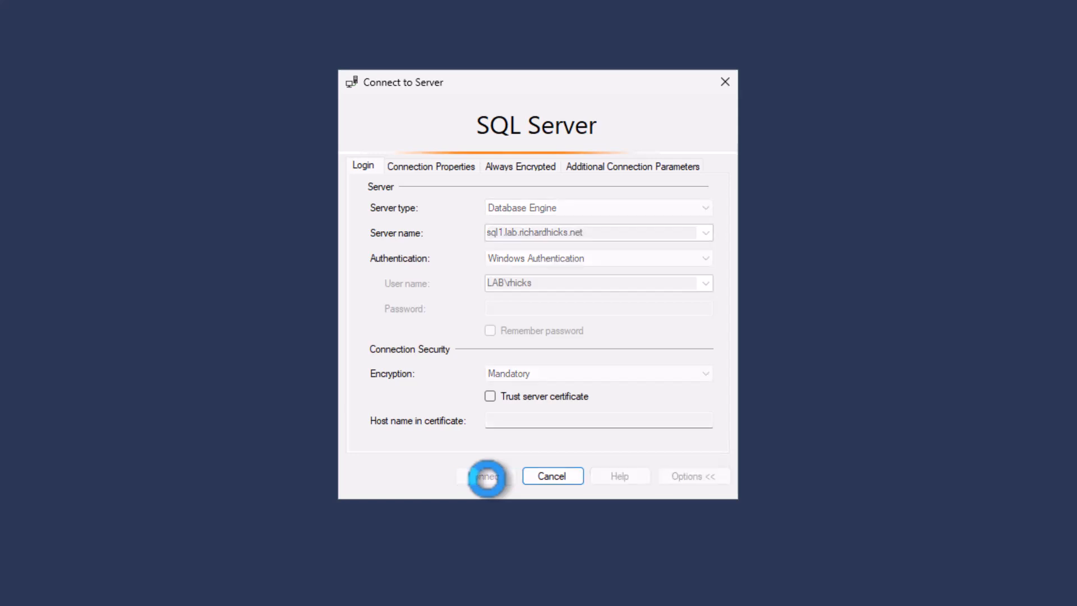
left_click(486, 476)
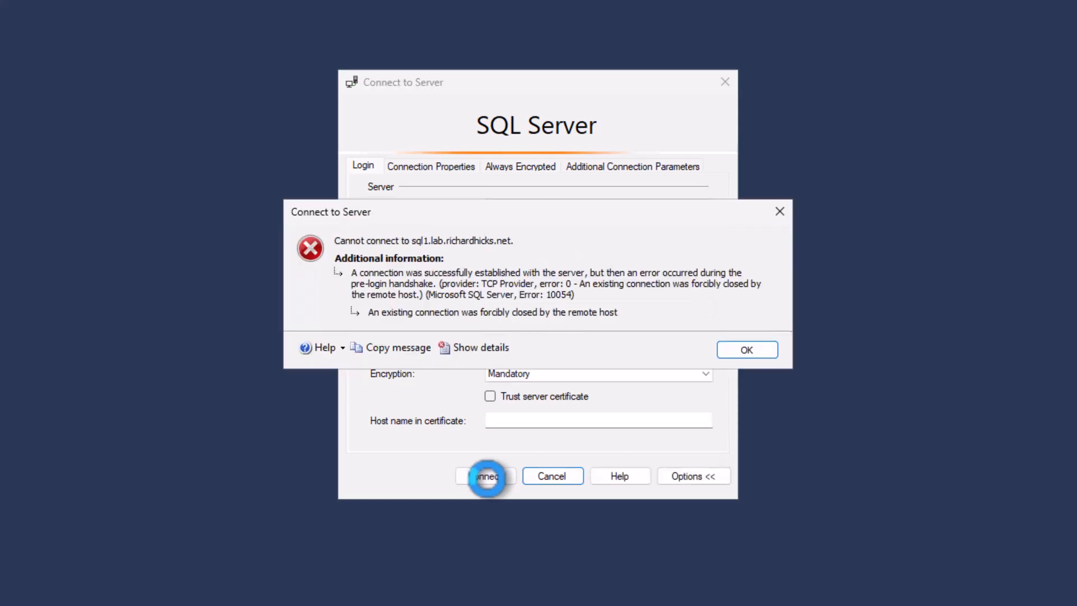
left_click(747, 350)
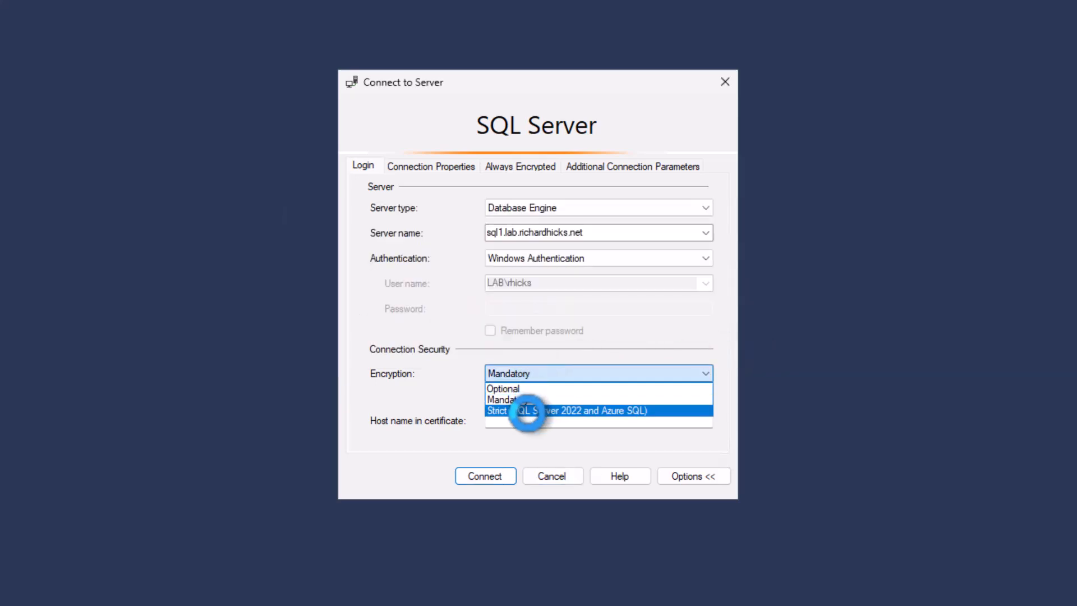
- Connect to sql1.lab.richardhicks.net with Strict (SQL Server 2022 and Azure SQL) encryption
left_click(525, 411)
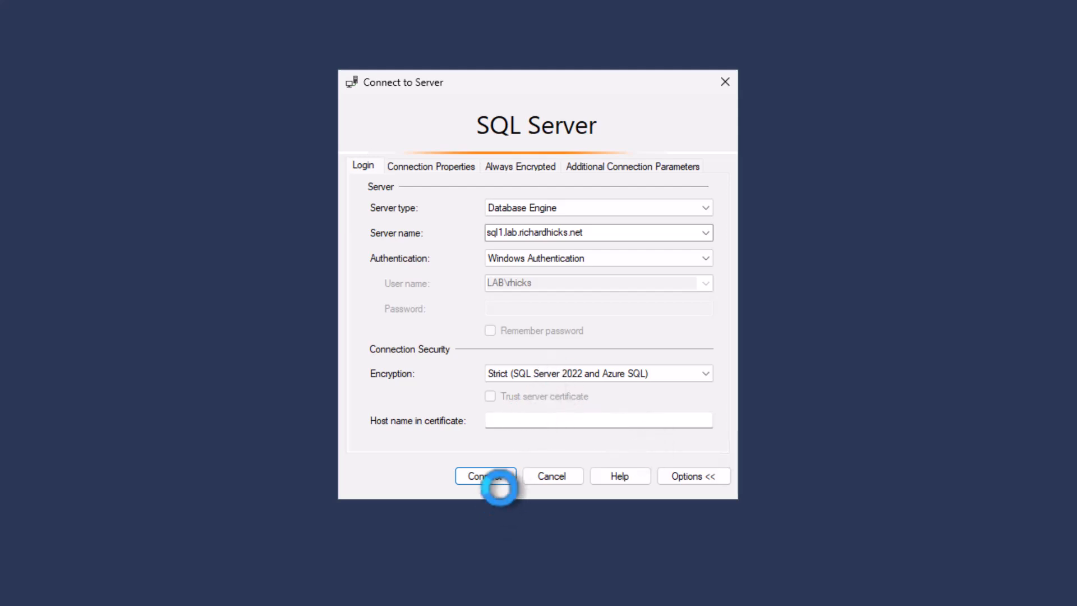
left_click(486, 476)
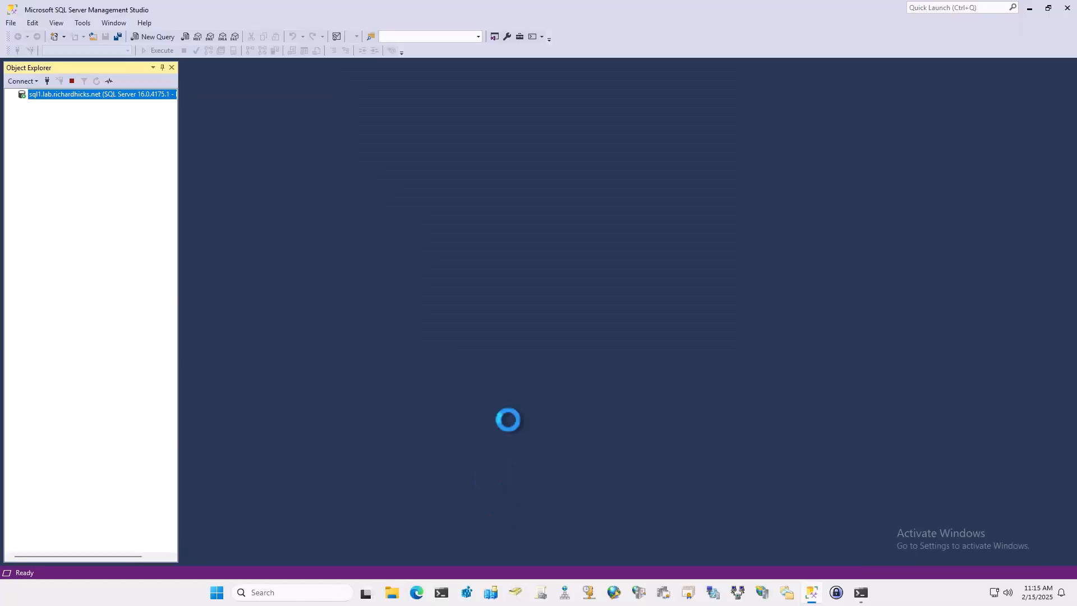
left_click(23, 94)
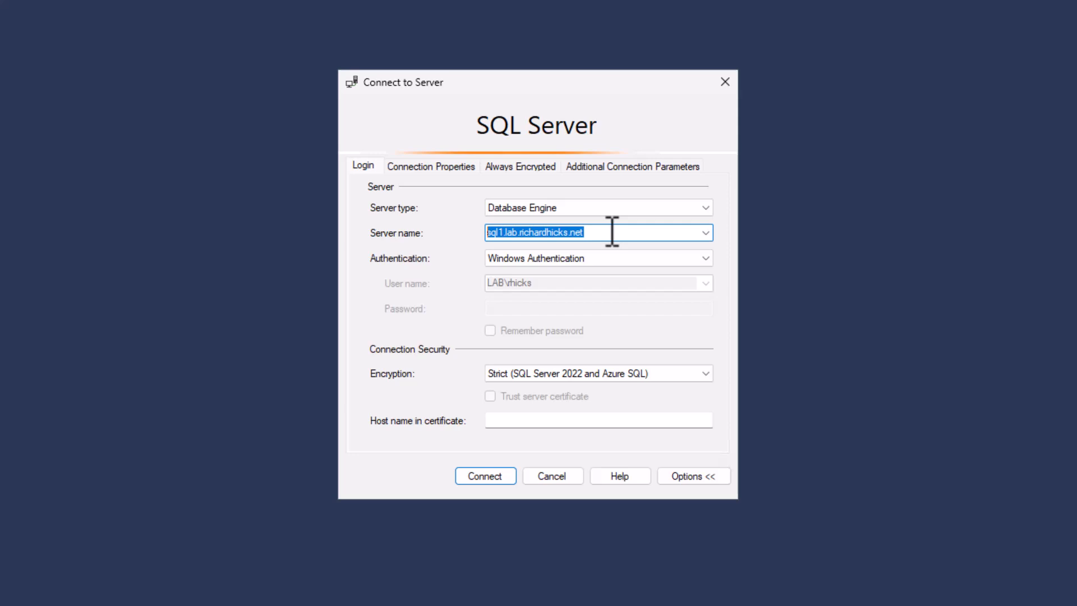
- Connect using the short server name 'sql1' while keeping Strict encryption
type("sql1")
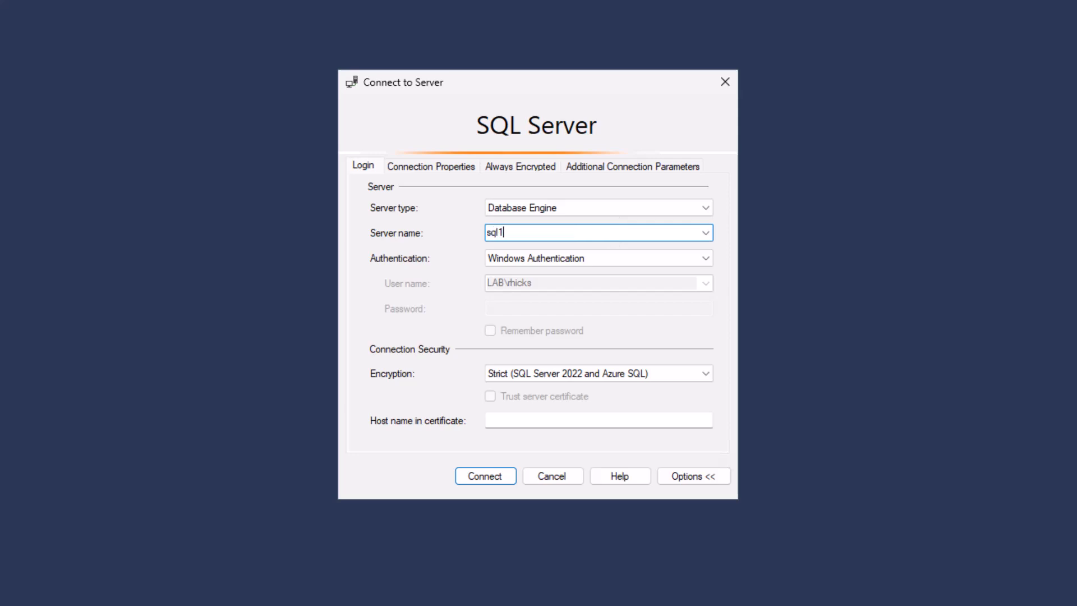
left_click(485, 476)
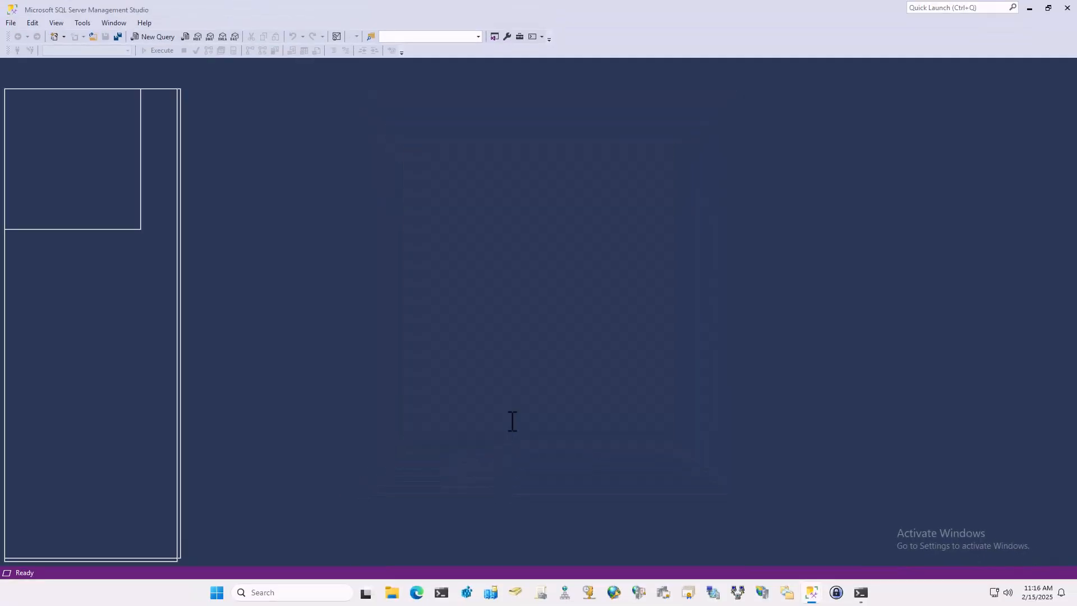